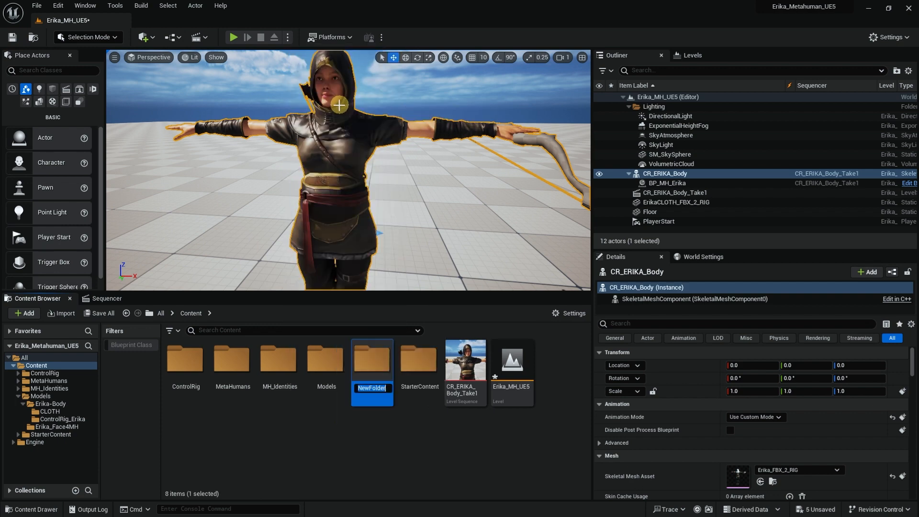
# Create an Animation folder, browse Mannequins > Rigs, and return to Content.
pyautogui.write('Animation')
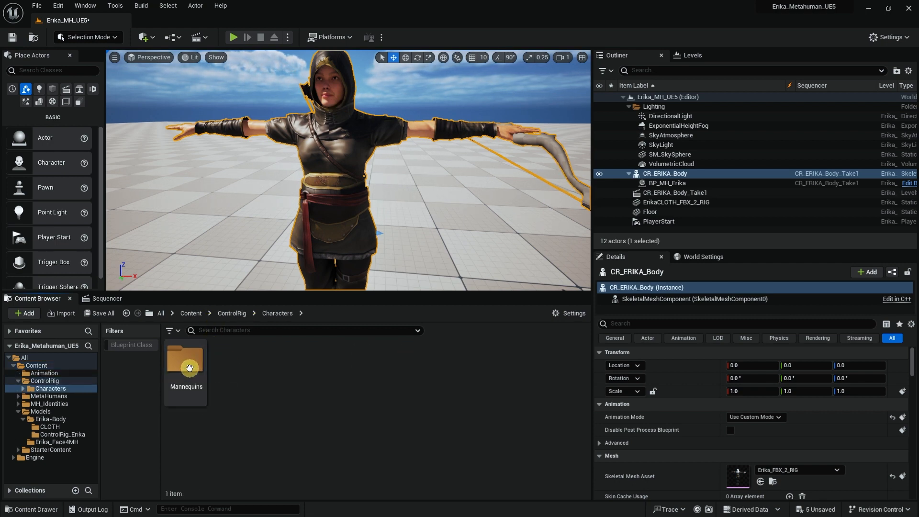
pyautogui.doubleClick(186, 362)
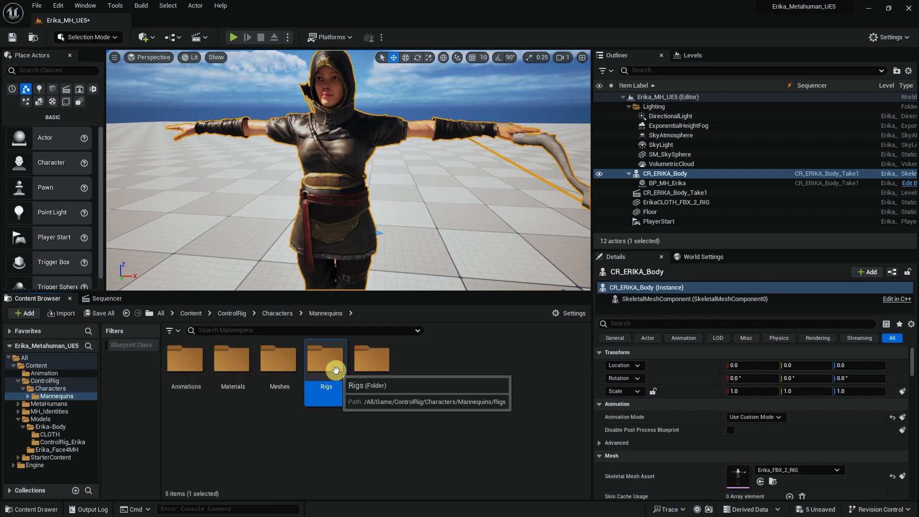
pyautogui.doubleClick(325, 360)
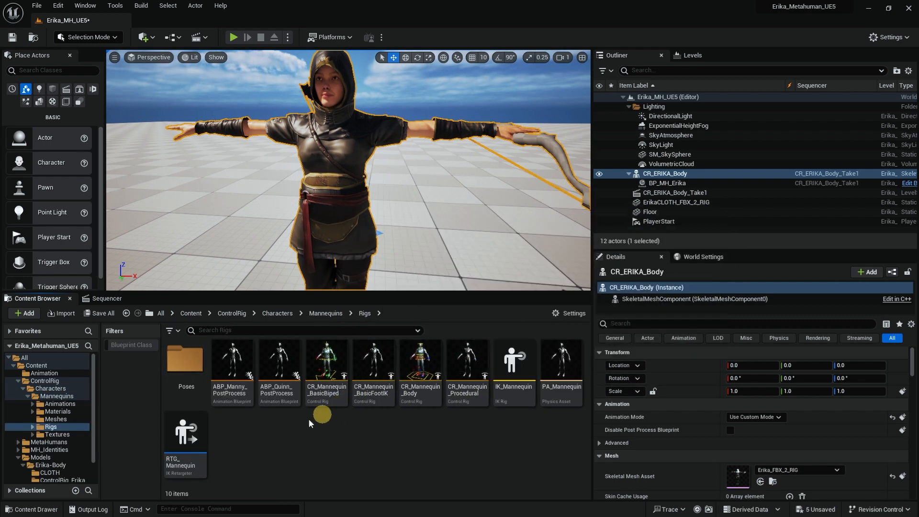
pyautogui.moveTo(418, 403)
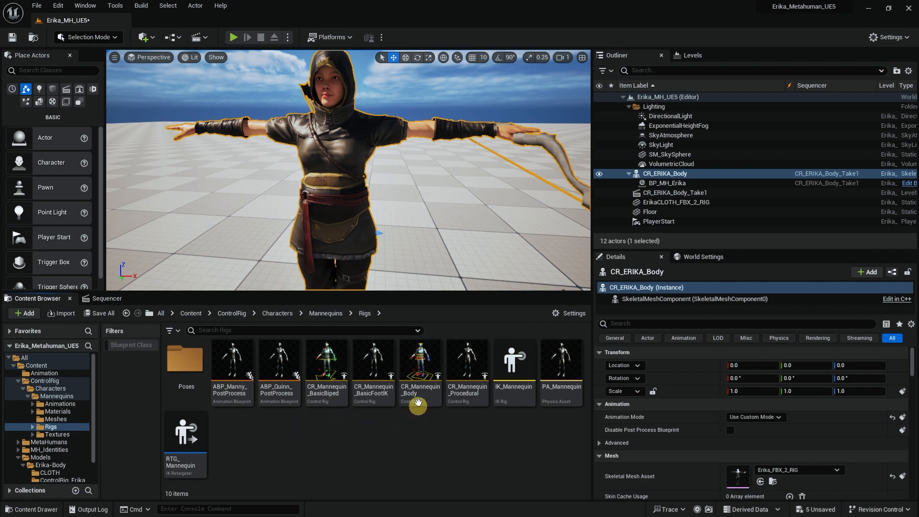
pyautogui.moveTo(336, 324)
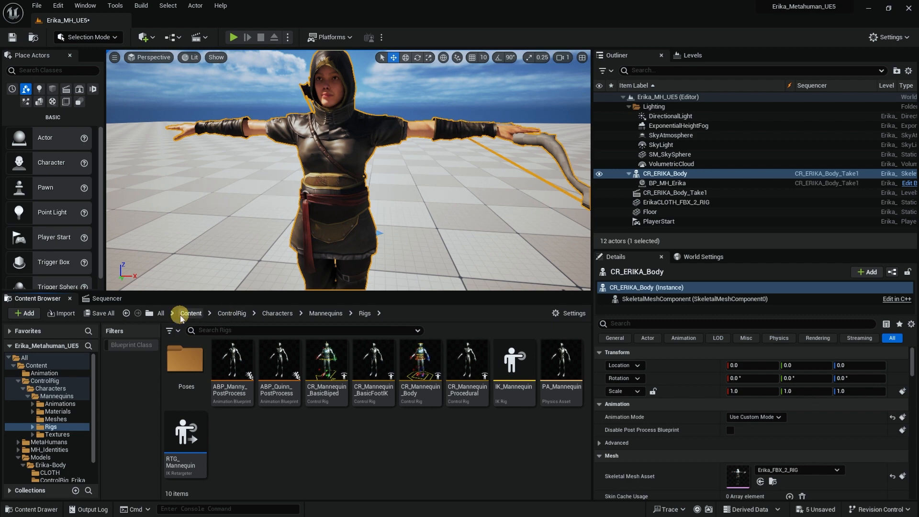
pyautogui.click(190, 313)
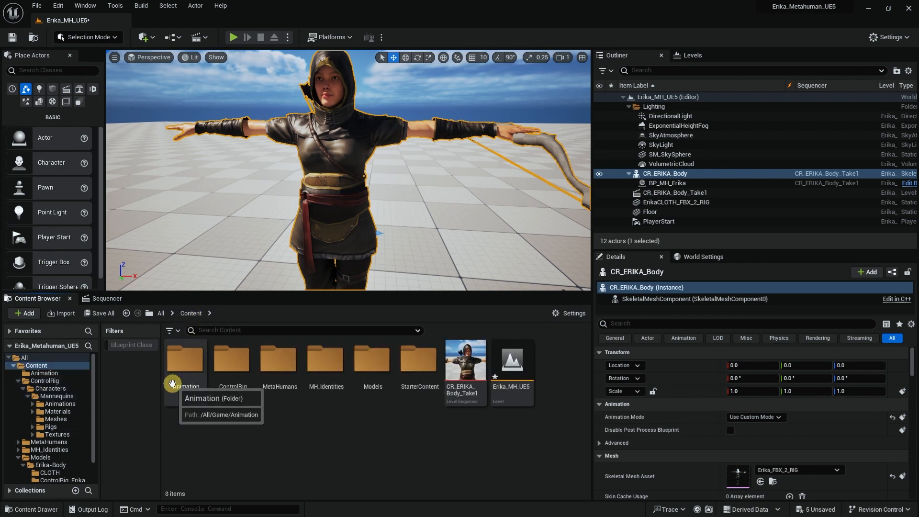
pyautogui.moveTo(331, 188)
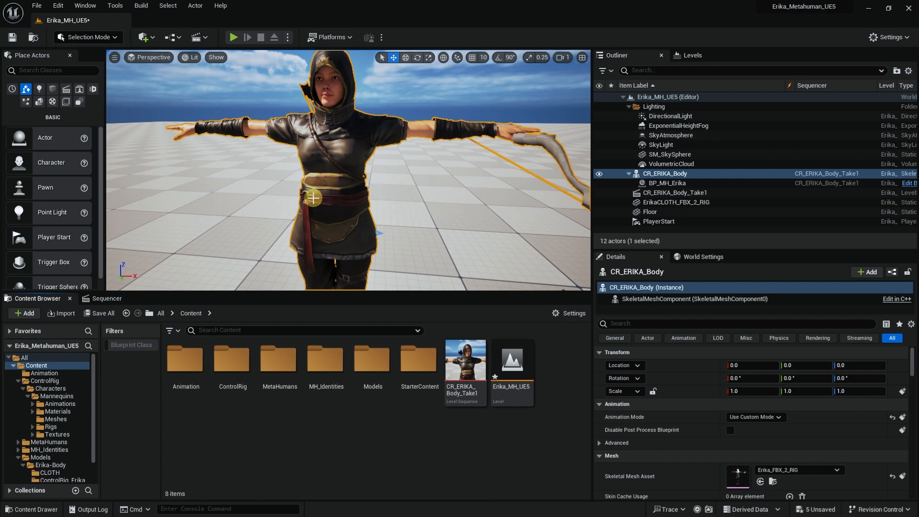
pyautogui.moveTo(185, 360)
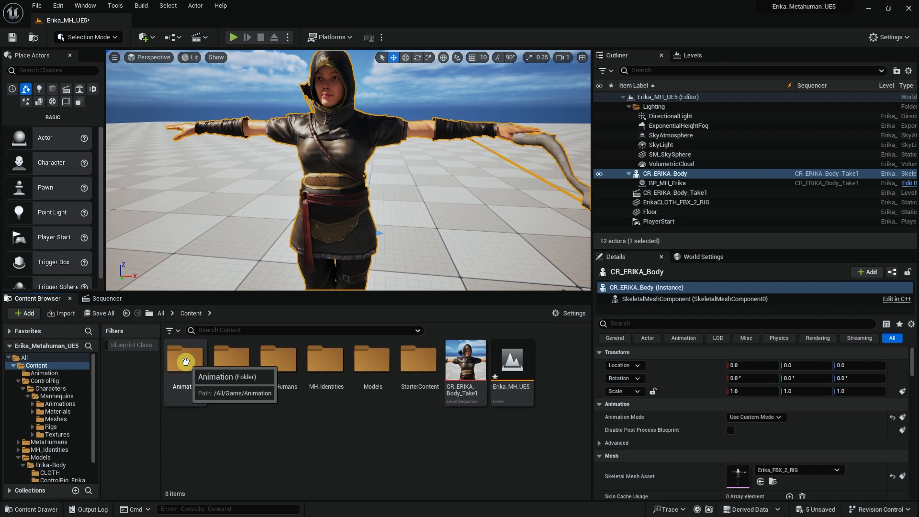
# Inside the Animation folder, create an IK Rig asset named Erika_IK_Rig.
pyautogui.doubleClick(185, 361)
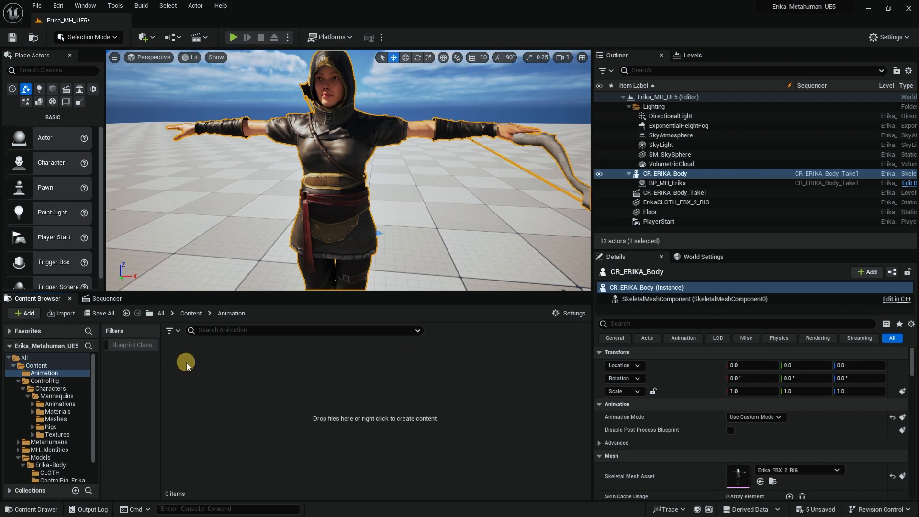
pyautogui.moveTo(267, 387)
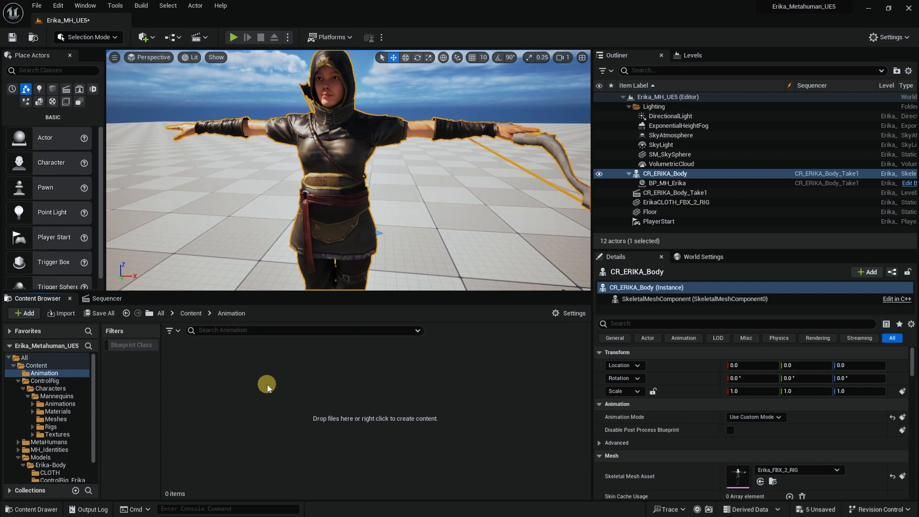
pyautogui.rightClick(267, 386)
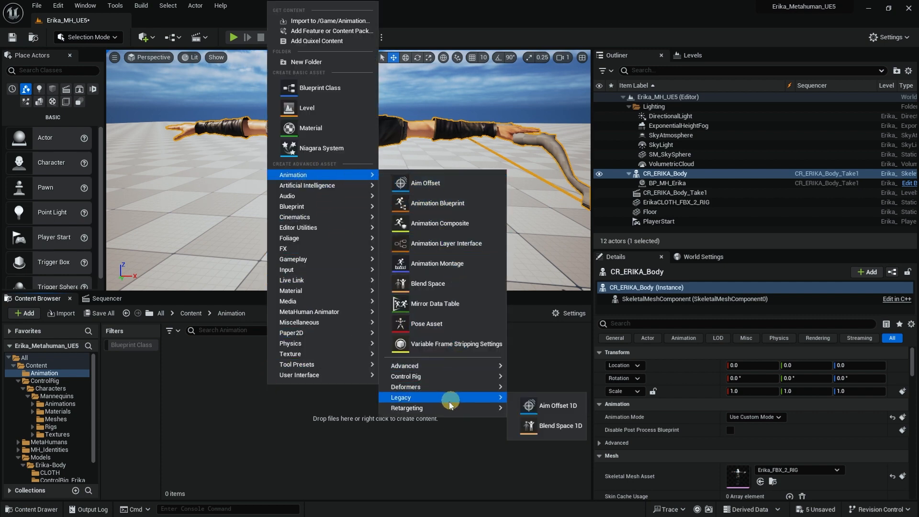
pyautogui.moveTo(407, 408)
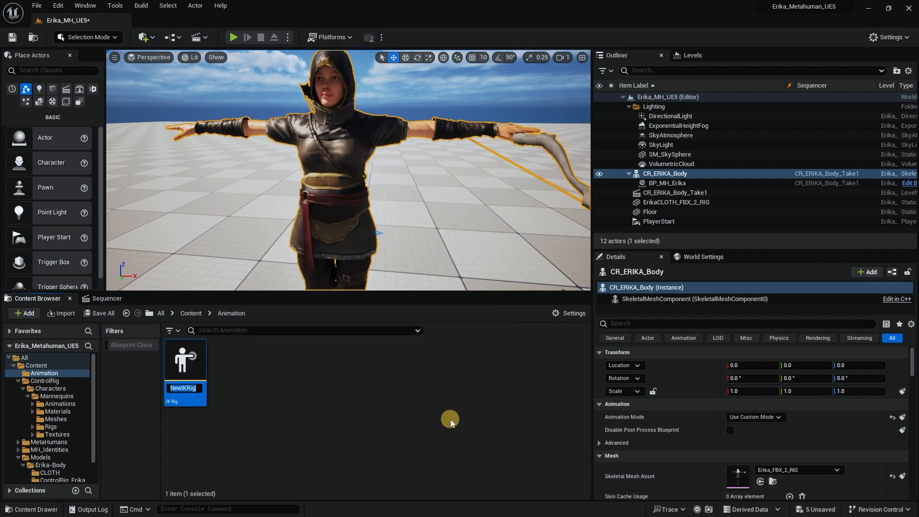
pyautogui.write('Erika_IK_')
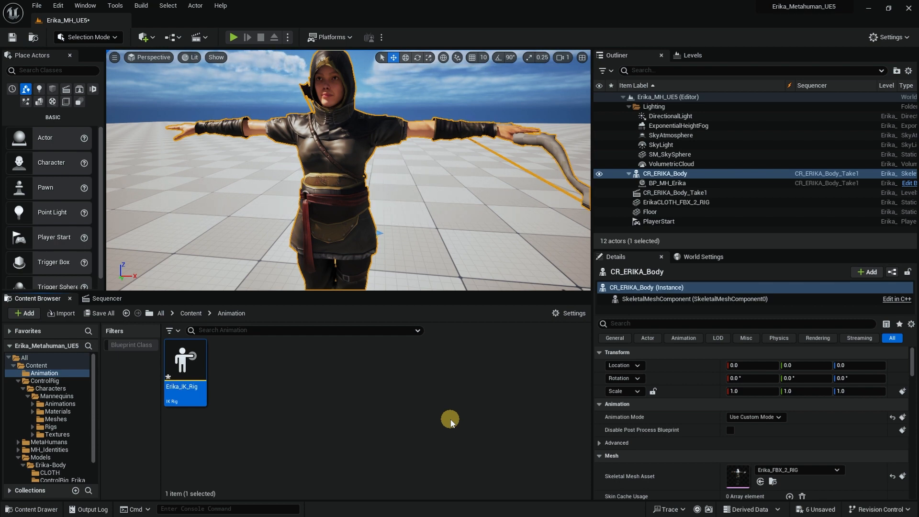
# Open Erika_IK_Rig and set its Preview Skeletal Mesh to Erika_FBX_2_RIG.
pyautogui.doubleClick(184, 361)
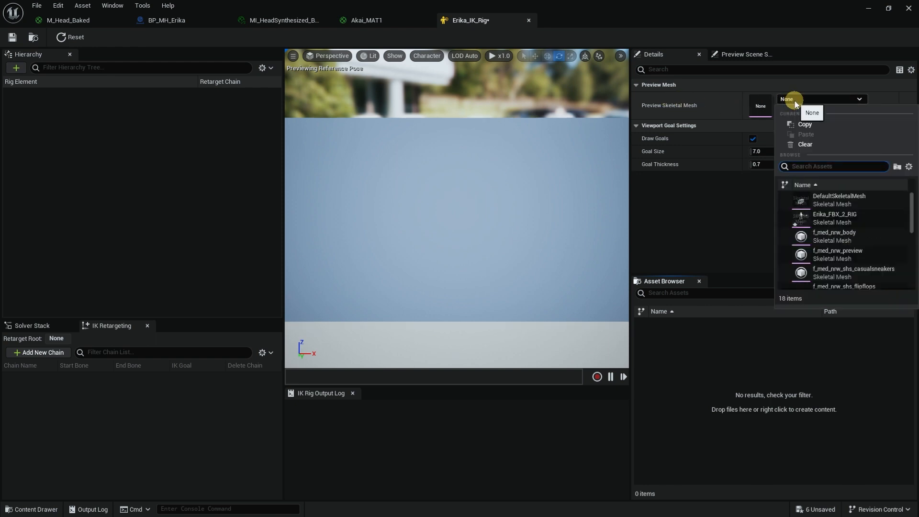
pyautogui.write('erik')
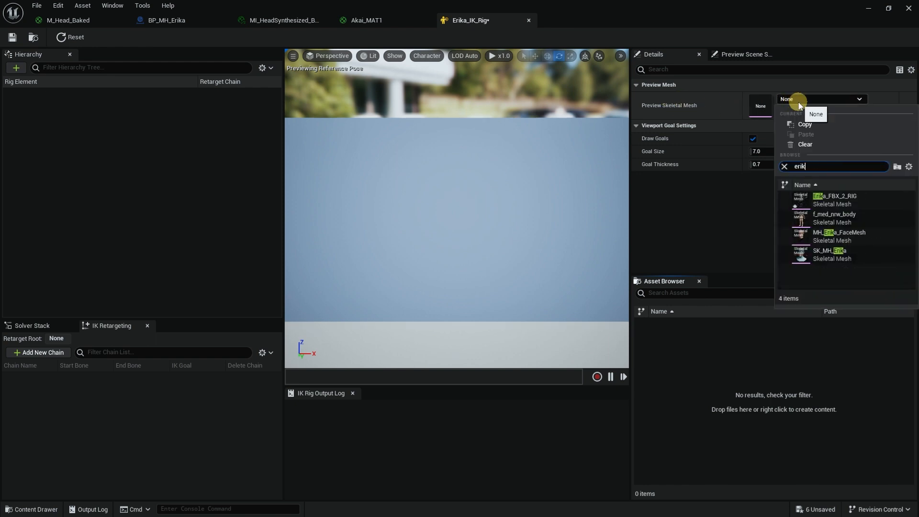
pyautogui.click(844, 197)
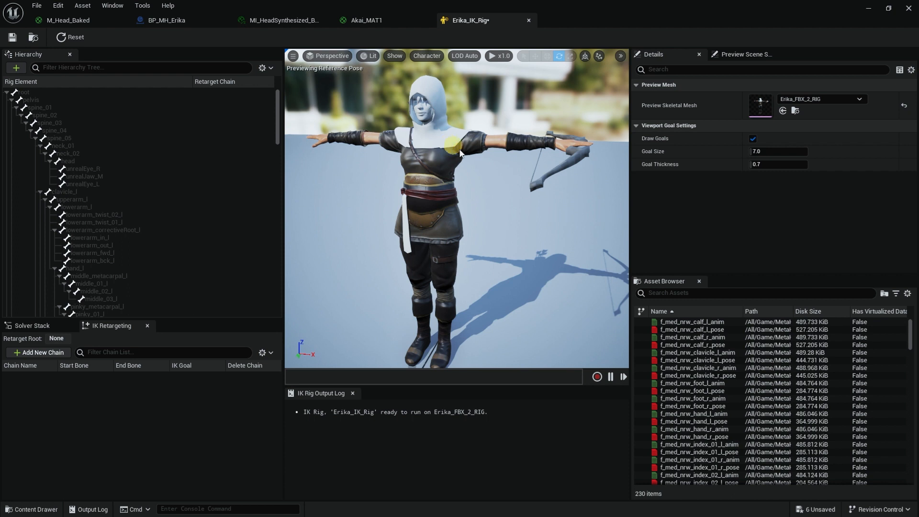
pyautogui.moveTo(460, 146); pyautogui.dragTo(460, 197)
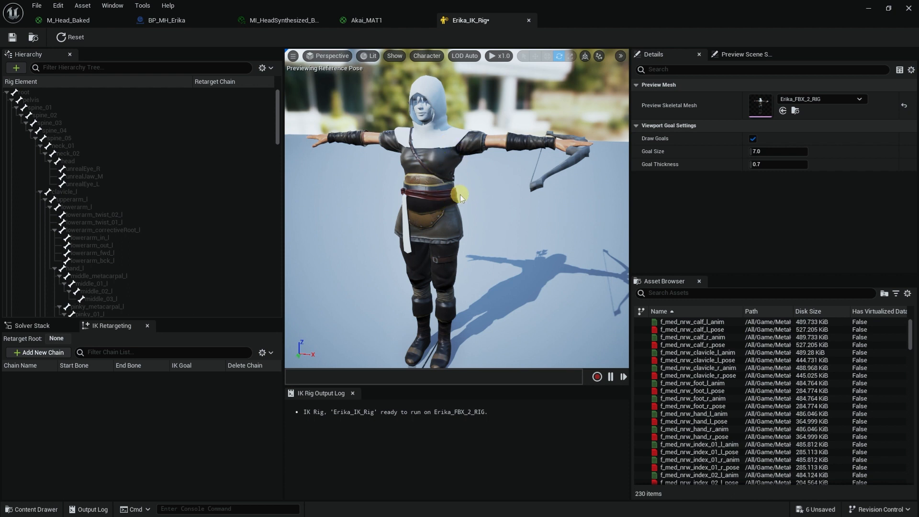
pyautogui.moveTo(460, 196); pyautogui.dragTo(416, 166)
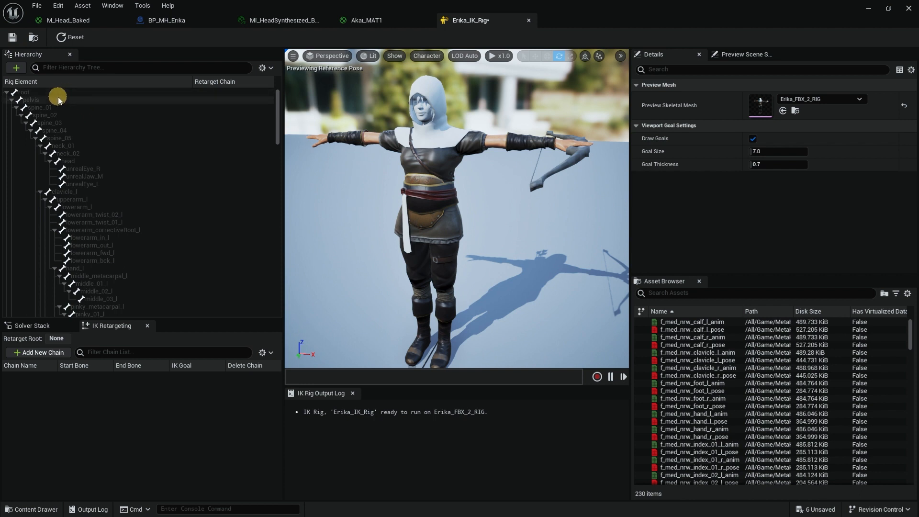
# Set the pelvis bone as Erika_IK_Rig's retarget root.
pyautogui.click(28, 99)
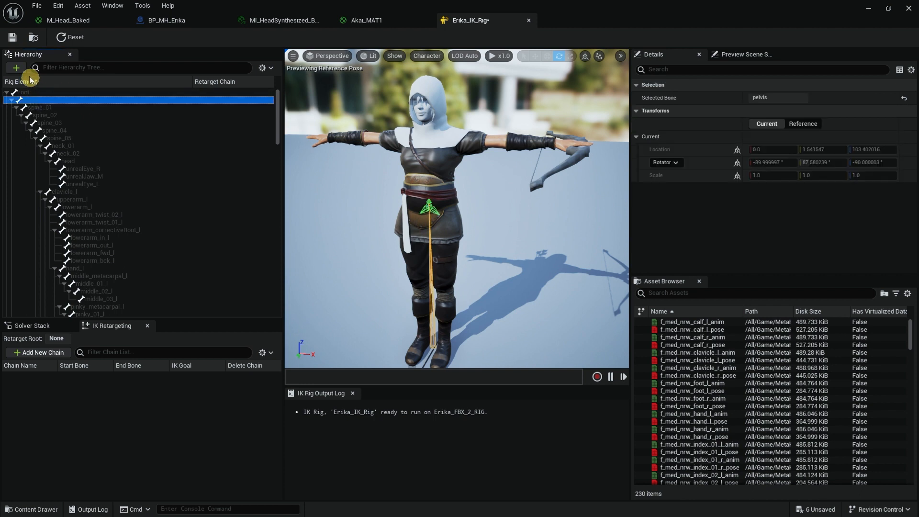
pyautogui.moveTo(109, 50)
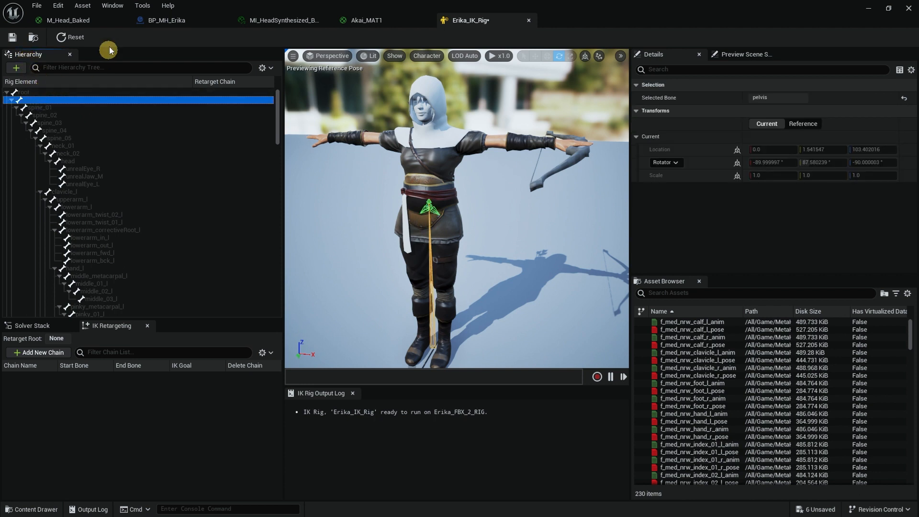
pyautogui.click(112, 5)
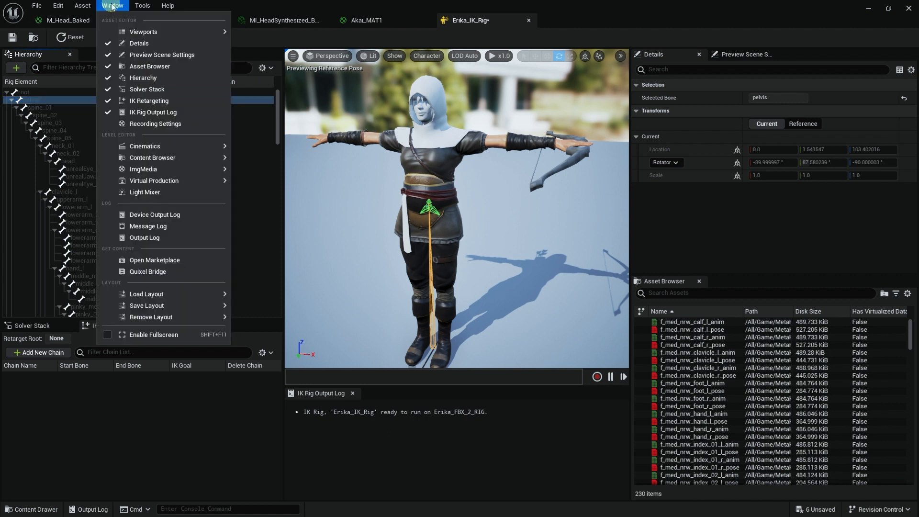
pyautogui.moveTo(143, 77)
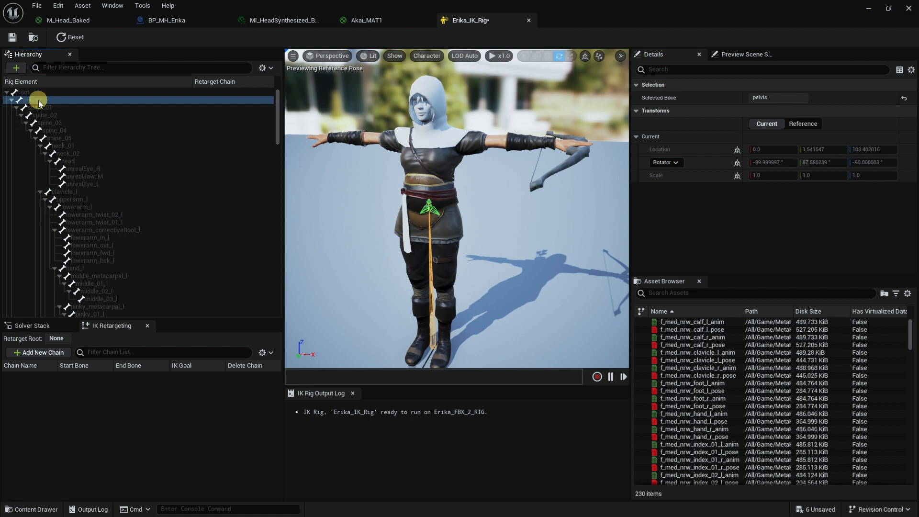
pyautogui.rightClick(38, 100)
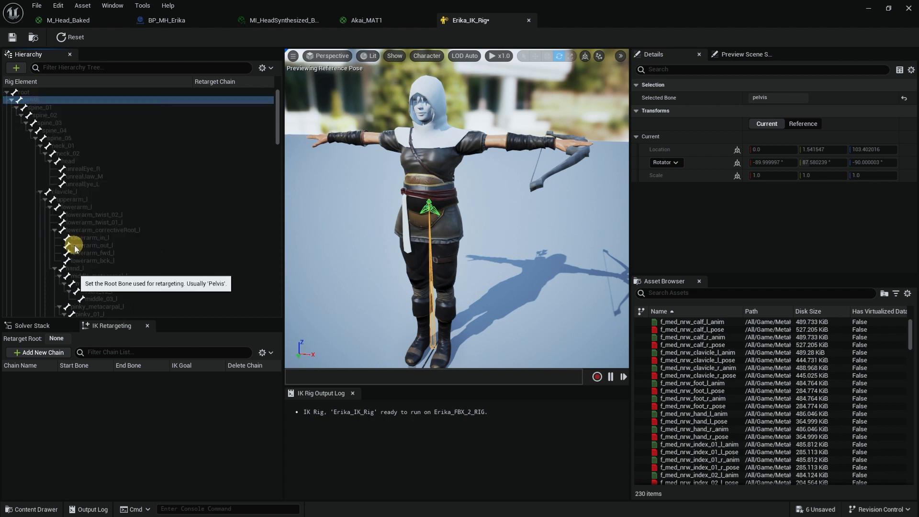
pyautogui.click(24, 91)
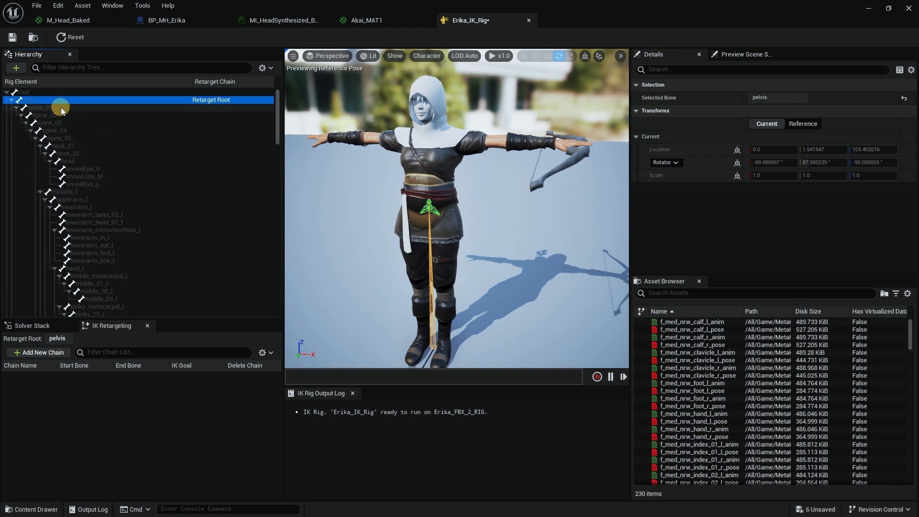
pyautogui.click(56, 107)
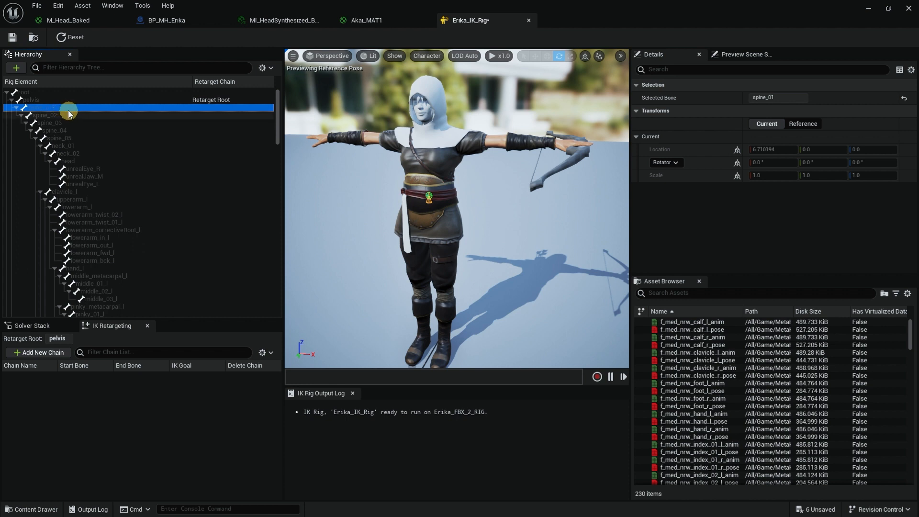
pyautogui.moveTo(64, 116)
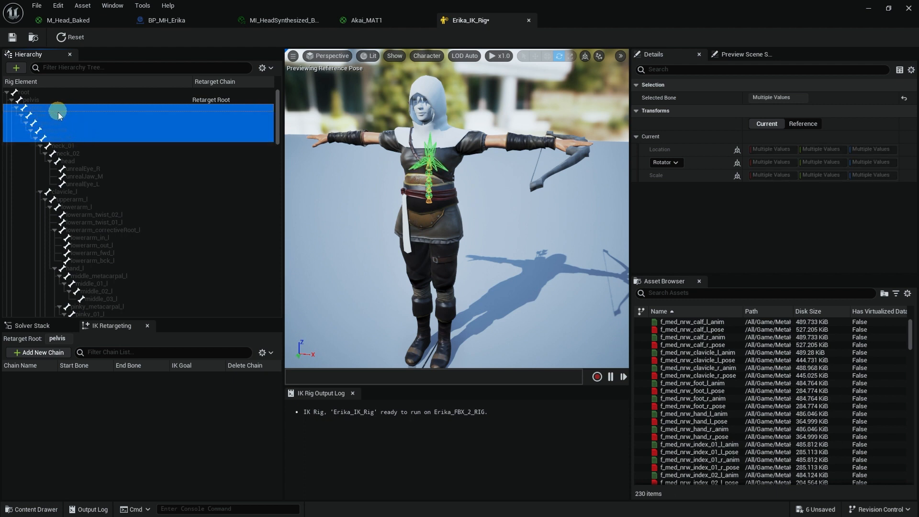
# Add Spine (spine_01 to spine_05) and Neck (neck_01 to neck_02) retarget chains.
pyautogui.rightClick(57, 112)
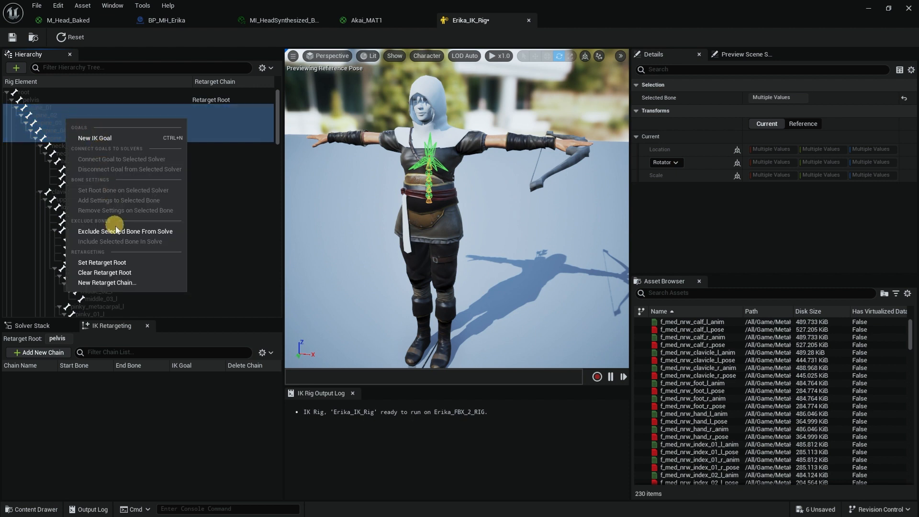
pyautogui.click(107, 283)
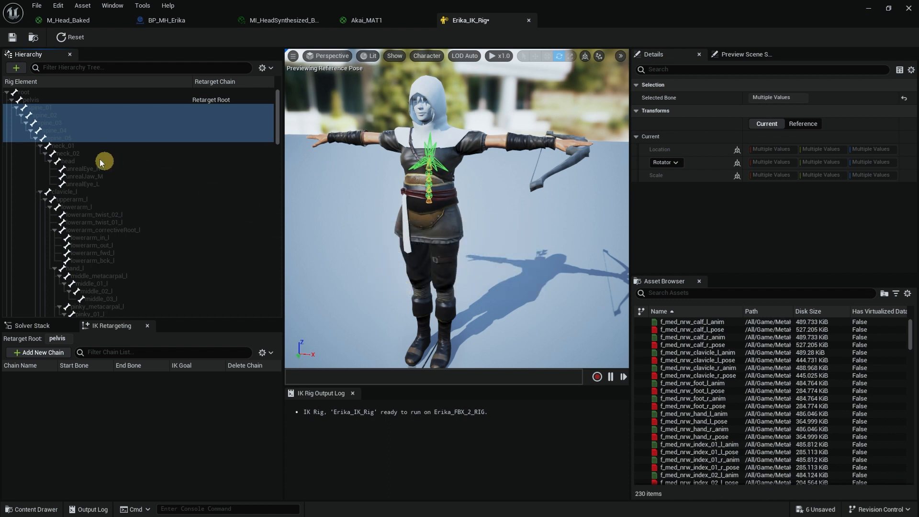
pyautogui.click(67, 153)
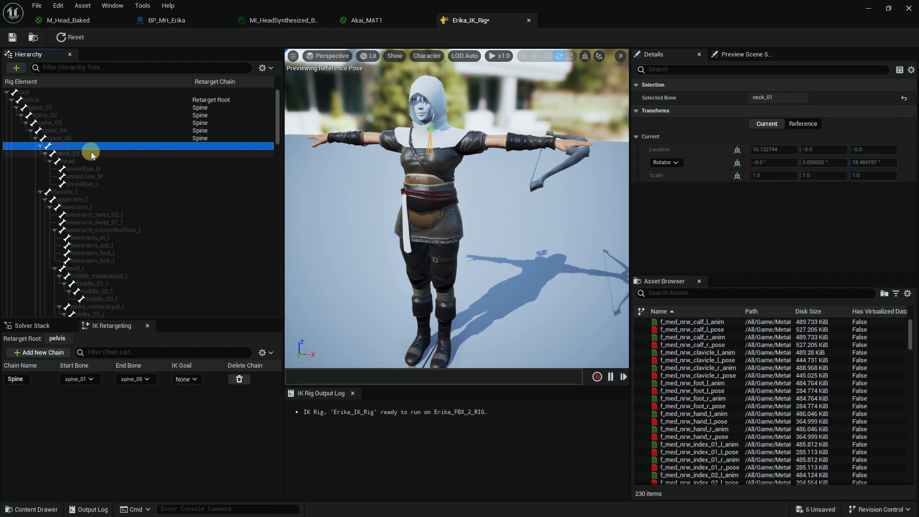
pyautogui.rightClick(91, 150)
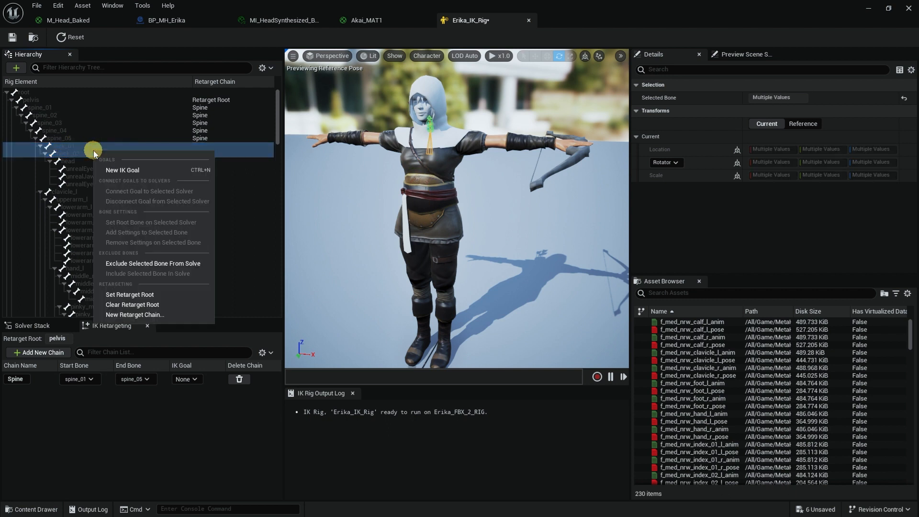
pyautogui.click(134, 314)
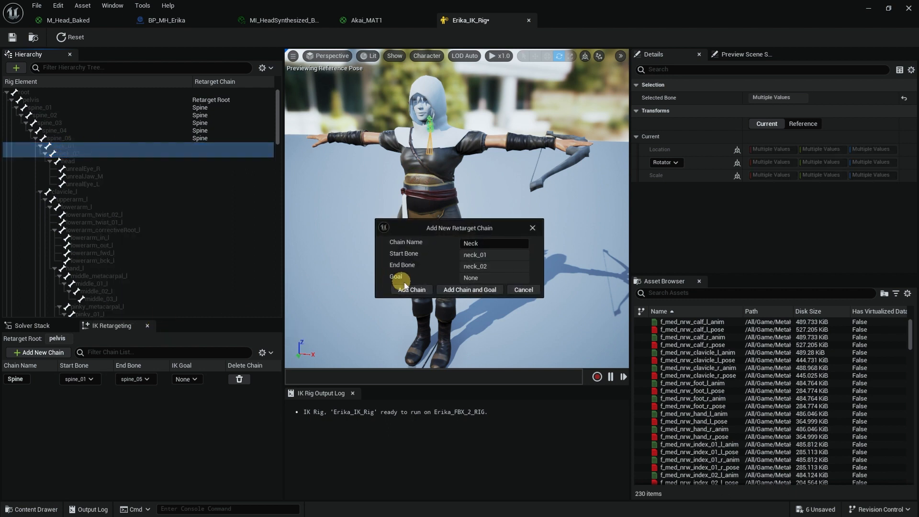
pyautogui.moveTo(426, 283)
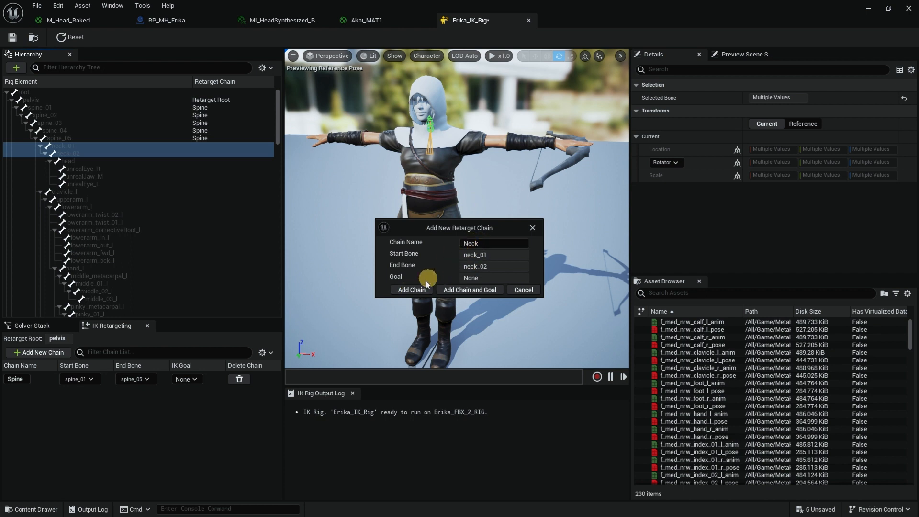
pyautogui.click(411, 289)
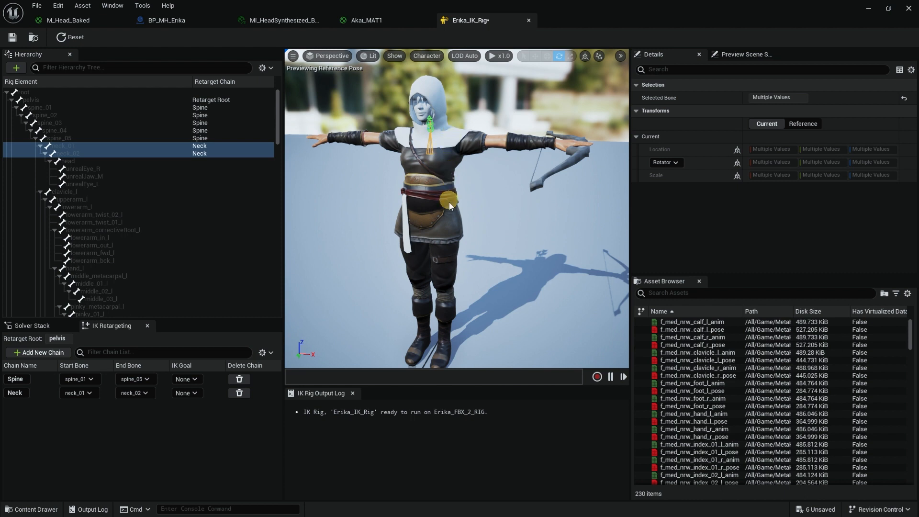
pyautogui.moveTo(103, 179)
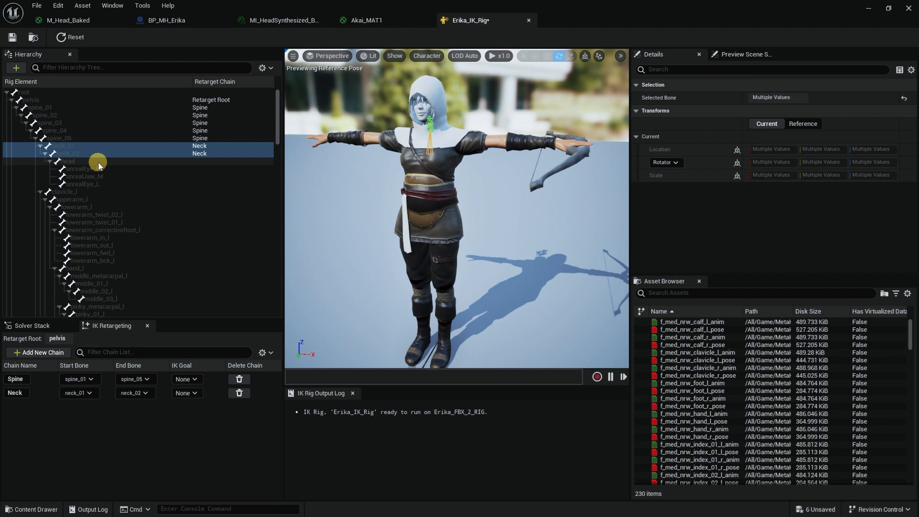
# Add a retarget chain named Head spanning only the head bone.
pyautogui.click(67, 161)
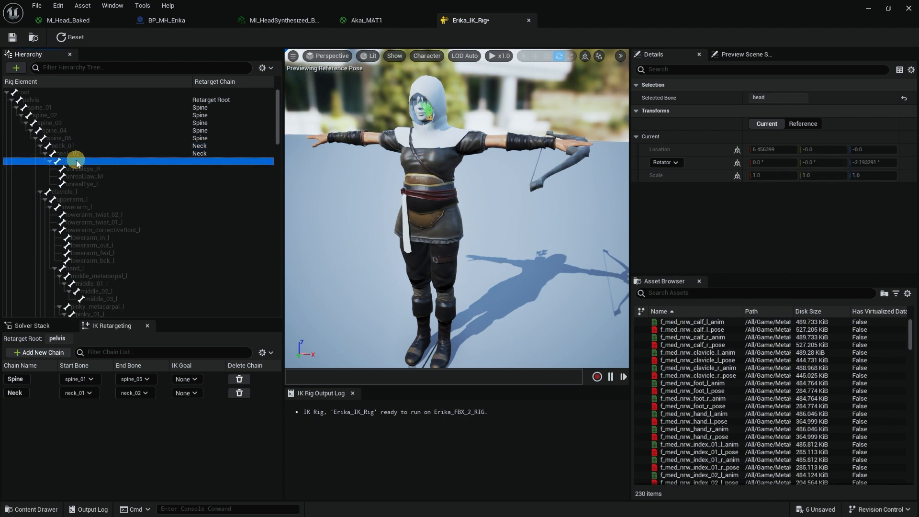
pyautogui.rightClick(76, 163)
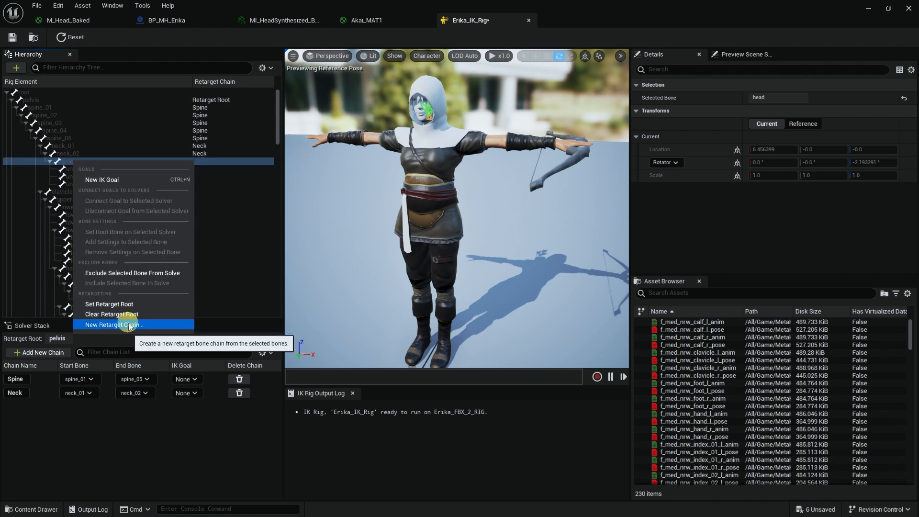
pyautogui.click(113, 325)
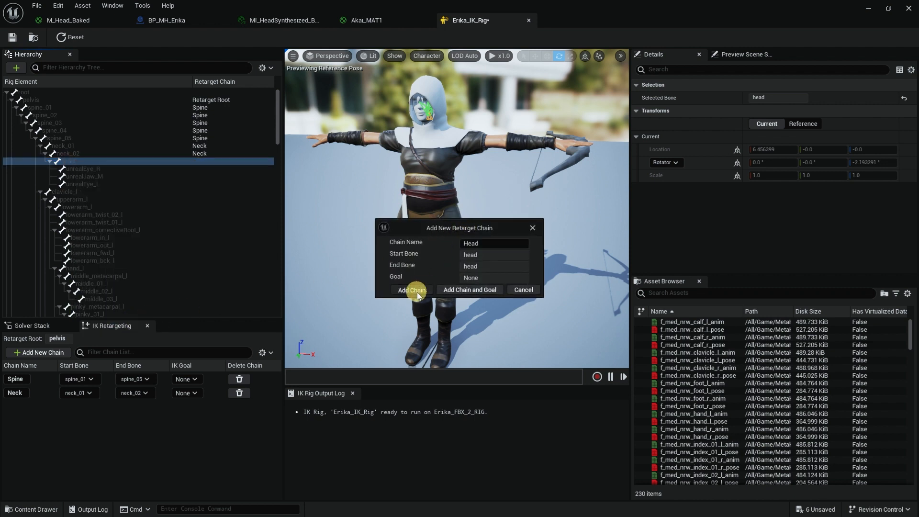
pyautogui.click(411, 290)
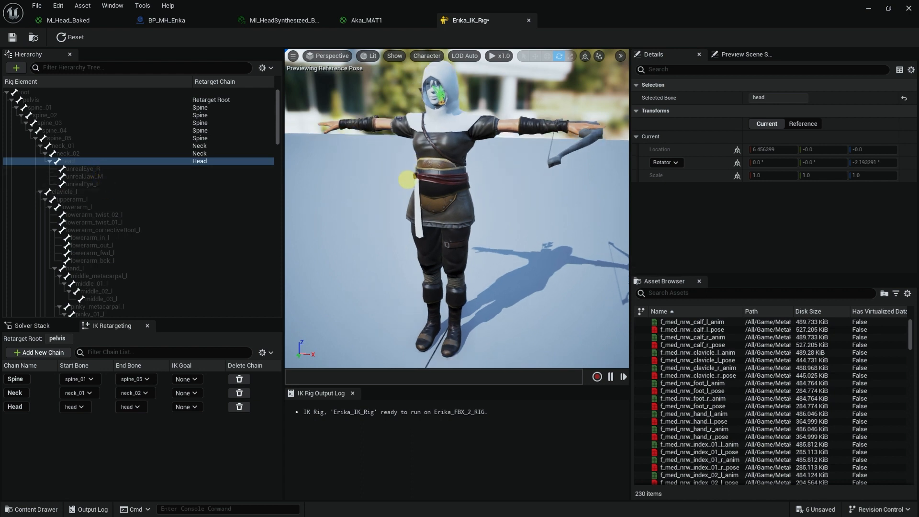
pyautogui.moveTo(403, 176)
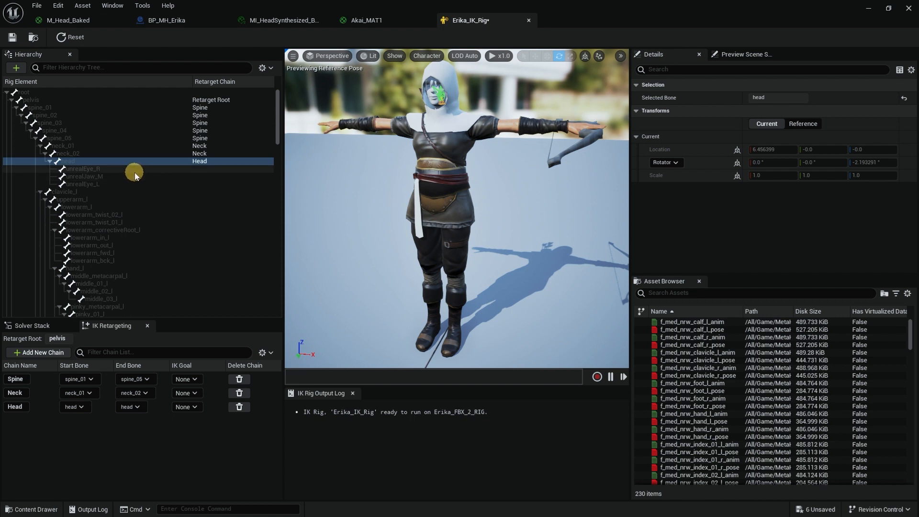
pyautogui.moveTo(109, 193)
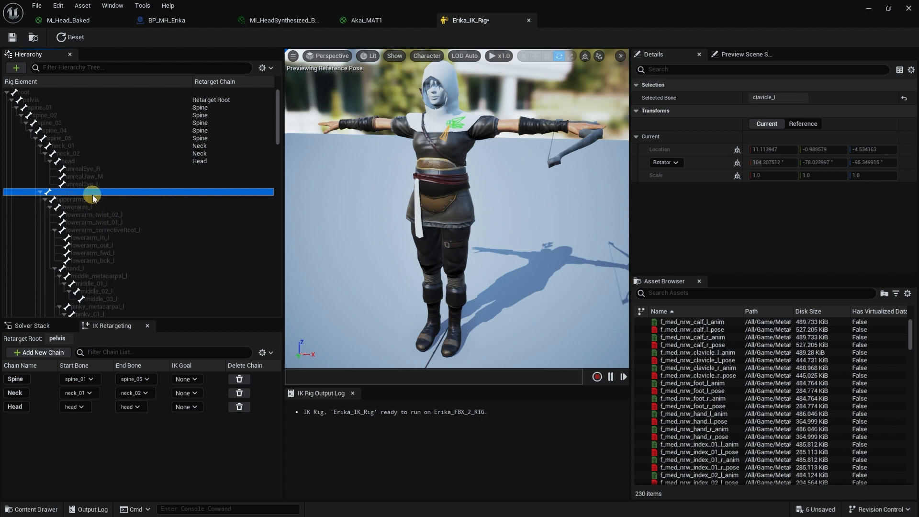
pyautogui.click(38, 353)
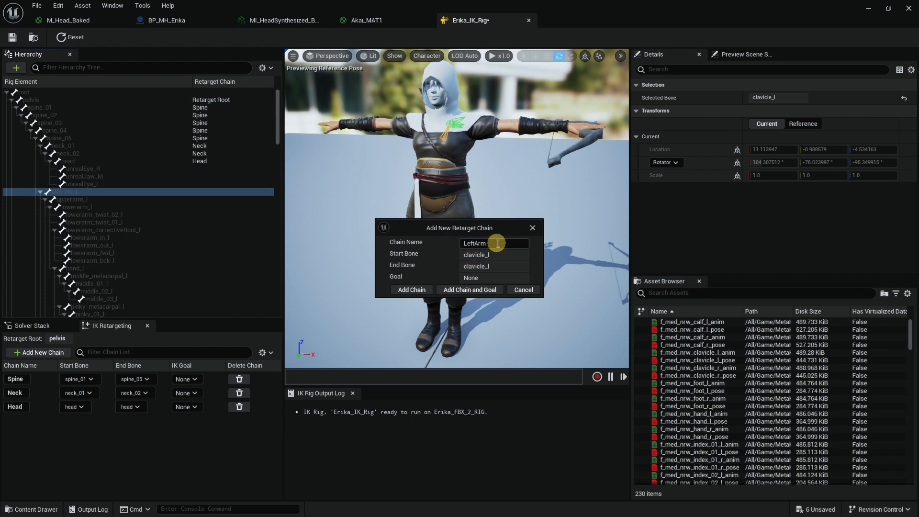
# Rename the new clavicle_l chain to Clavicle_L and add it.
pyautogui.tripleClick(494, 244)
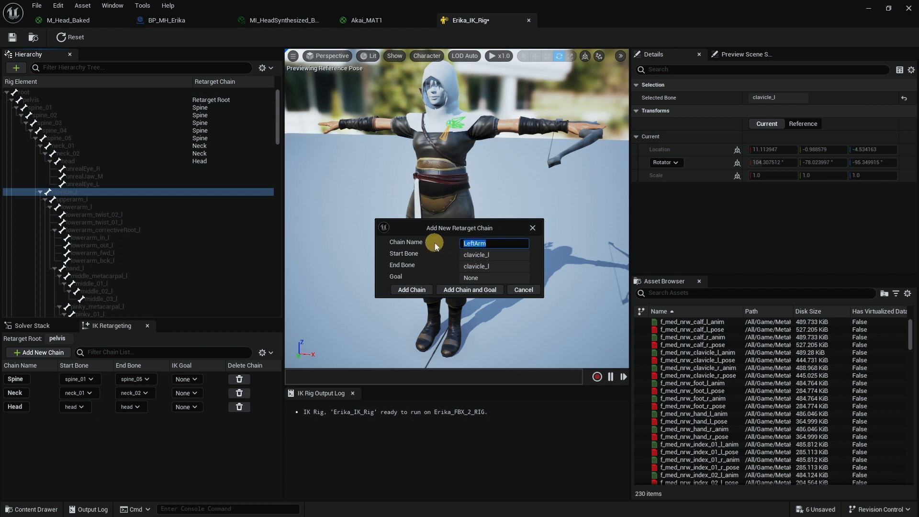
pyautogui.write('C')
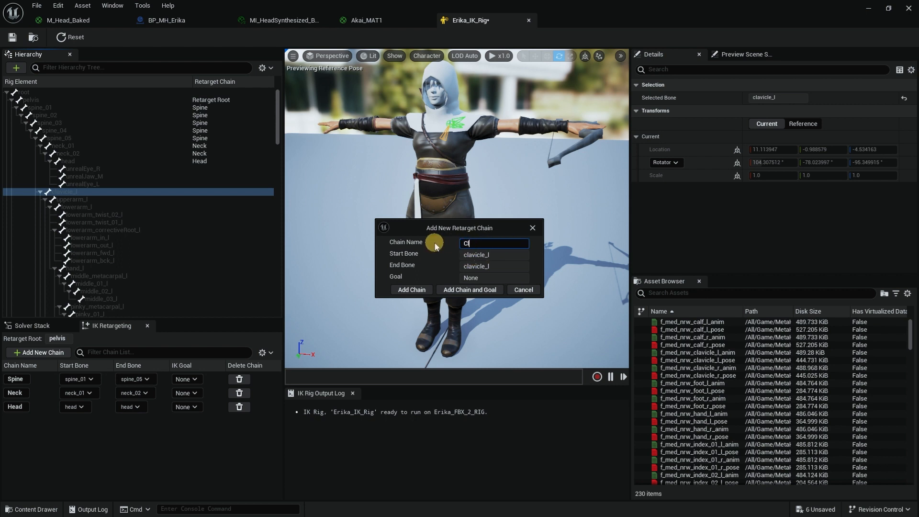
pyautogui.write('Clavicle_L')
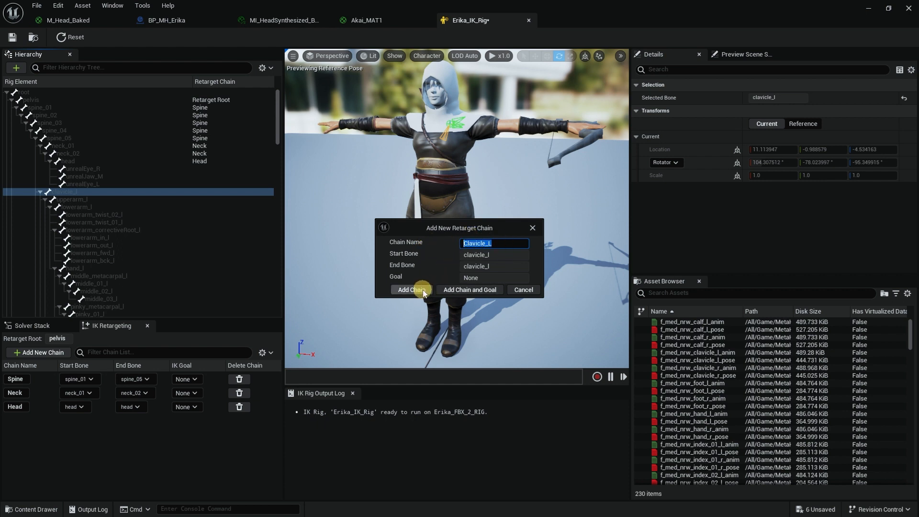
pyautogui.click(410, 289)
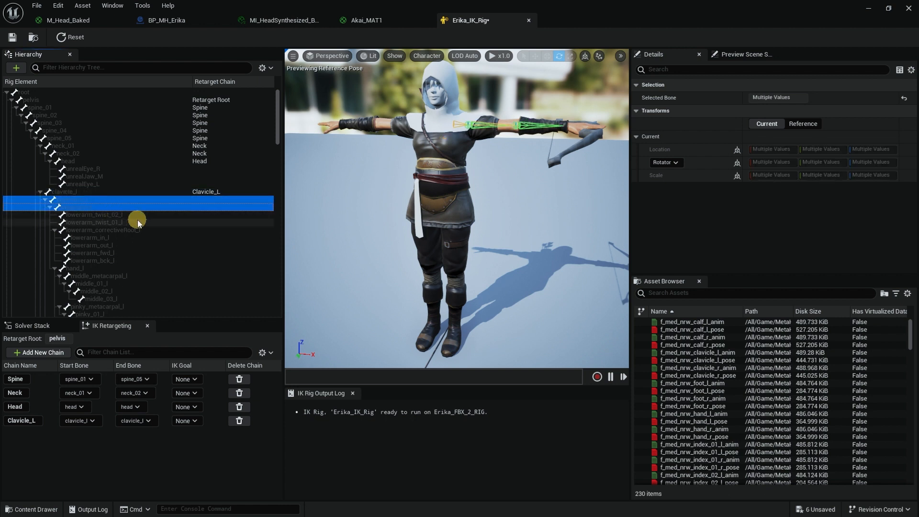
pyautogui.moveTo(135, 231)
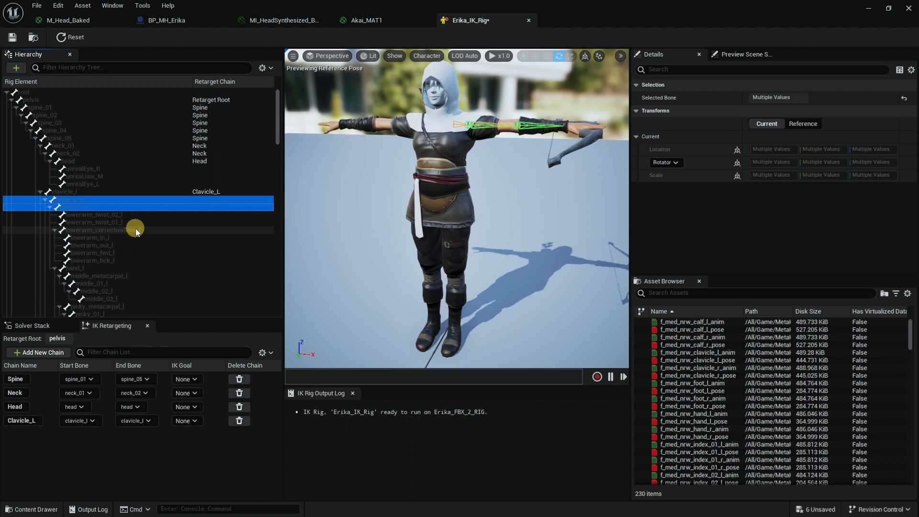
# Select upperarm_l and hand_l and add them as the LeftArm retarget chain.
pyautogui.click(88, 268)
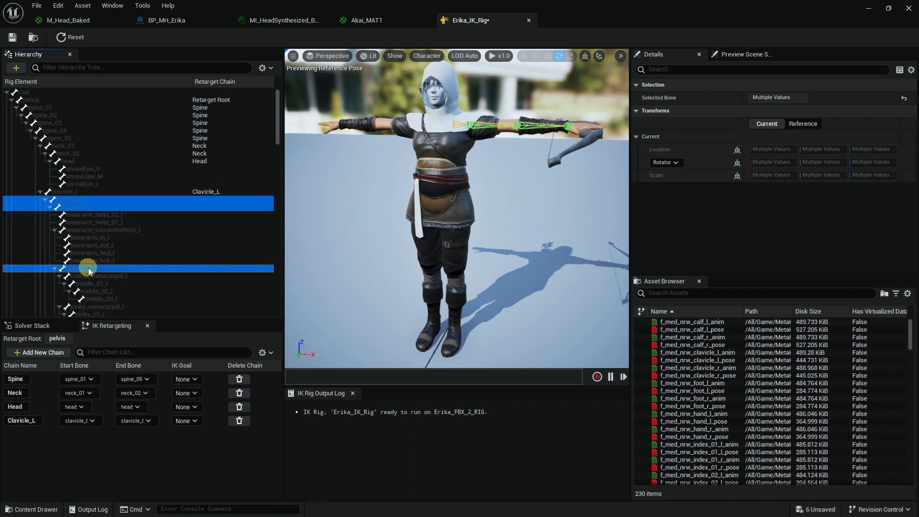
pyautogui.moveTo(76, 259)
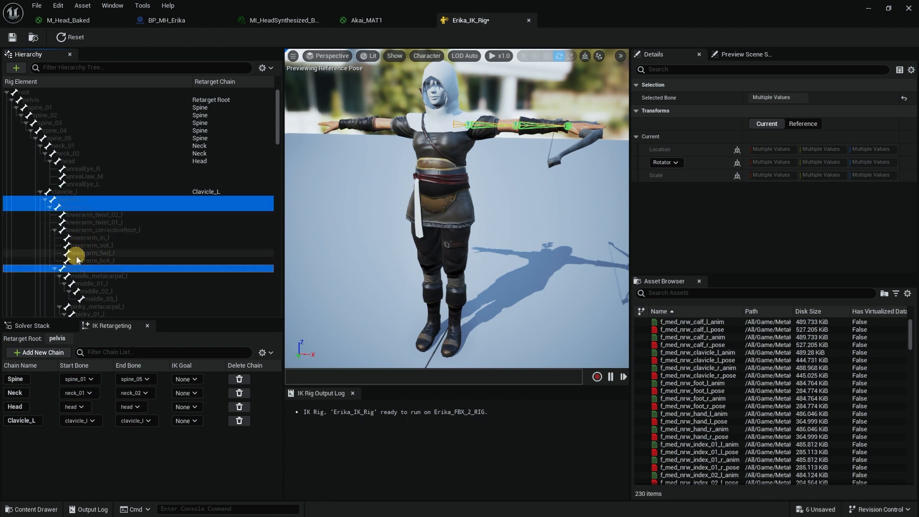
pyautogui.rightClick(76, 259)
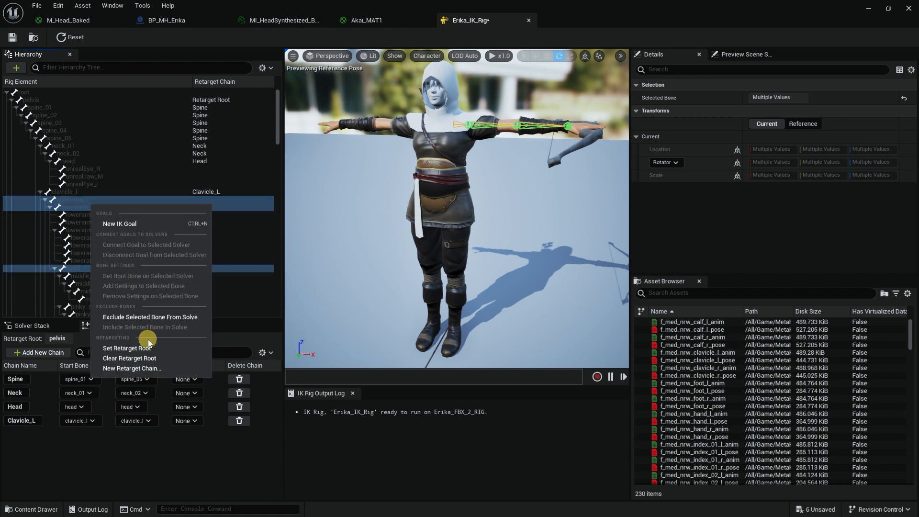
pyautogui.moveTo(132, 368)
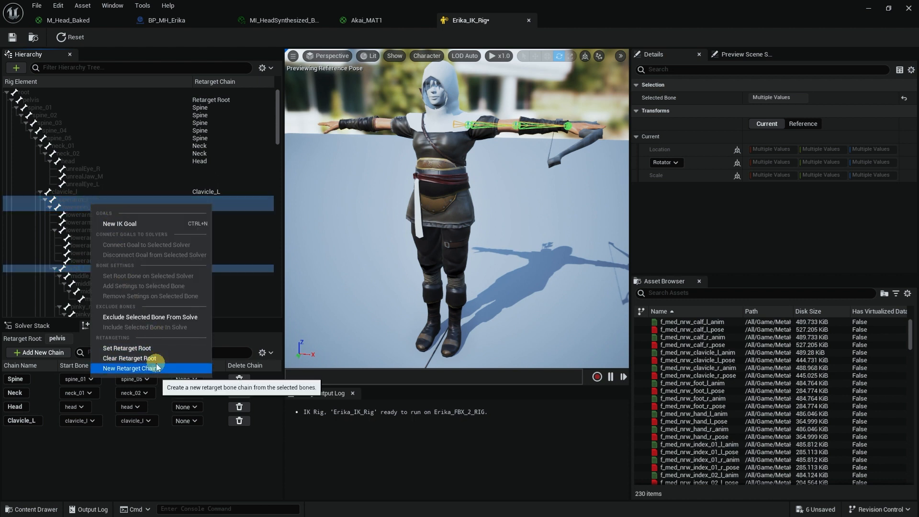
pyautogui.click(132, 368)
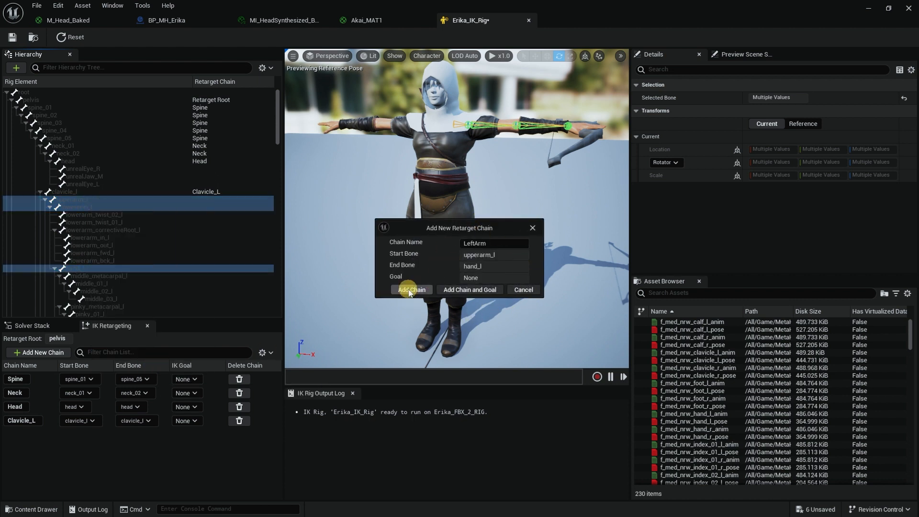
pyautogui.click(411, 290)
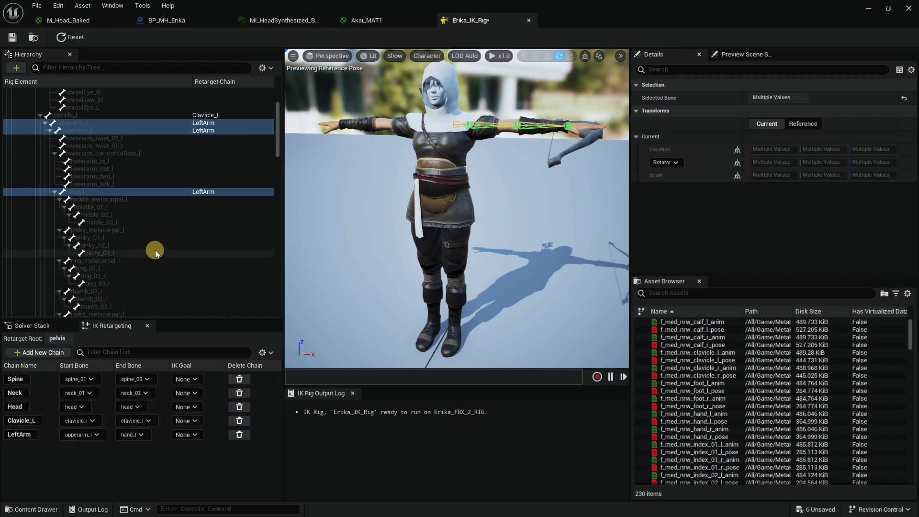
# Scroll to weapon_l and add it as a retarget chain named Weapon.
pyautogui.scroll(-3)
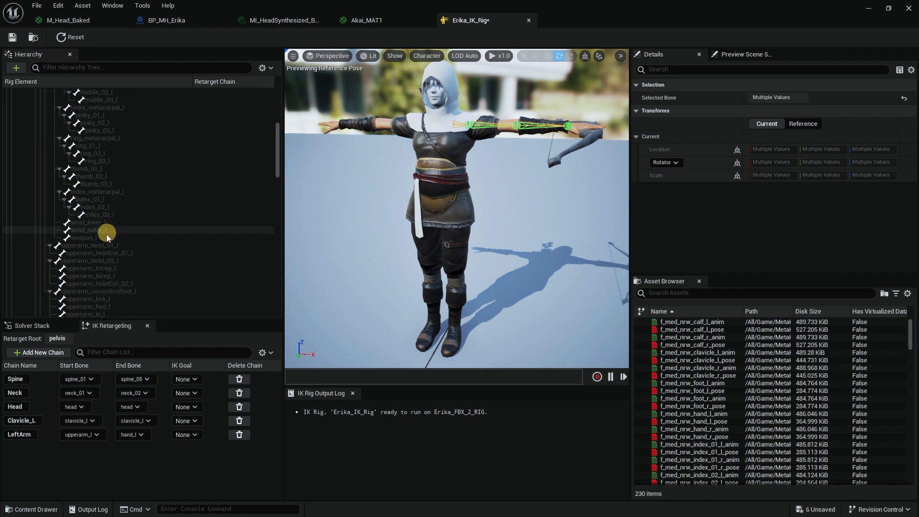
pyautogui.moveTo(649, 147)
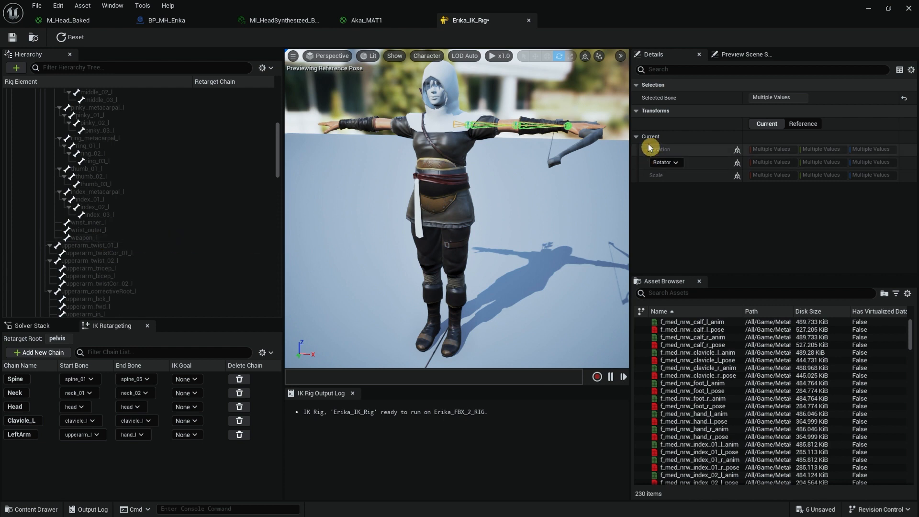
pyautogui.click(88, 237)
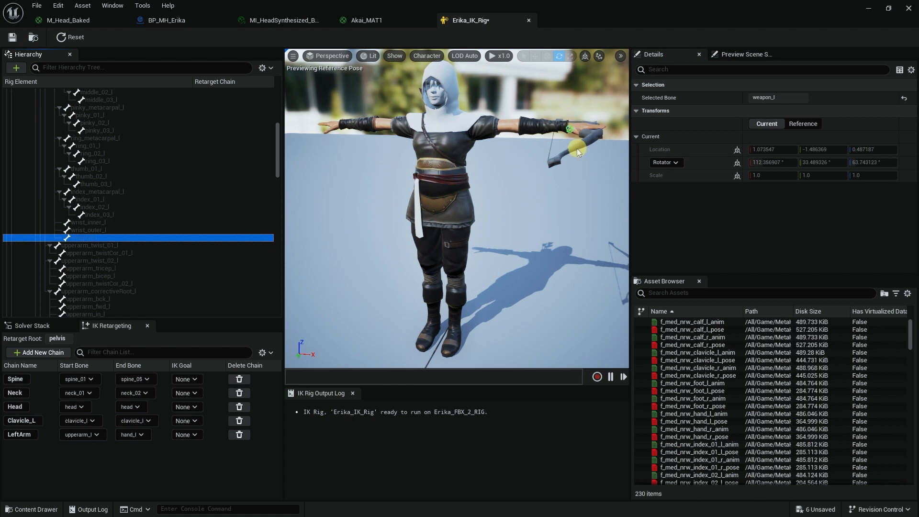
pyautogui.rightClick(81, 238)
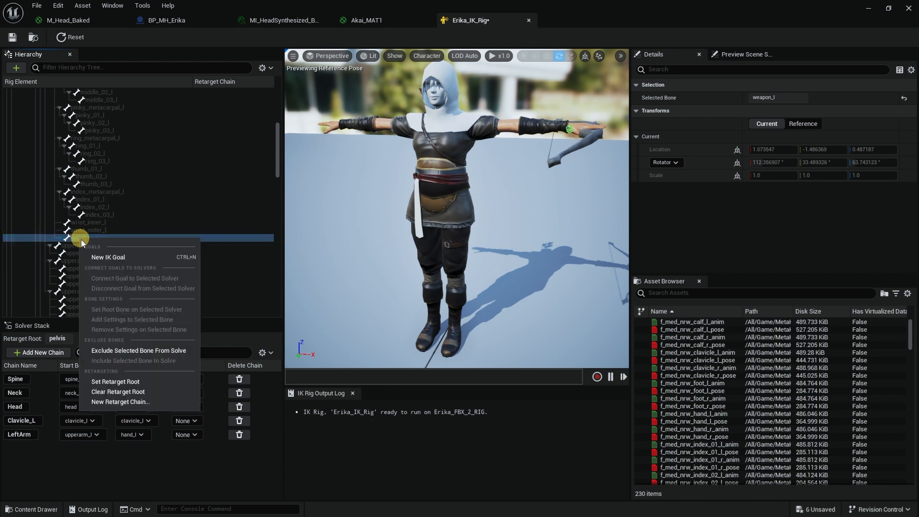
pyautogui.click(120, 401)
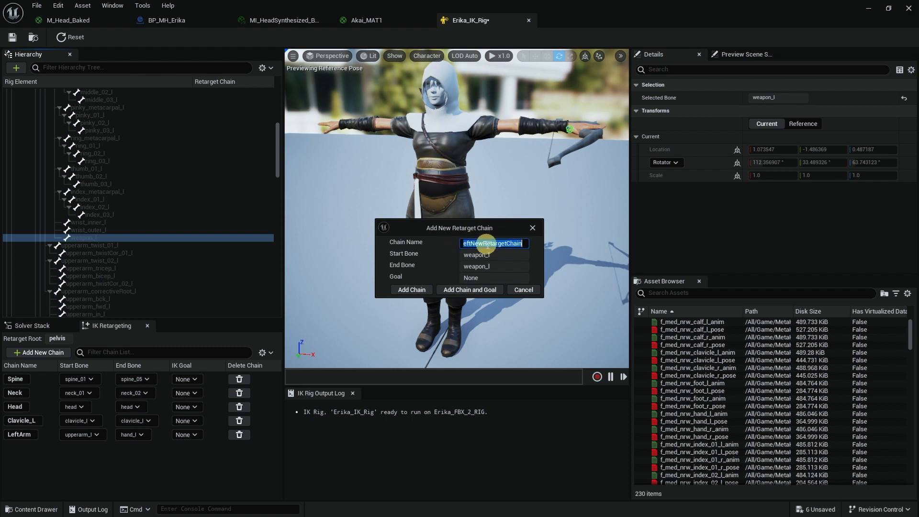
pyautogui.write('Weap')
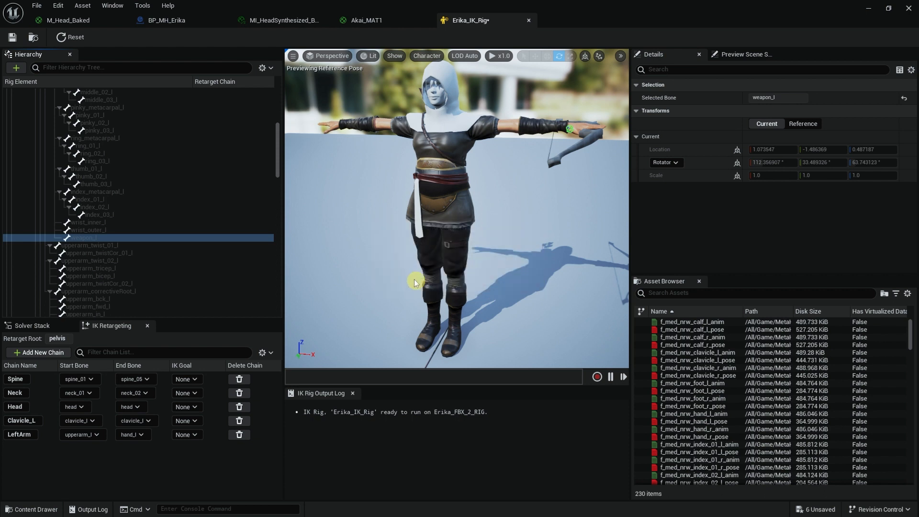
pyautogui.click(37, 353)
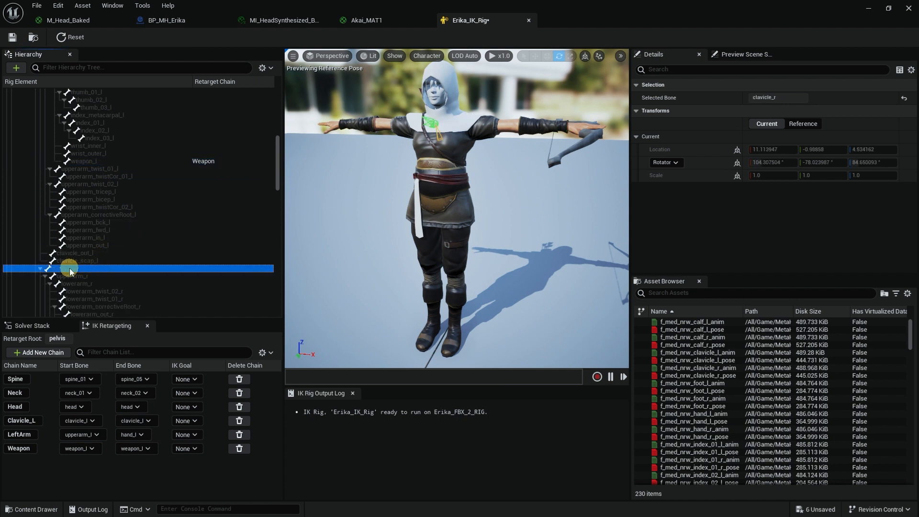
# Add a Clavicle_R chain and a RightArm chain from upperarm_r to hand_r.
pyautogui.click(38, 352)
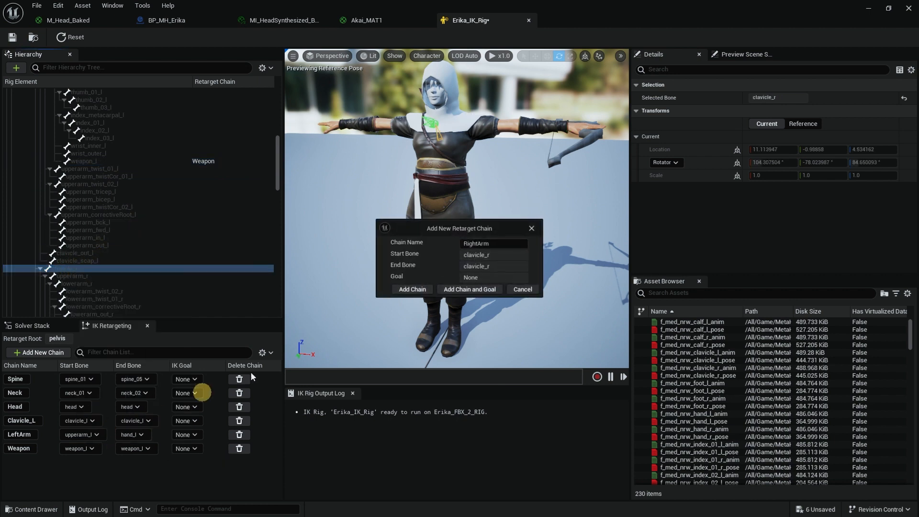
pyautogui.click(494, 243)
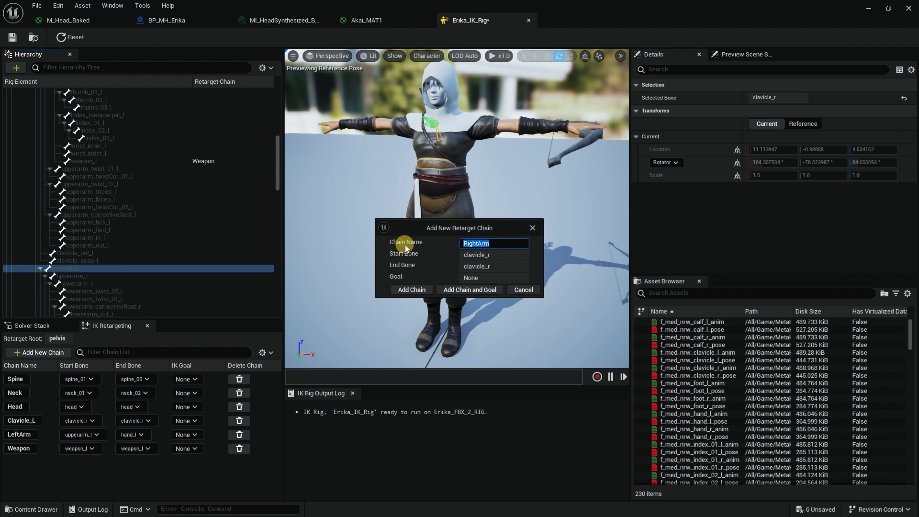
pyautogui.write('Clavicle_R')
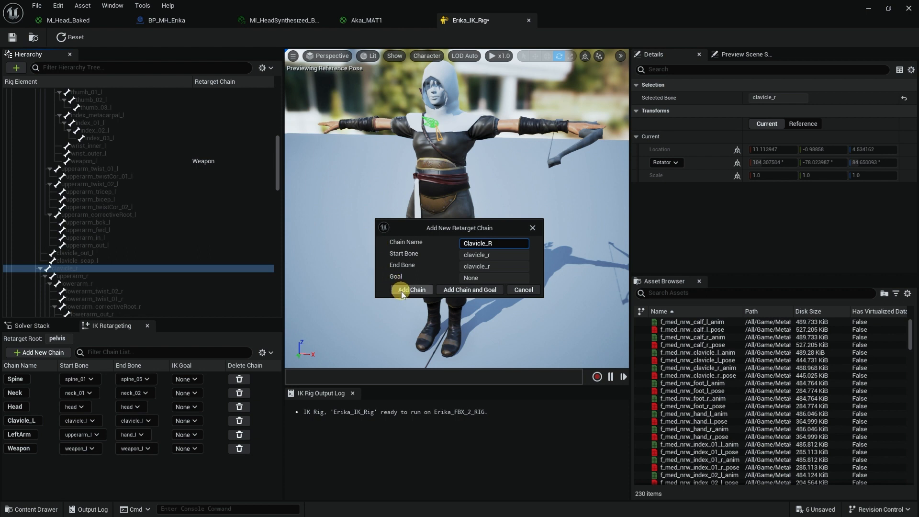
pyautogui.click(411, 290)
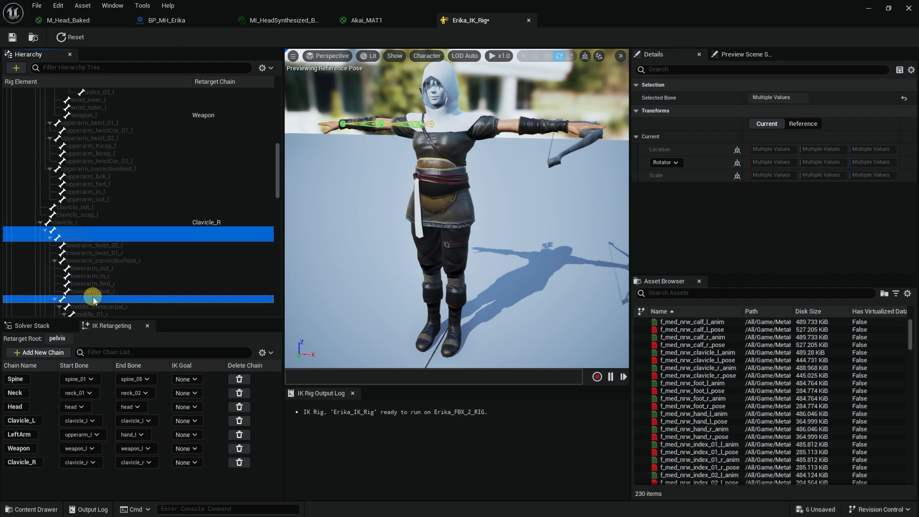
pyautogui.click(37, 352)
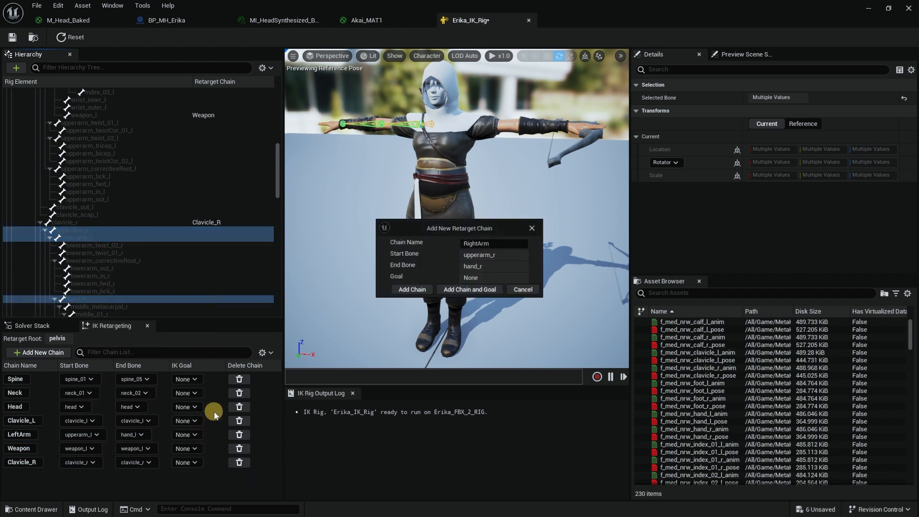
pyautogui.click(522, 289)
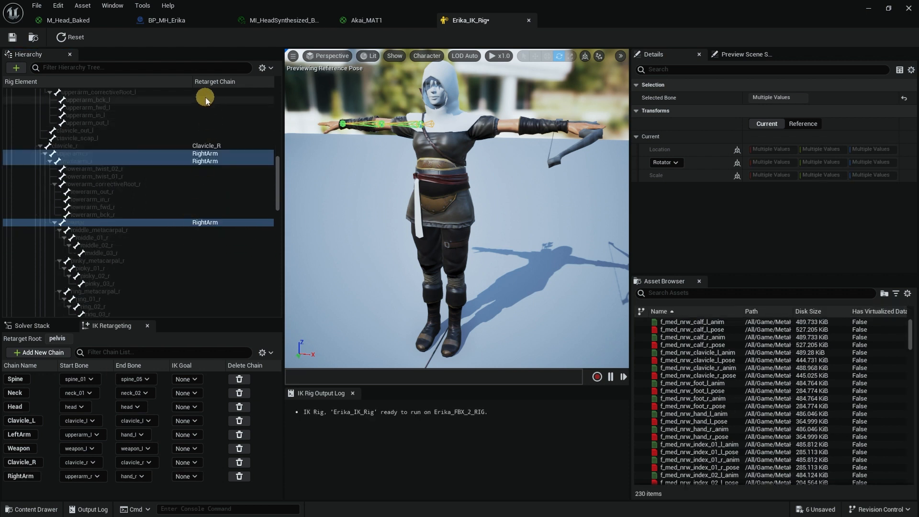
pyautogui.moveTo(210, 129)
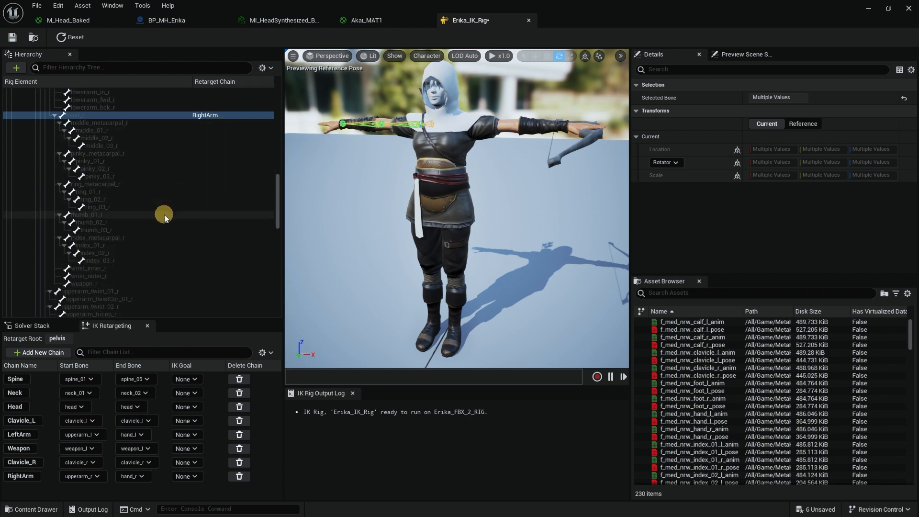
# Scroll to weapon_r and add it as the Weapon_R retarget chain.
pyautogui.scroll(-3)
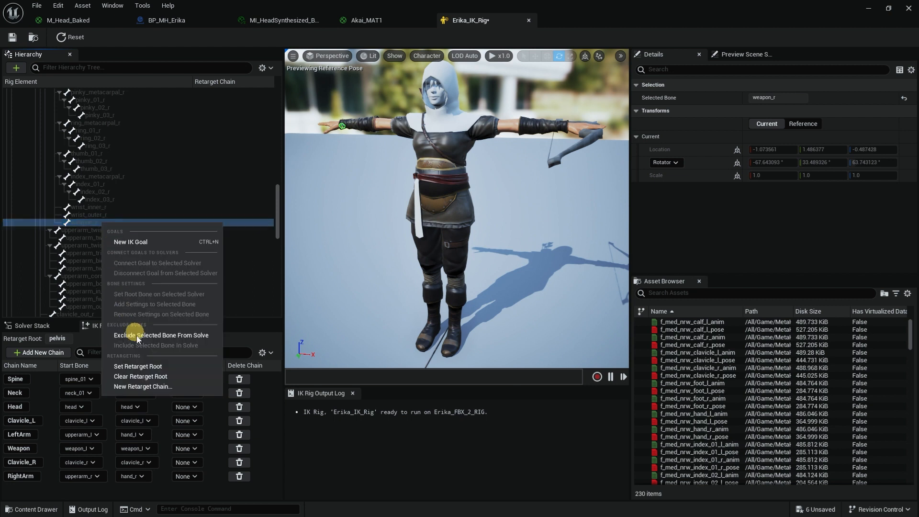
pyautogui.click(143, 386)
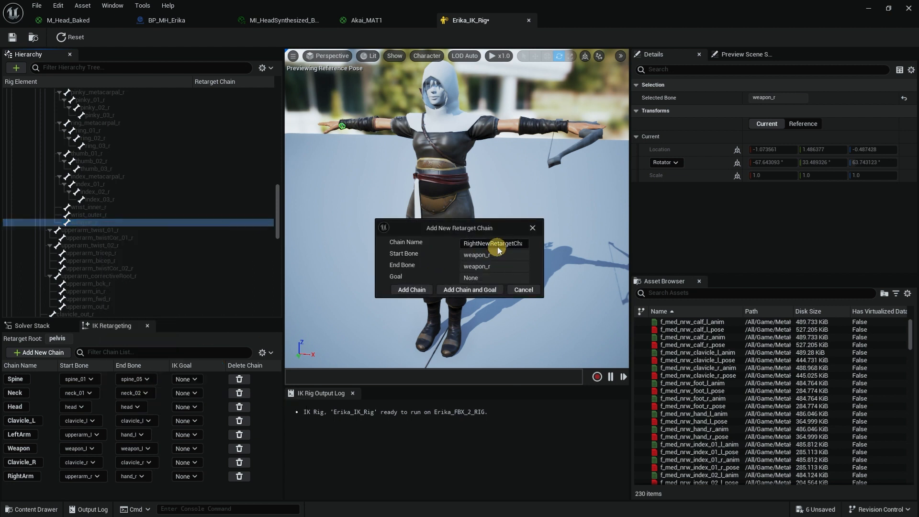
pyautogui.write('W')
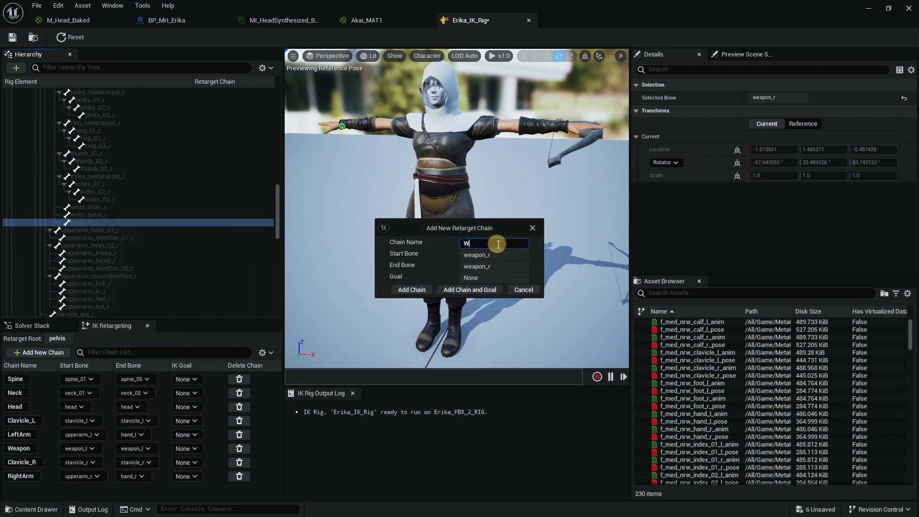
pyautogui.write('Weapon_R')
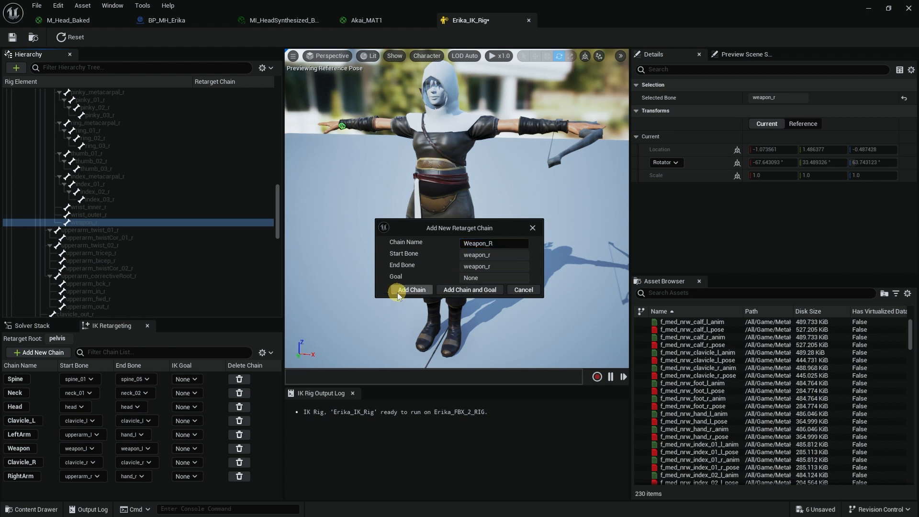
pyautogui.click(410, 289)
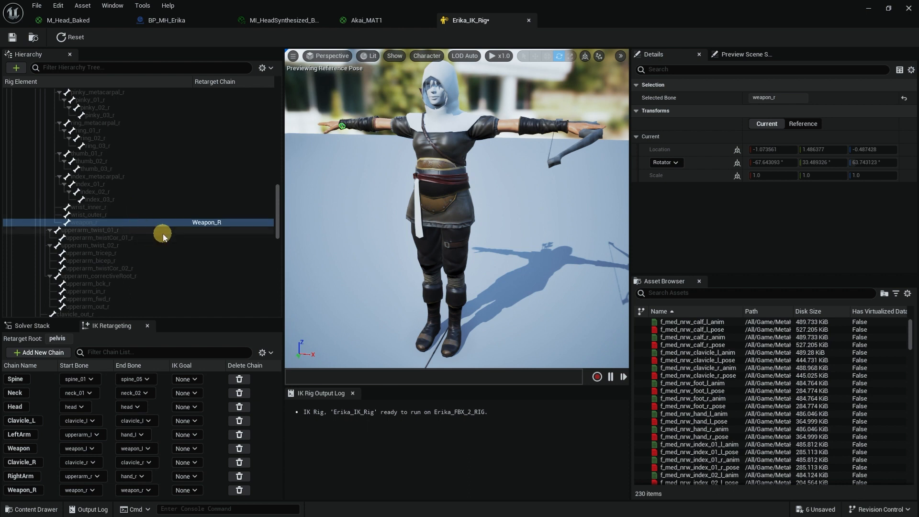
# In Erika_IK_Rig, add RightLeg (thigh_r to ball_r) and LeftLeg (thigh_l to ball_l) chains.
pyautogui.scroll(-3)
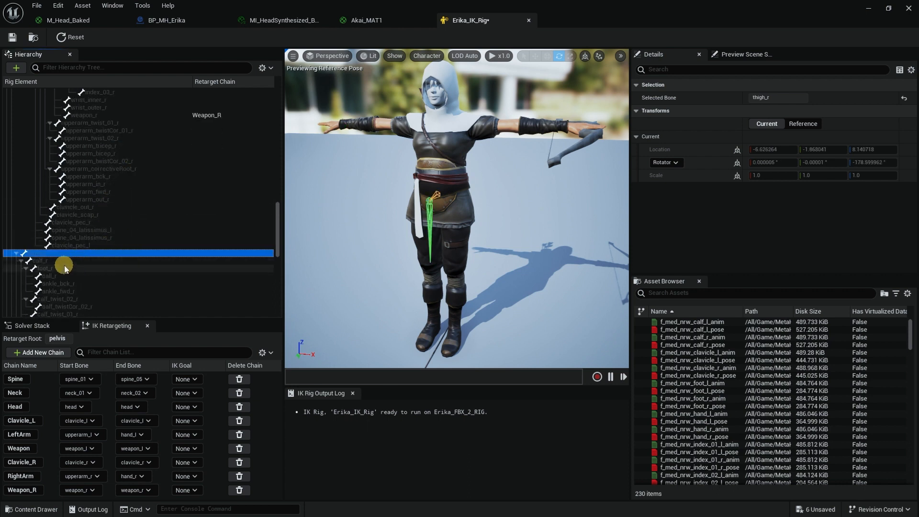
pyautogui.click(70, 269)
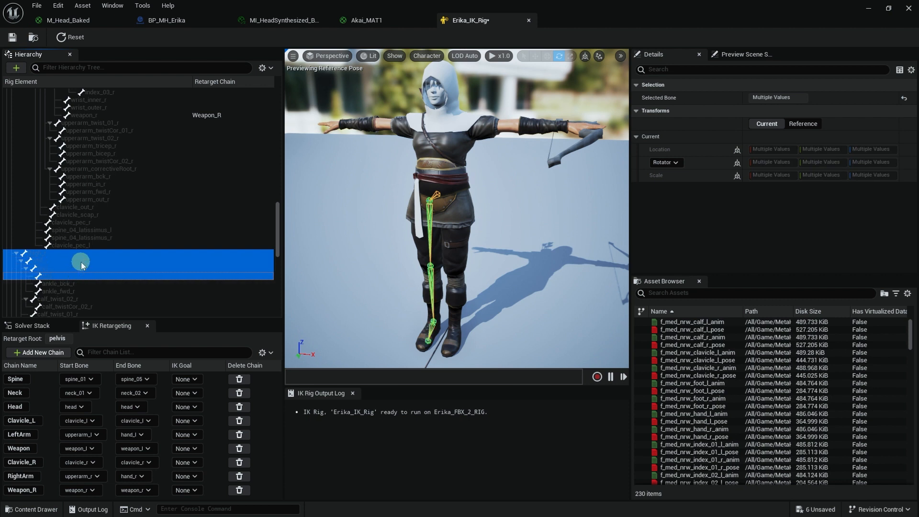
pyautogui.click(38, 353)
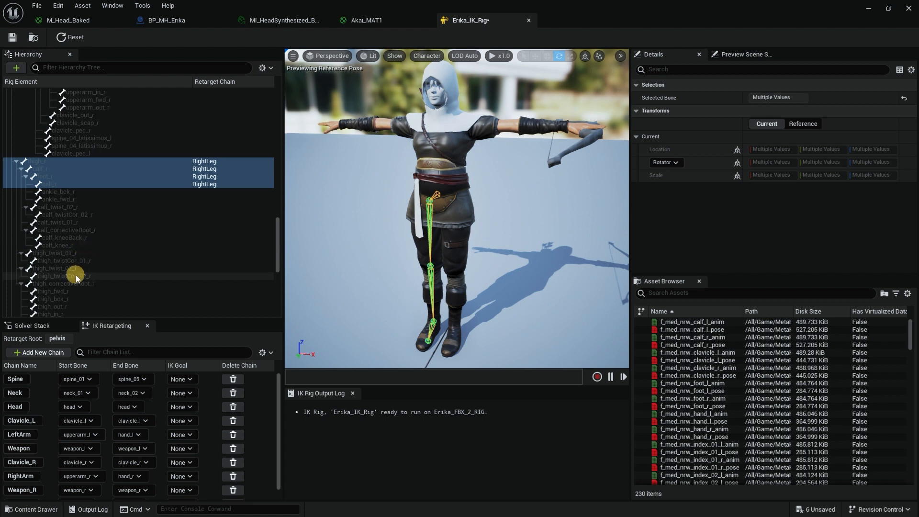
pyautogui.scroll(-3)
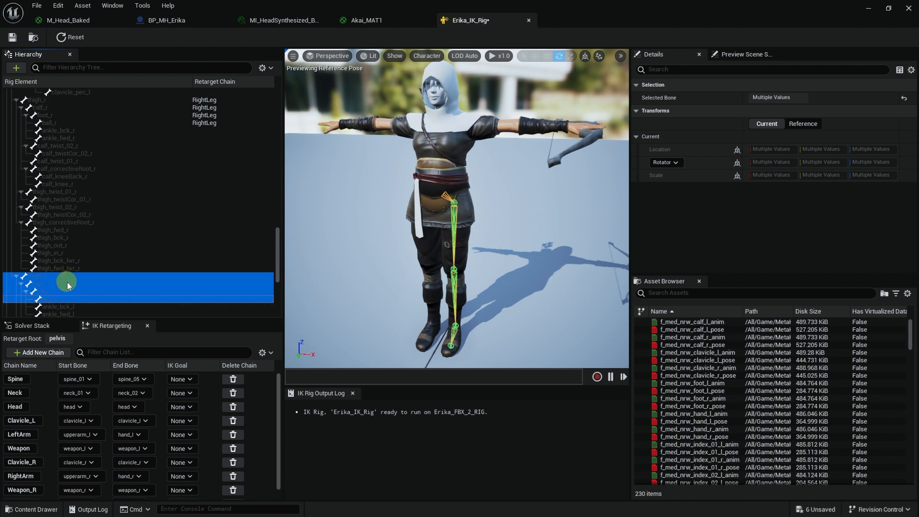
pyautogui.click(37, 353)
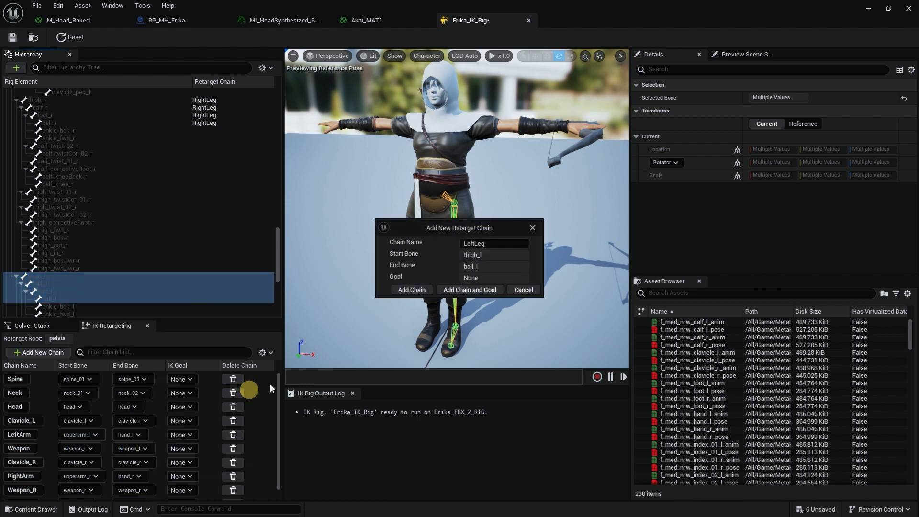
pyautogui.click(411, 290)
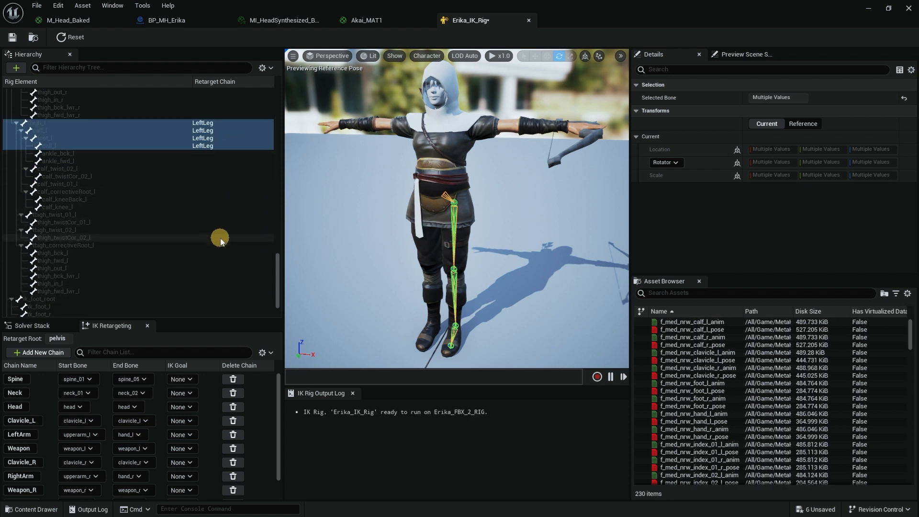
pyautogui.scroll(-3)
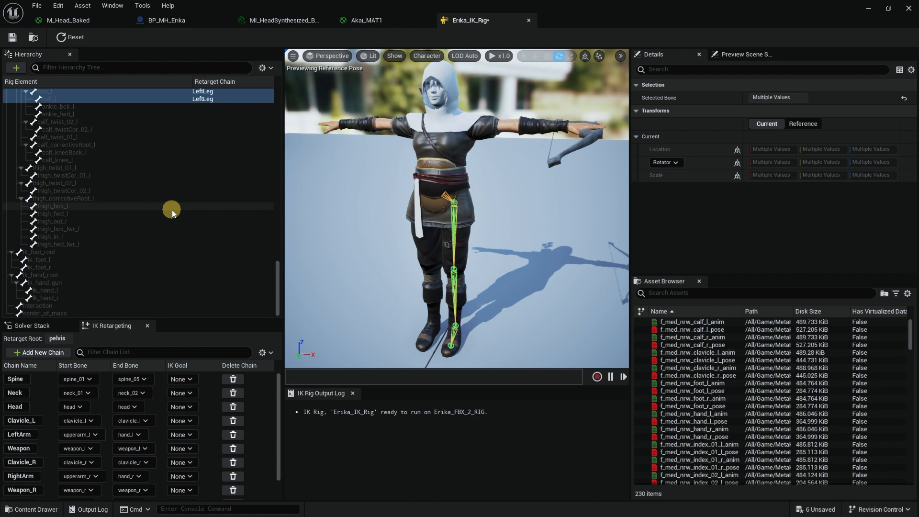
pyautogui.moveTo(122, 261)
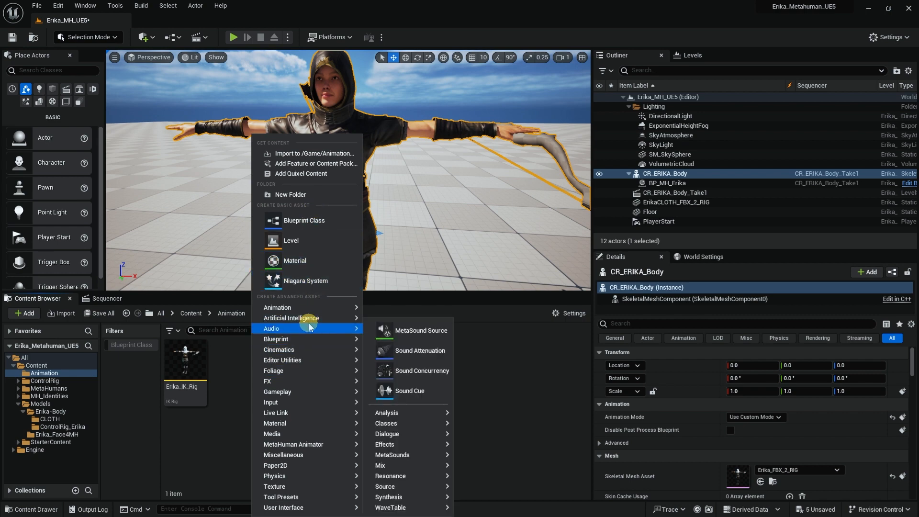
pyautogui.moveTo(278, 308)
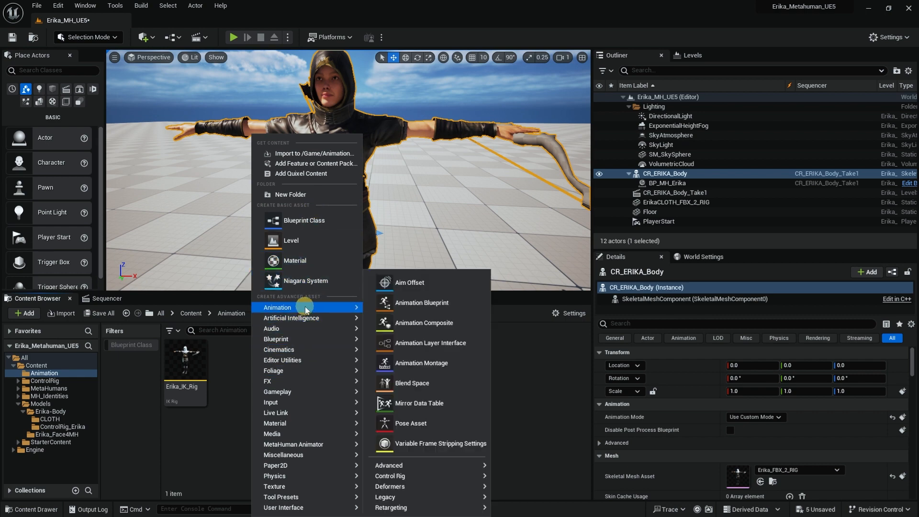
pyautogui.moveTo(392, 507)
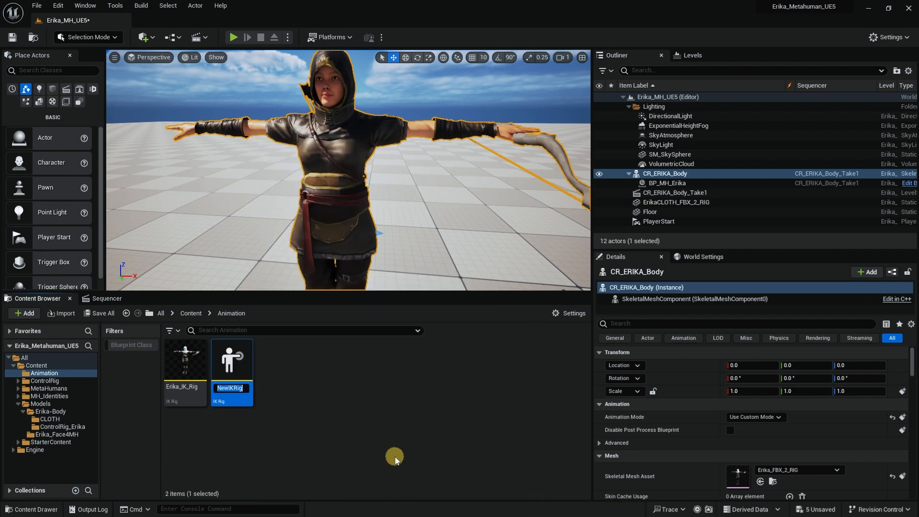
# Rename the new IK Rig asset to Manny_IK_Rig.
pyautogui.write('Manny')
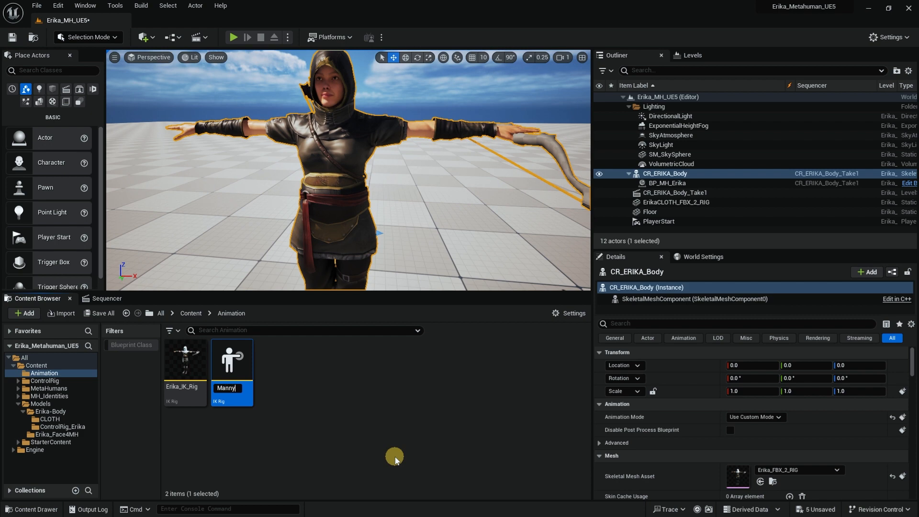
pyautogui.write('_IK')
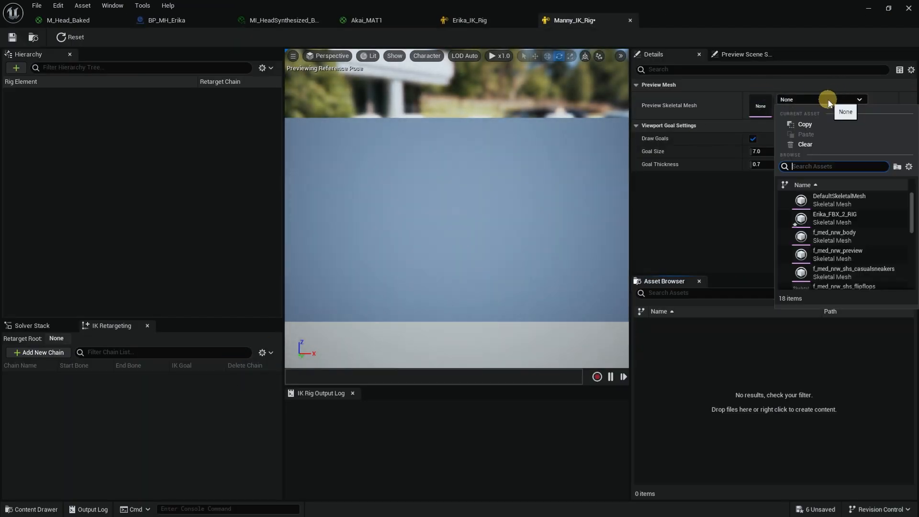
# Search 'man' and choose SKM_Manny as the Preview Skeletal Mesh.
pyautogui.write('man')
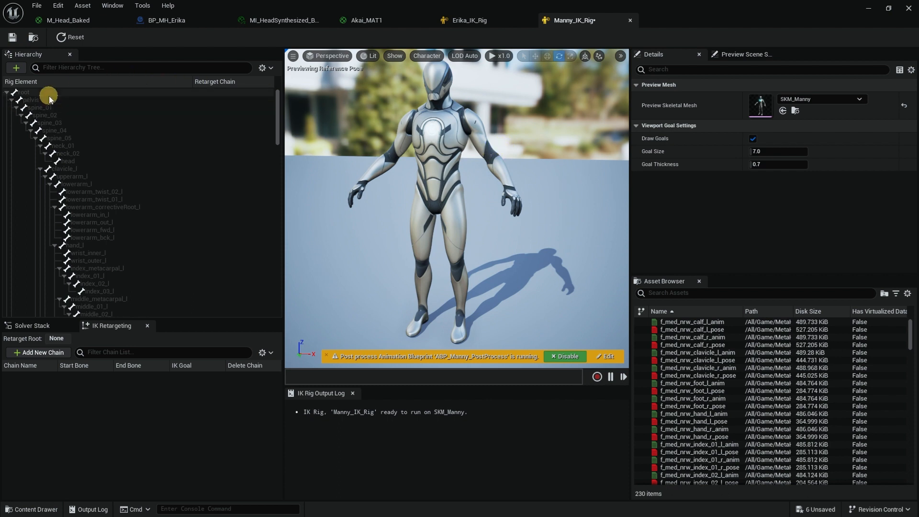
# Make pelvis the retarget root and add a Spine chain from Manny's spine bones.
pyautogui.rightClick(29, 99)
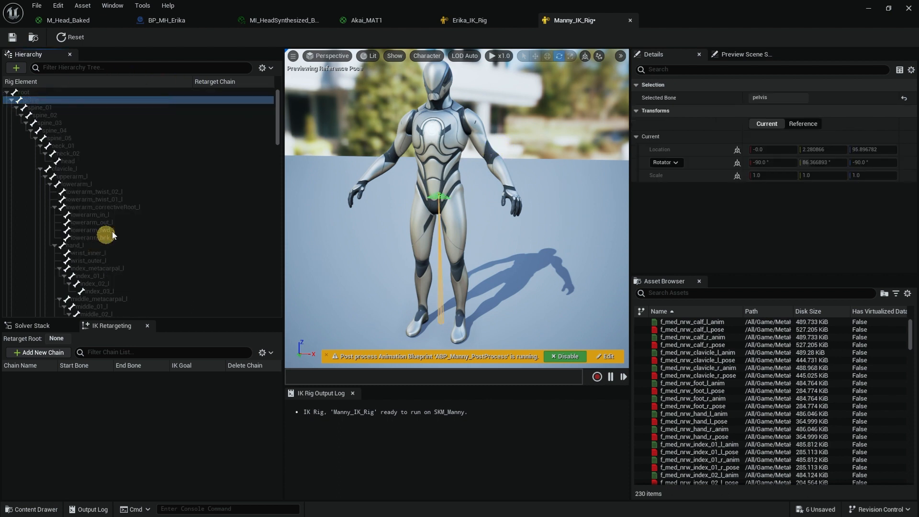
pyautogui.click(41, 100)
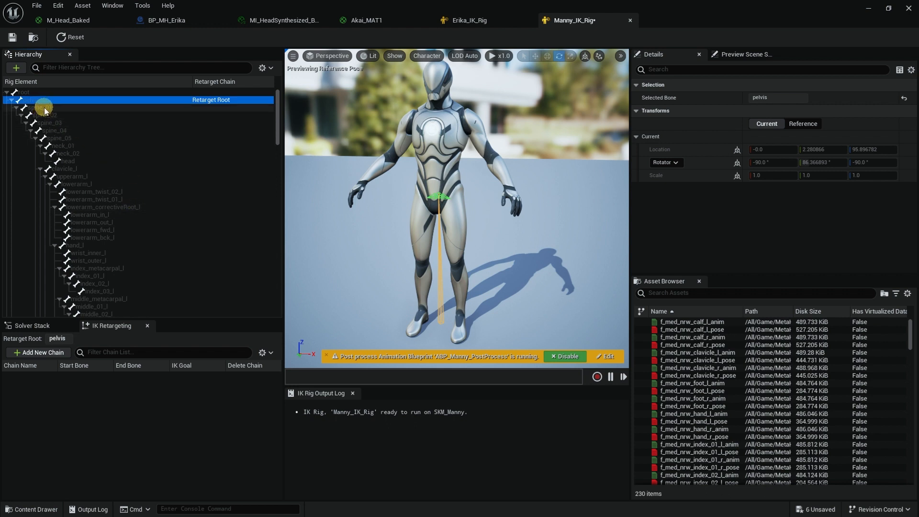
pyautogui.click(44, 107)
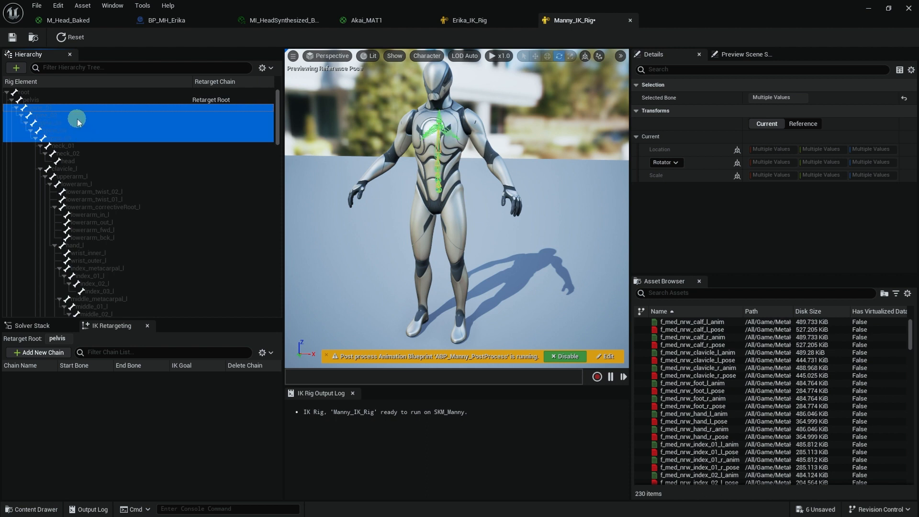
pyautogui.click(38, 353)
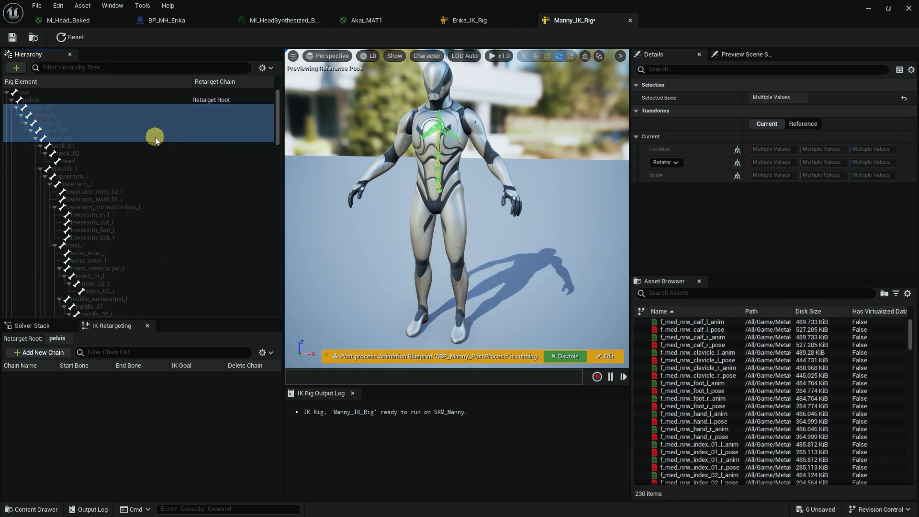
# Add a Neck chain (neck_01 to neck_02) and a Head chain on the head bone.
pyautogui.click(37, 353)
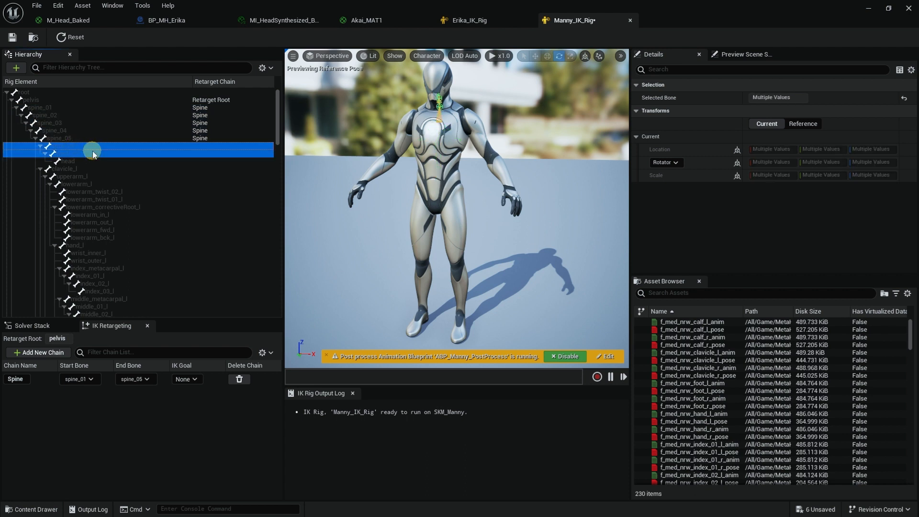
pyautogui.click(37, 352)
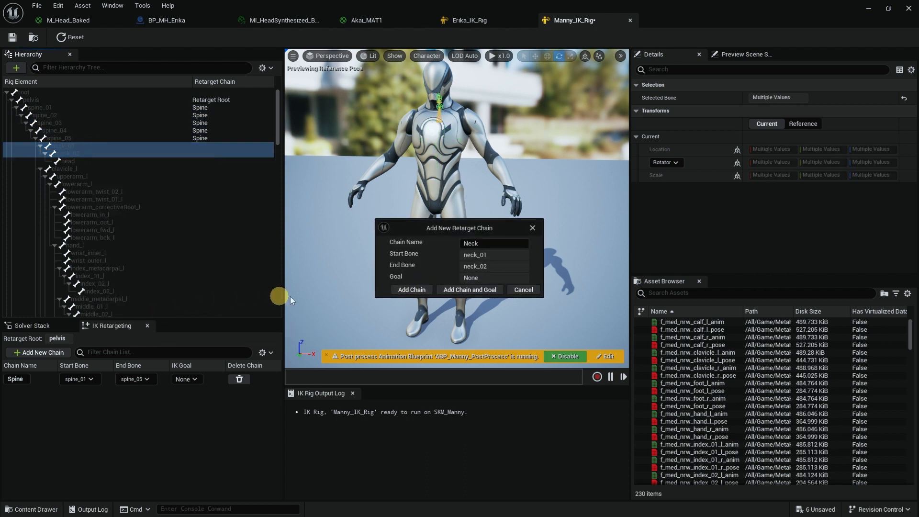
pyautogui.click(411, 289)
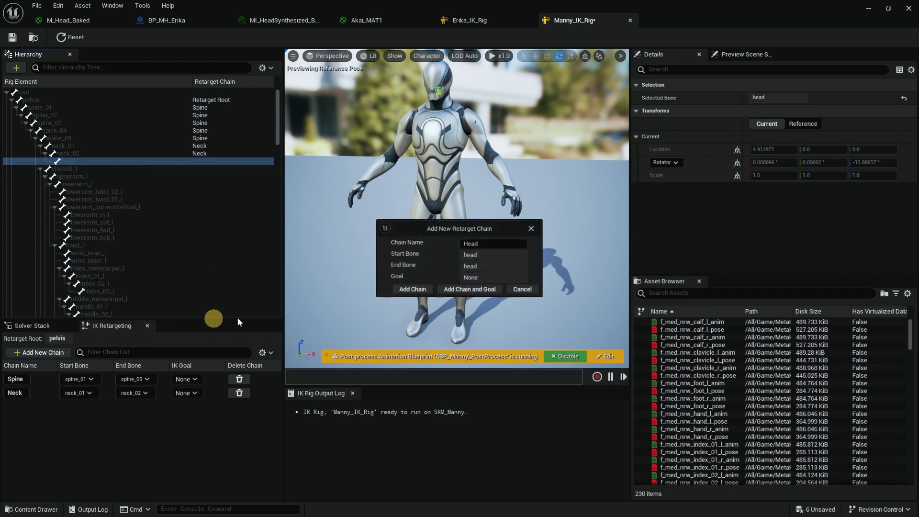
pyautogui.click(410, 289)
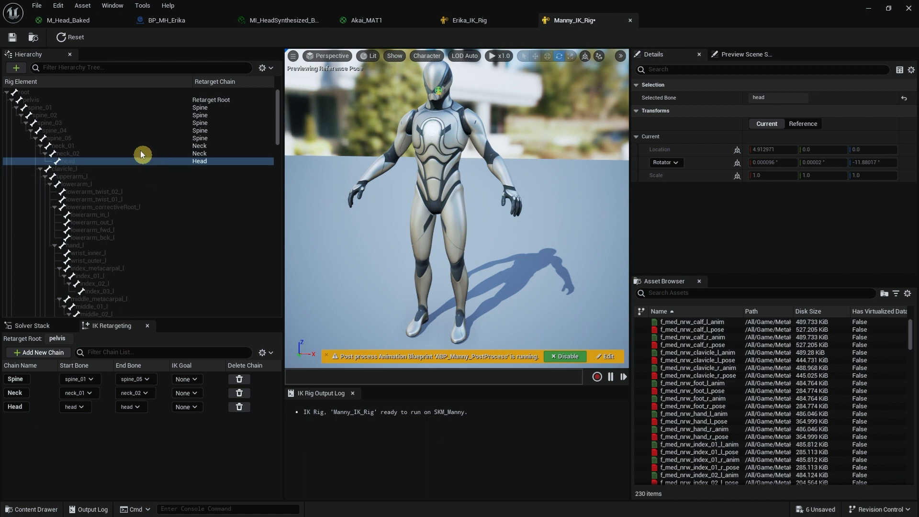
pyautogui.moveTo(101, 246)
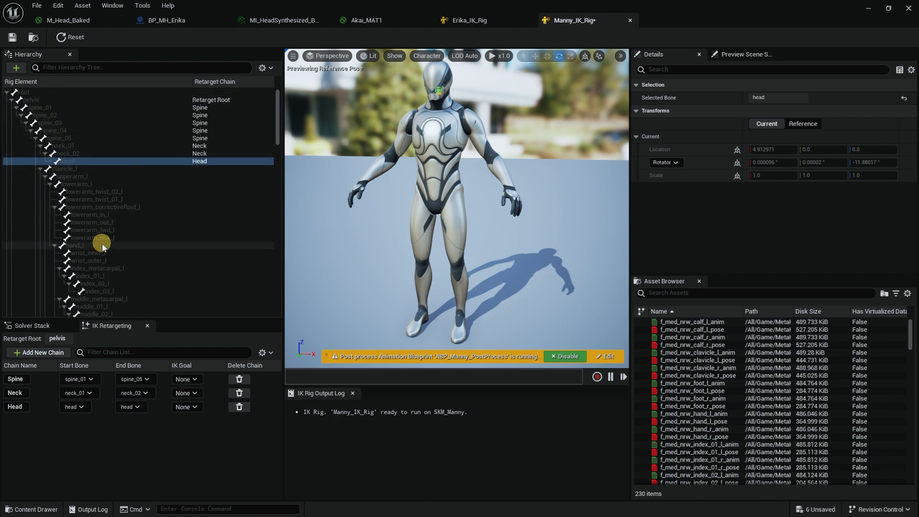
pyautogui.moveTo(94, 172)
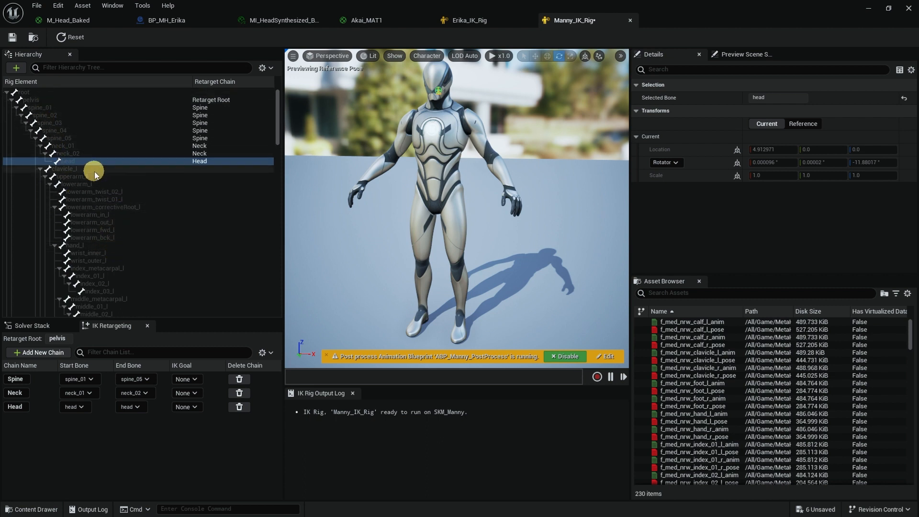
# Create a retarget chain on clavicle_l named Clavicle_L.
pyautogui.rightClick(60, 168)
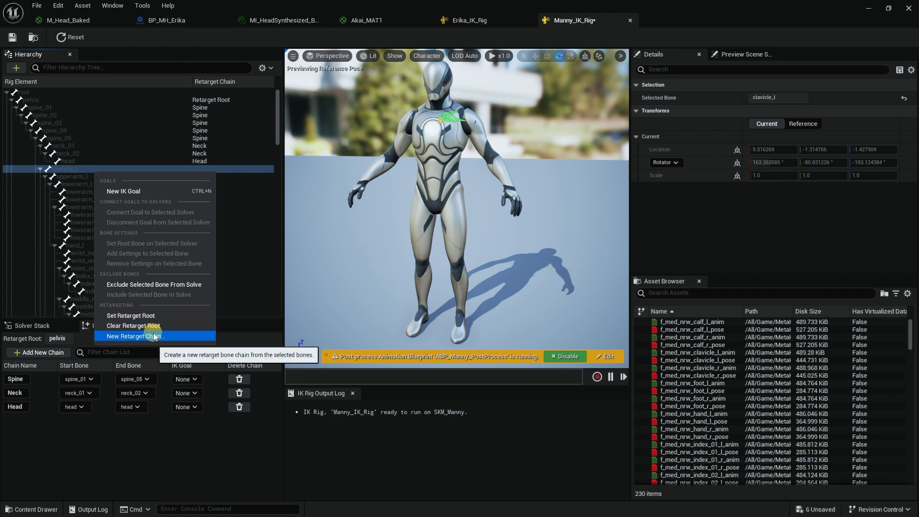
pyautogui.click(136, 336)
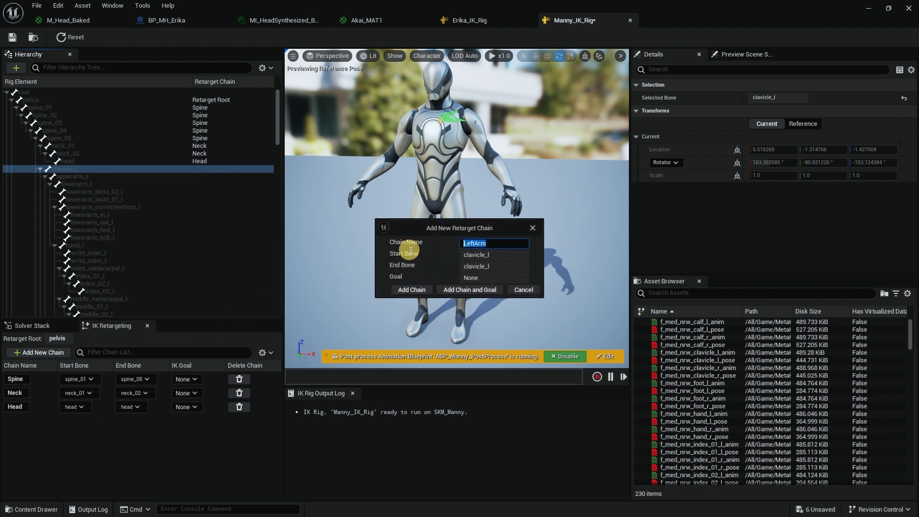
pyautogui.write('Cla')
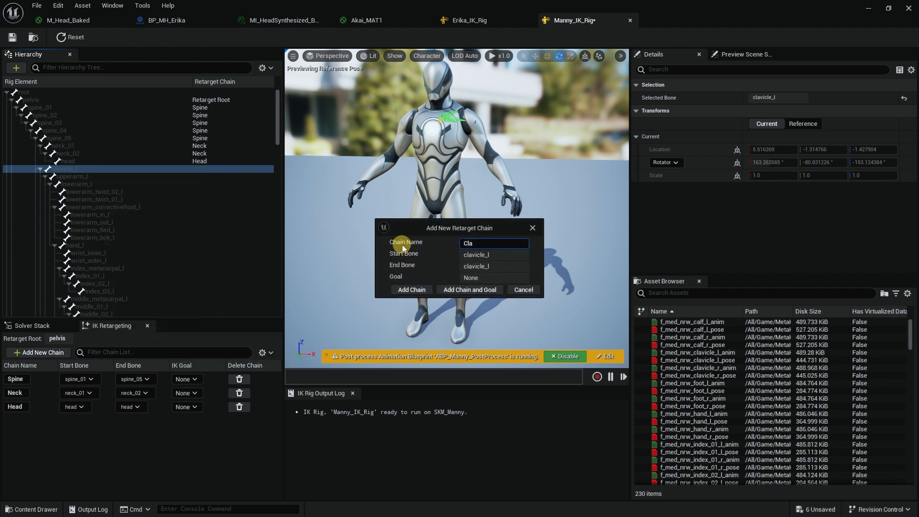
pyautogui.write('Clavicle_L')
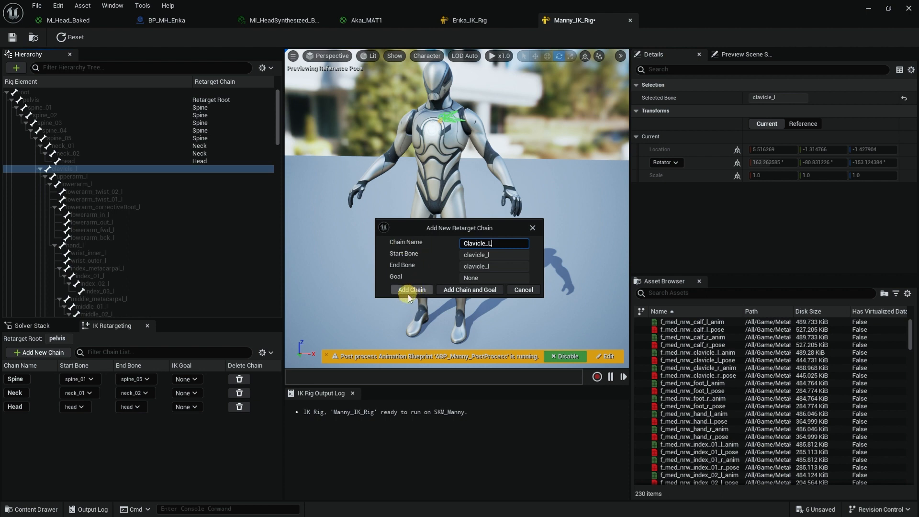
pyautogui.click(411, 289)
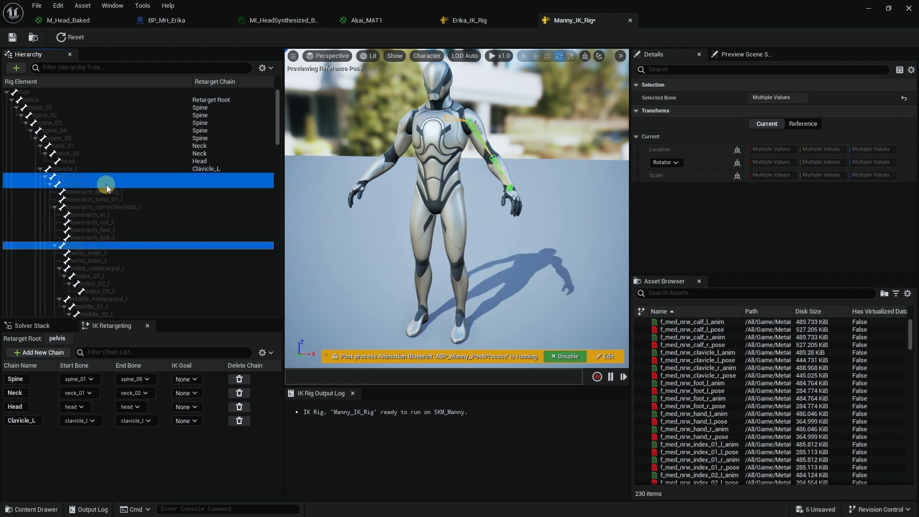
# Add a LeftArm chain from upperarm_l to hand_l.
pyautogui.click(37, 353)
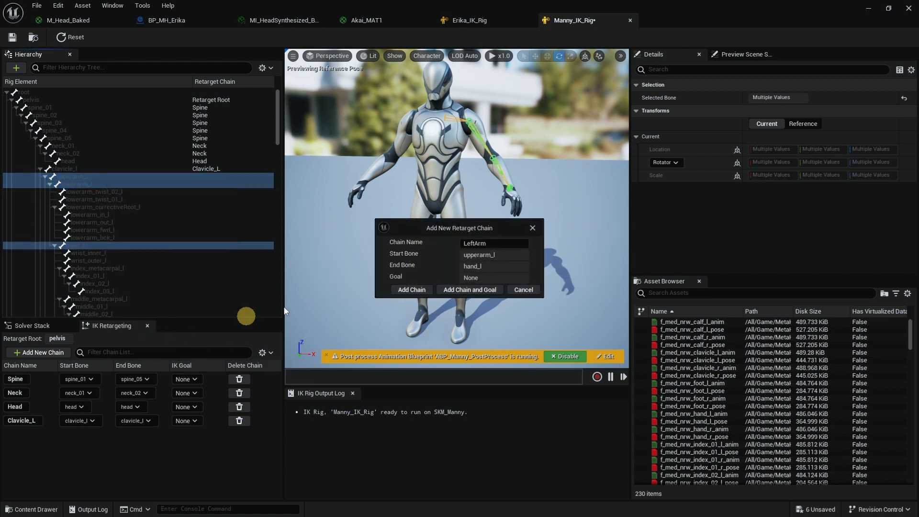
pyautogui.click(411, 289)
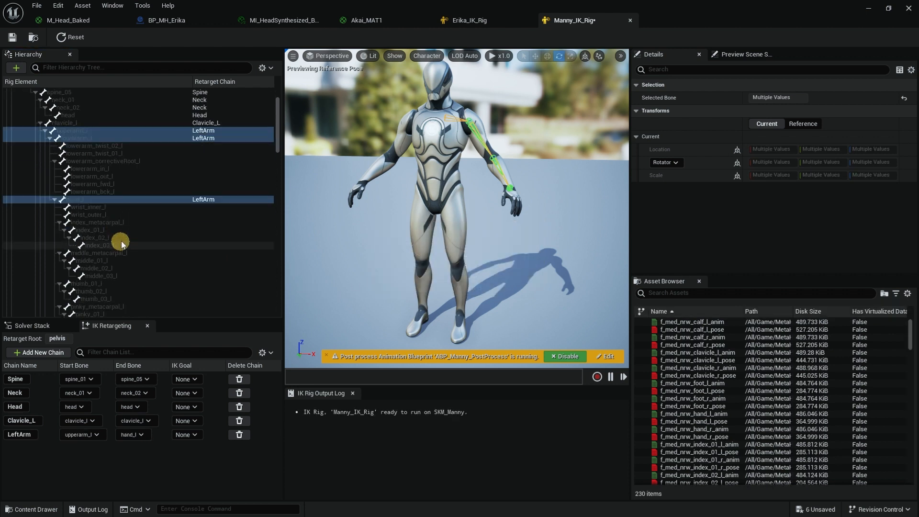
pyautogui.scroll(-3)
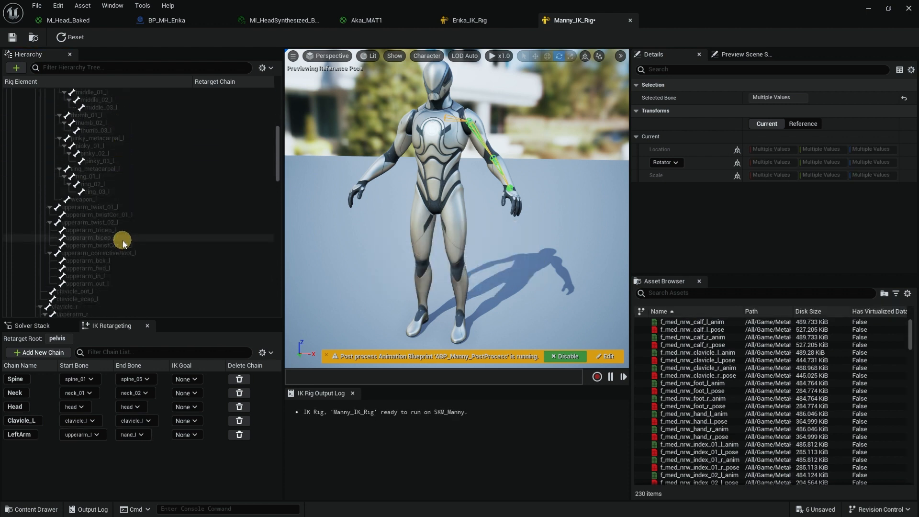
# Add a Clavicle_R chain on clavicle_r and a RightArm chain from upperarm_r to hand_r.
pyautogui.click(88, 261)
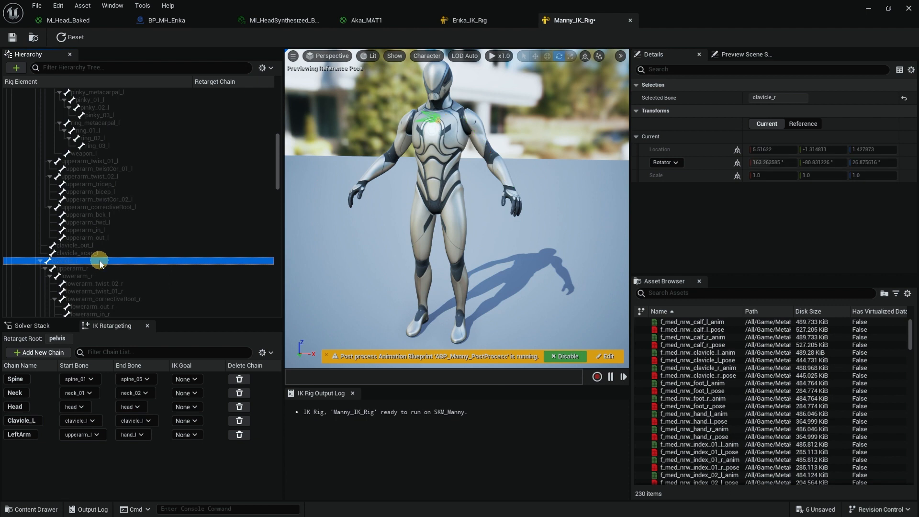
pyautogui.click(37, 352)
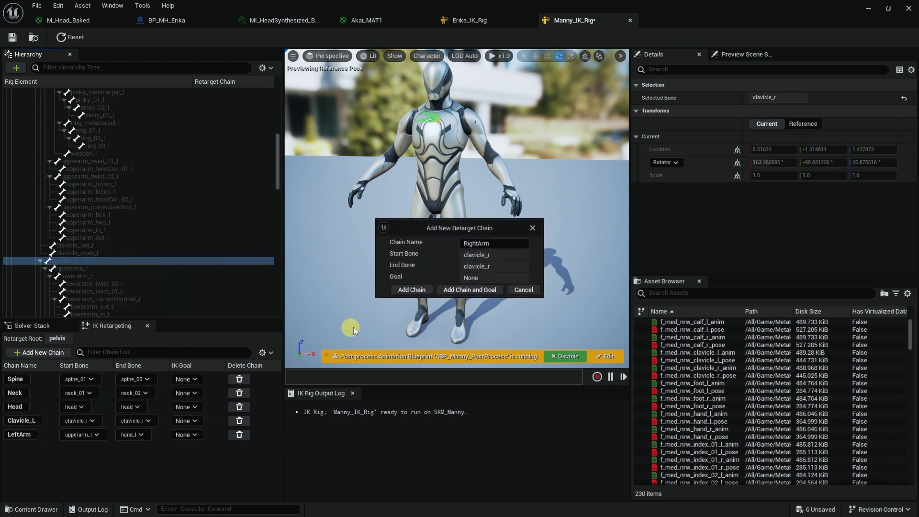
pyautogui.write('Clavicle_L')
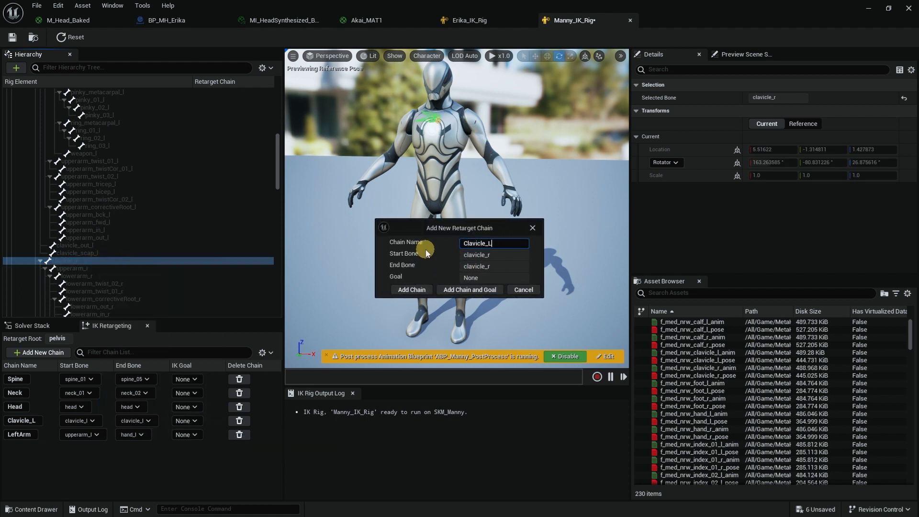
pyautogui.write('Clavicle_R')
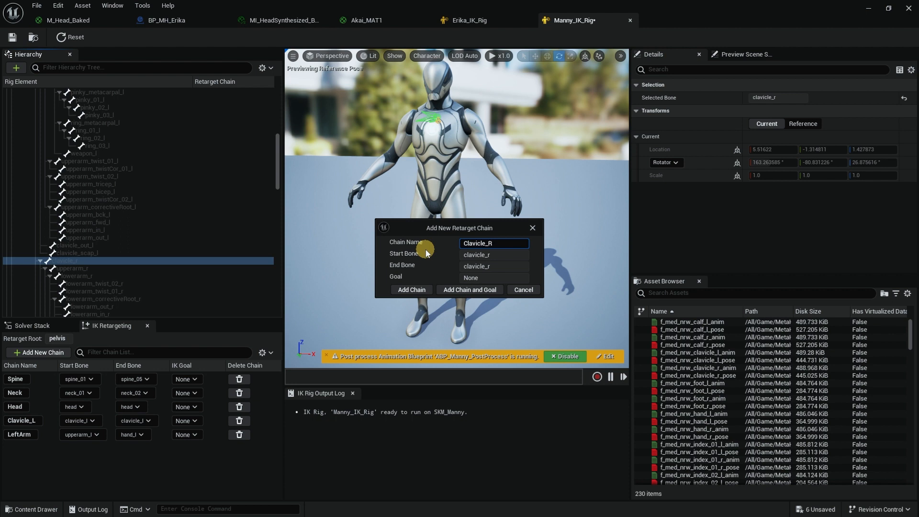
pyautogui.click(411, 290)
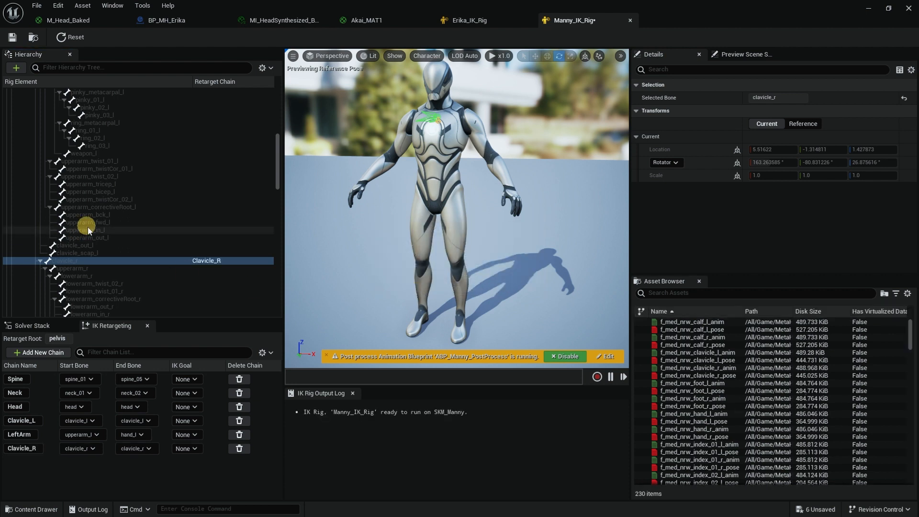
pyautogui.click(81, 261)
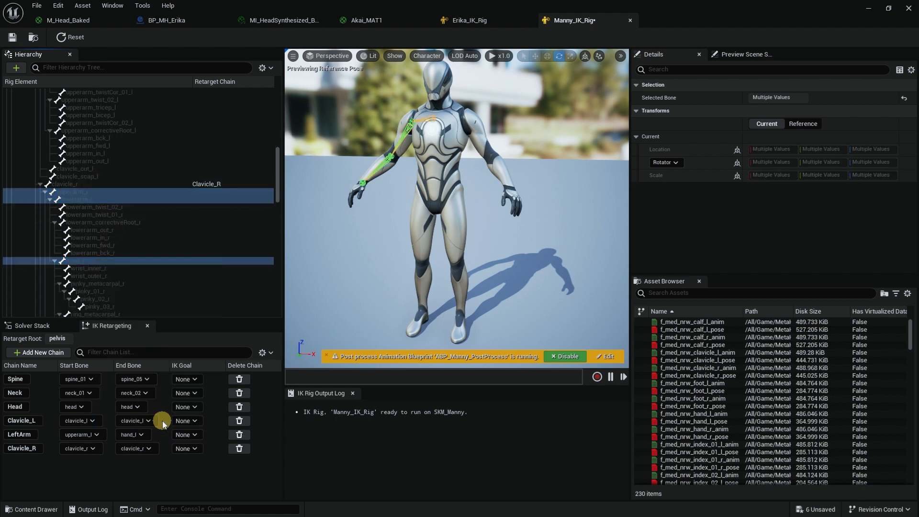
pyautogui.moveTo(177, 243)
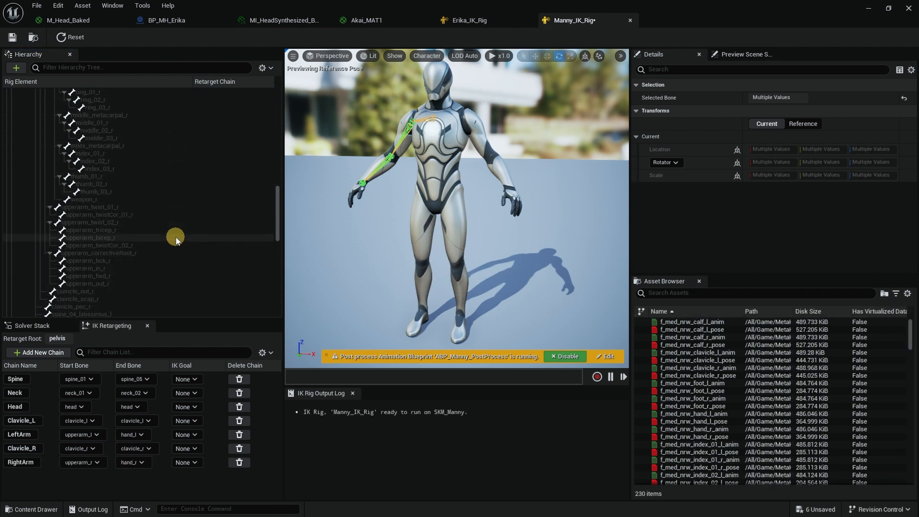
pyautogui.scroll(-3)
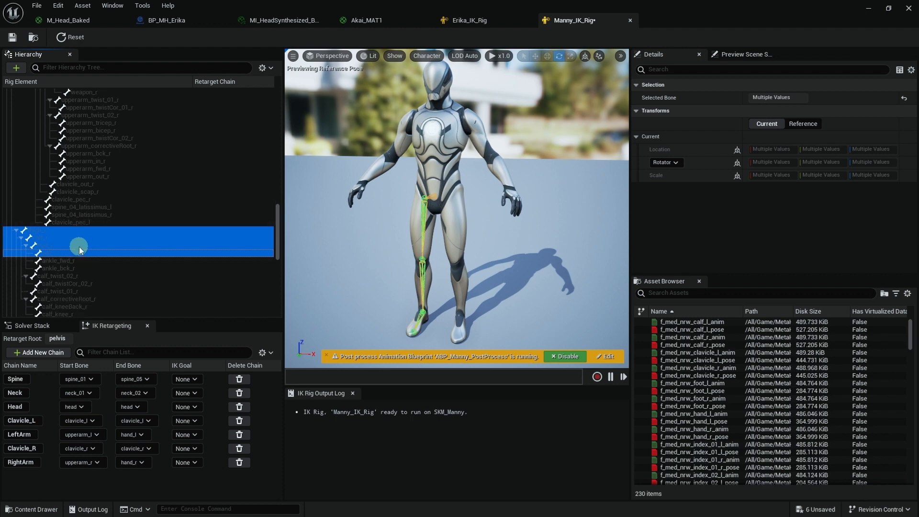
# In Manny_IK_Rig, add RightLeg (thigh_r to ball_r) and LeftLeg (thigh_l to ball_l) chains.
pyautogui.rightClick(79, 245)
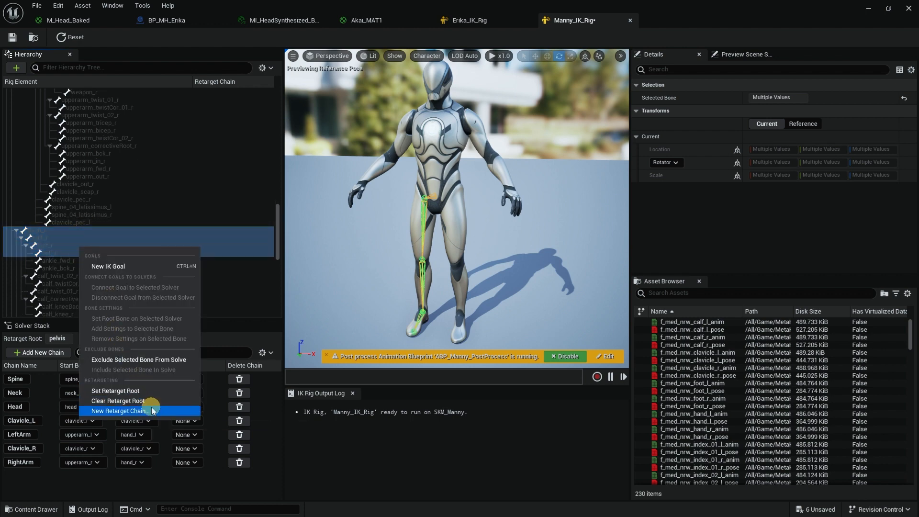
pyautogui.click(121, 410)
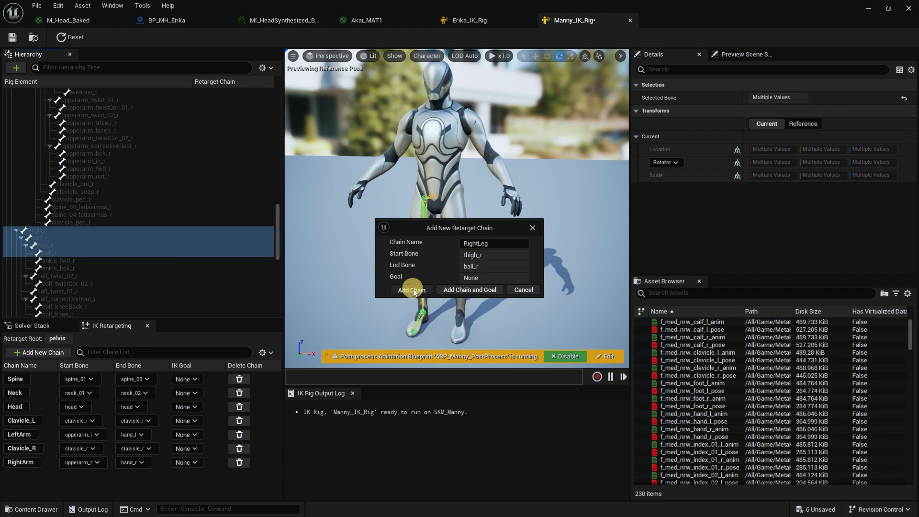
pyautogui.click(410, 289)
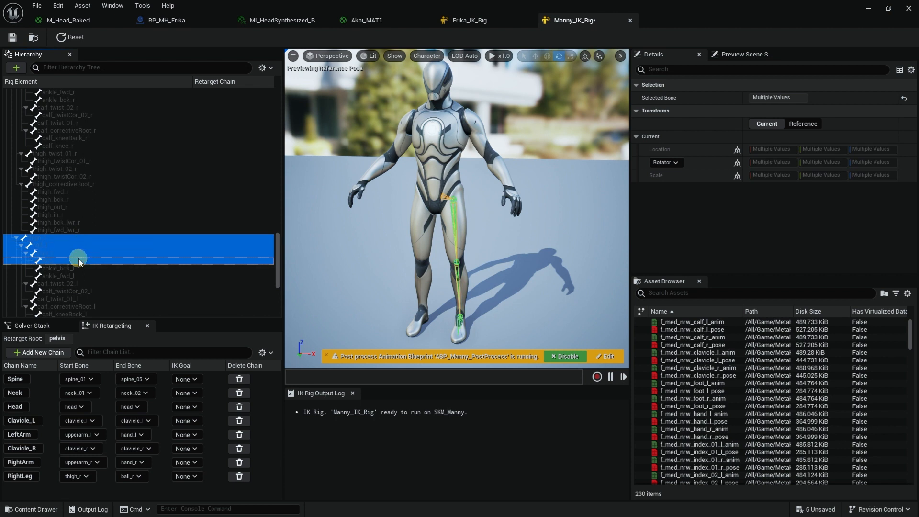
pyautogui.click(37, 353)
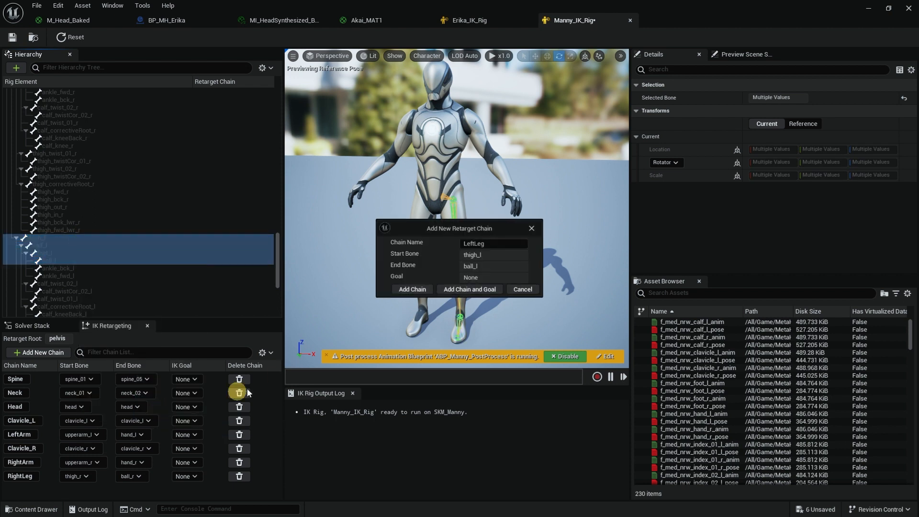
pyautogui.click(412, 290)
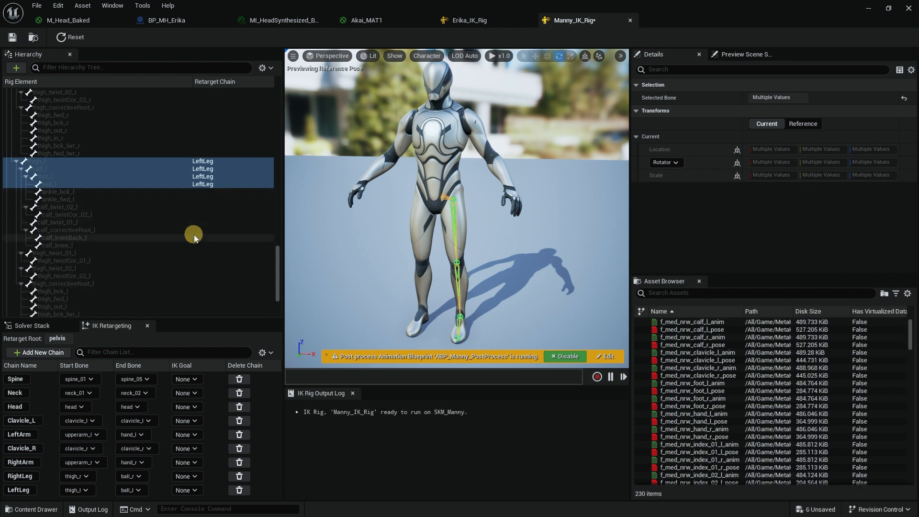
pyautogui.scroll(-3)
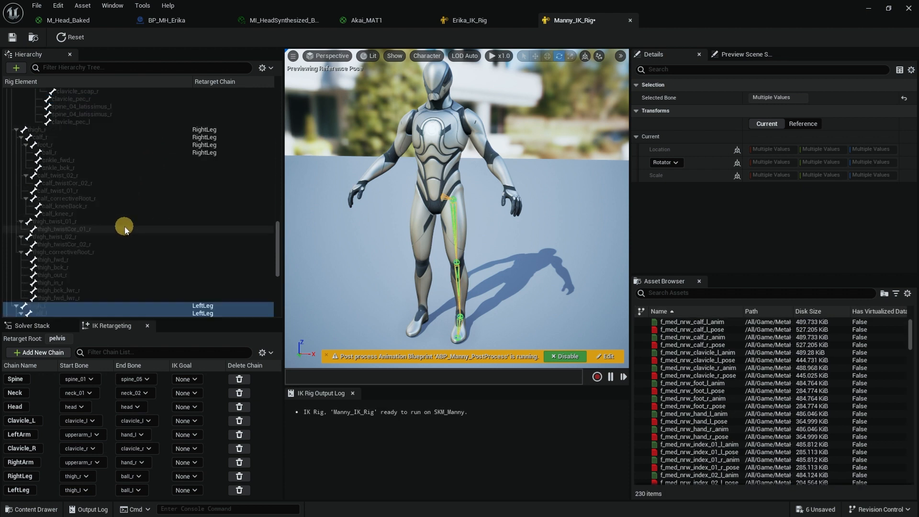
pyautogui.scroll(-3)
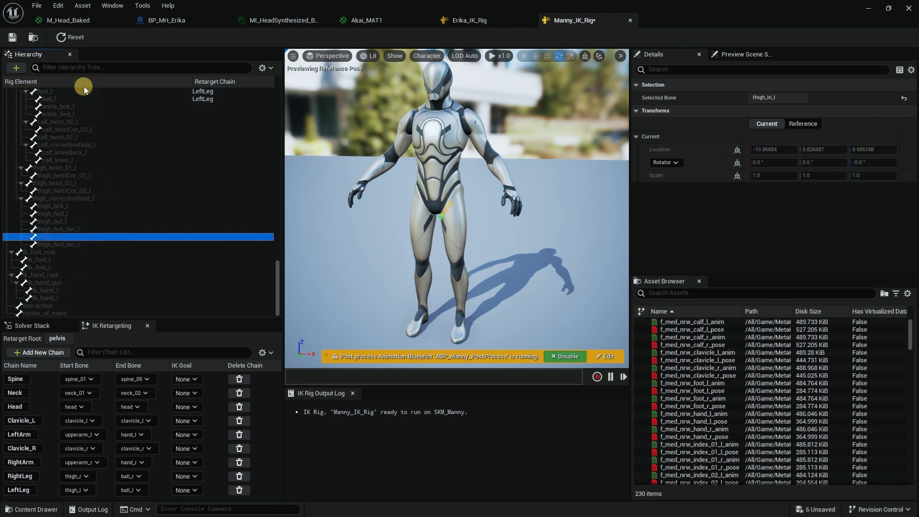
# Find weapon_l and create a Weapon_L retarget chain on it.
pyautogui.write('weapo')
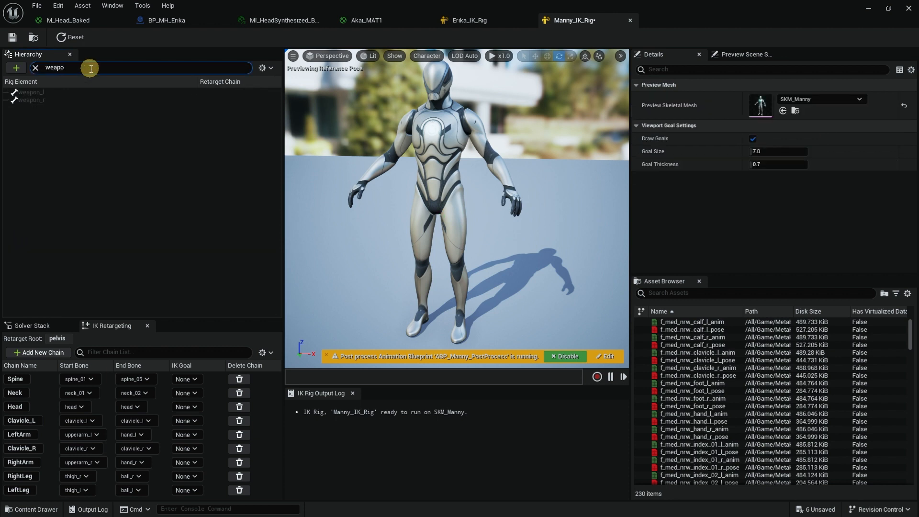
pyautogui.click(32, 91)
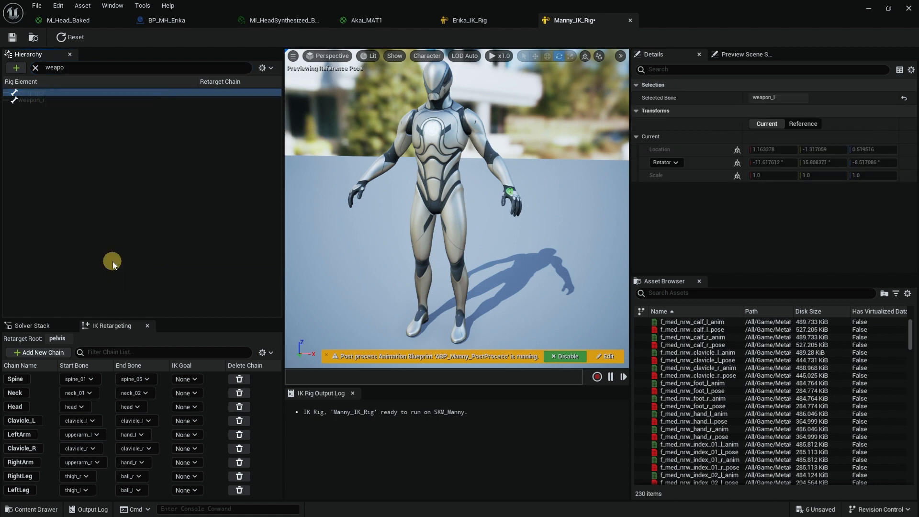
pyautogui.click(37, 352)
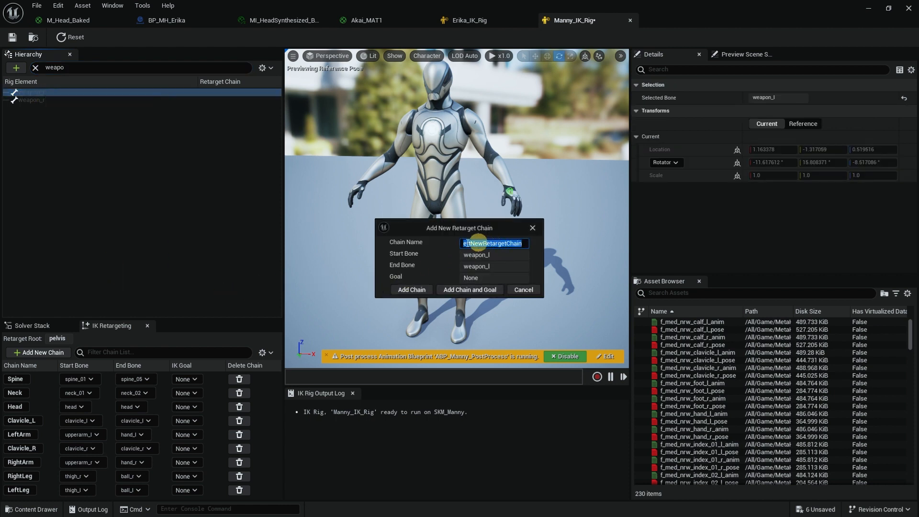
pyautogui.write('Weapon_L')
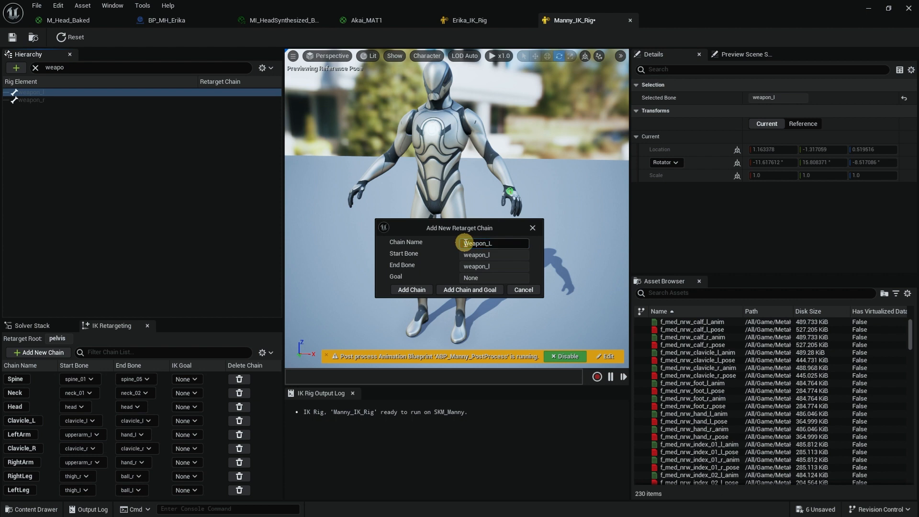
pyautogui.click(411, 291)
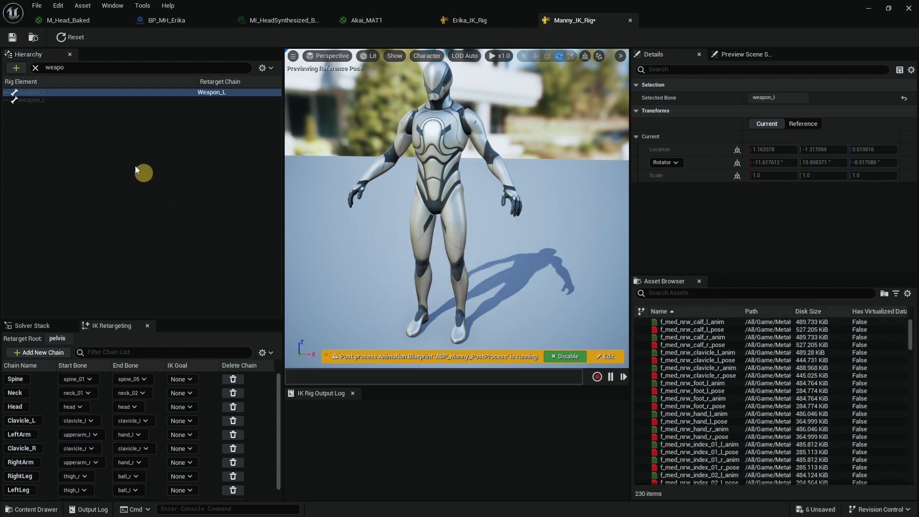
# Start a retarget chain on weapon_r and name it Weapon_R.
pyautogui.rightClick(30, 99)
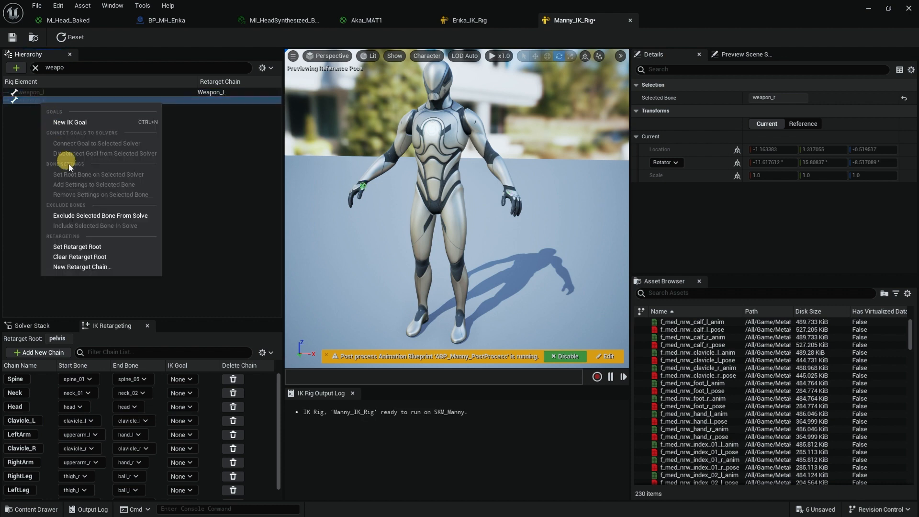
pyautogui.click(82, 267)
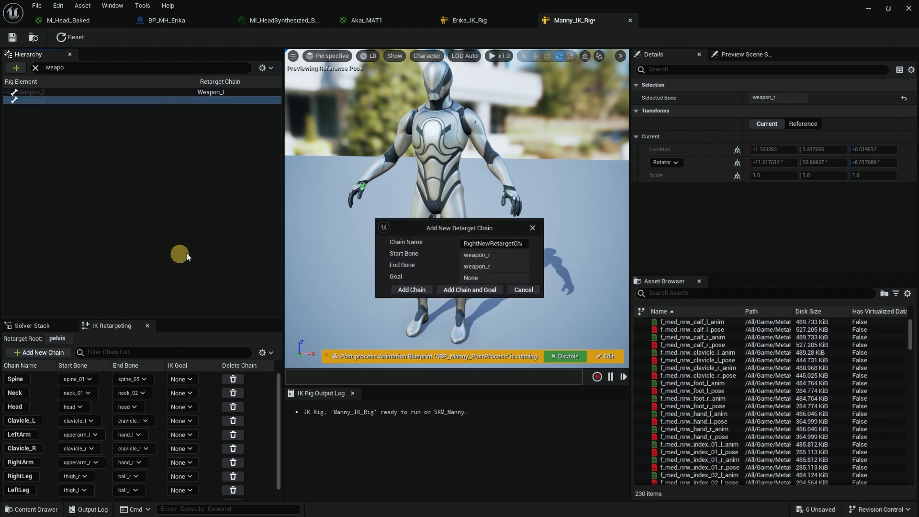
pyautogui.click(494, 243)
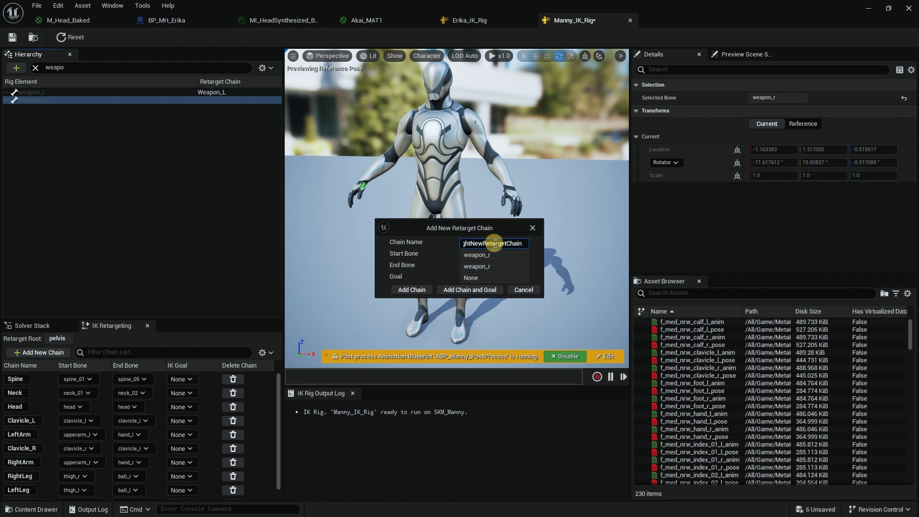
pyautogui.write('W')
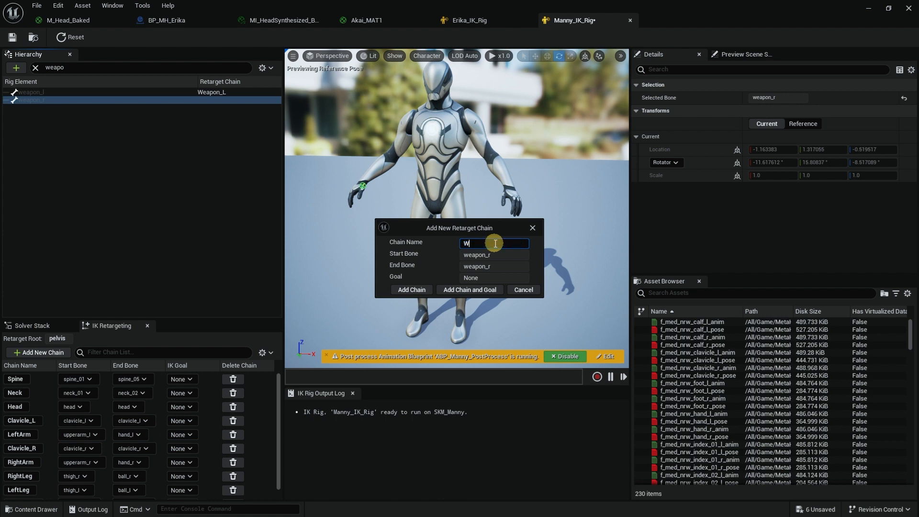
pyautogui.write('eapon_R')
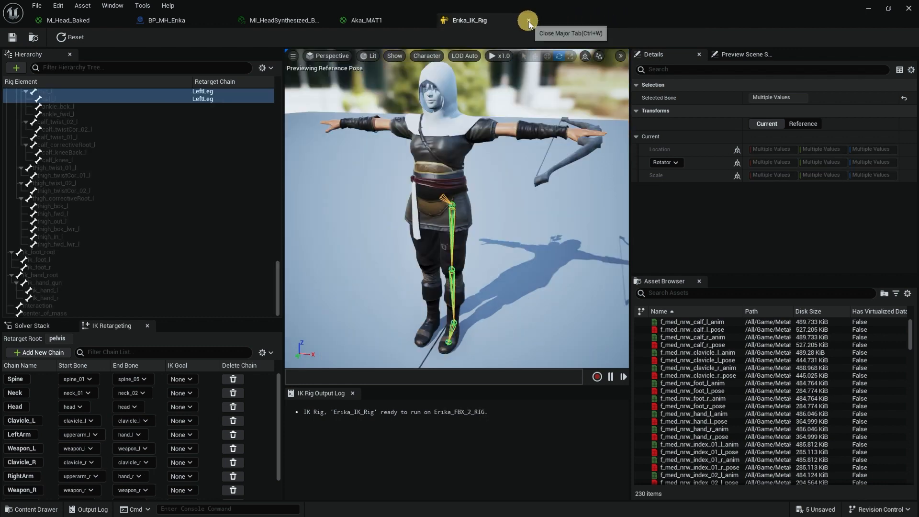
# Close the IK rig editor, then create and open a NewIKRetargeter asset.
pyautogui.click(527, 20)
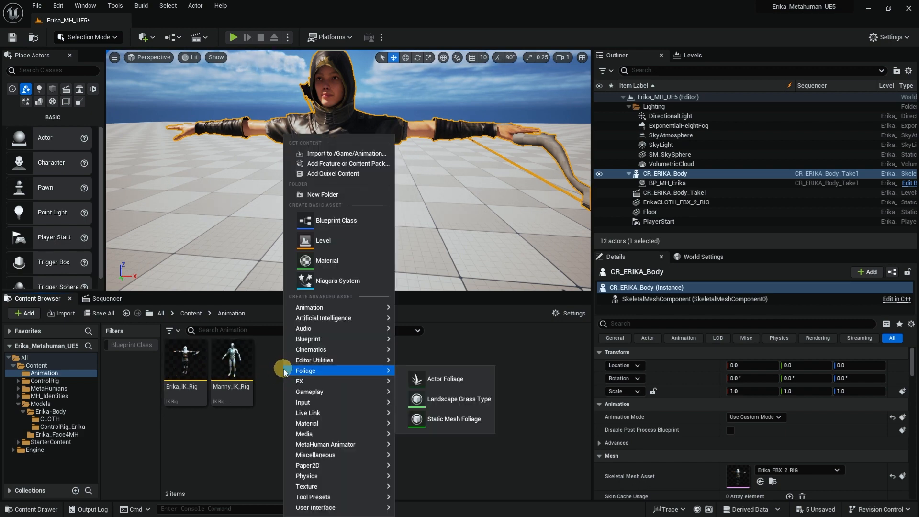
pyautogui.moveTo(309, 308)
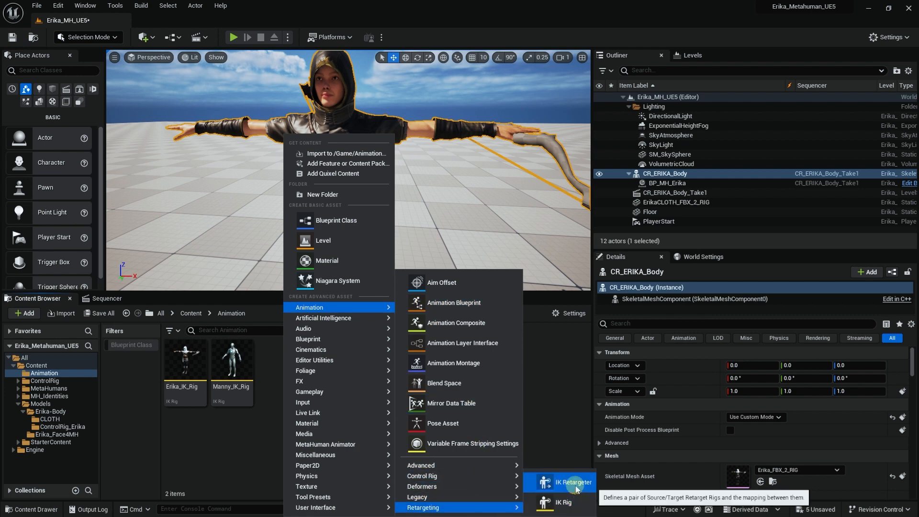
pyautogui.click(566, 482)
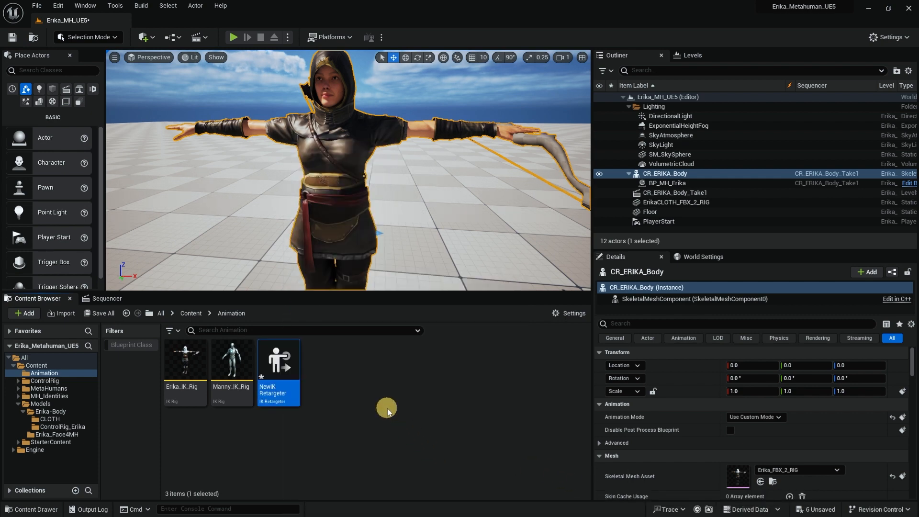
pyautogui.doubleClick(278, 358)
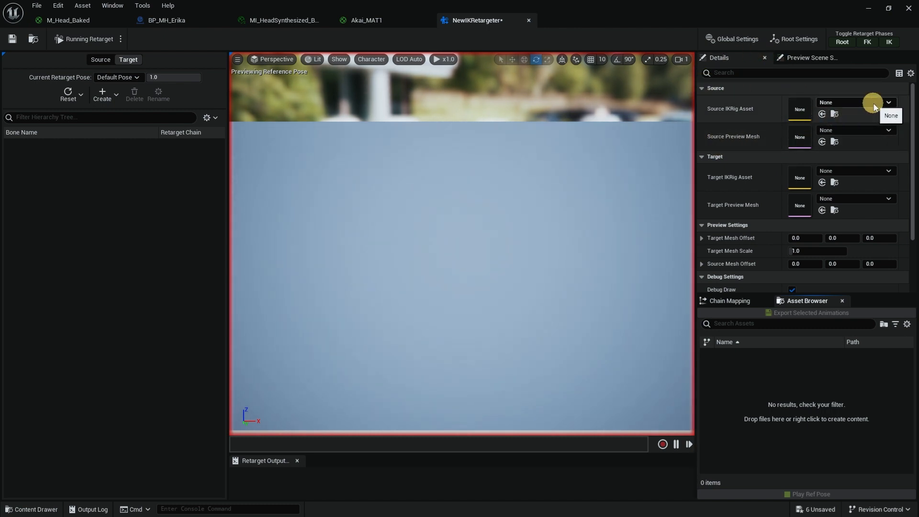
# Set source rig Manny_IK_Rig, target rig Erika_IK_Rig, and Target Mesh Offset X to 150.
pyautogui.click(889, 102)
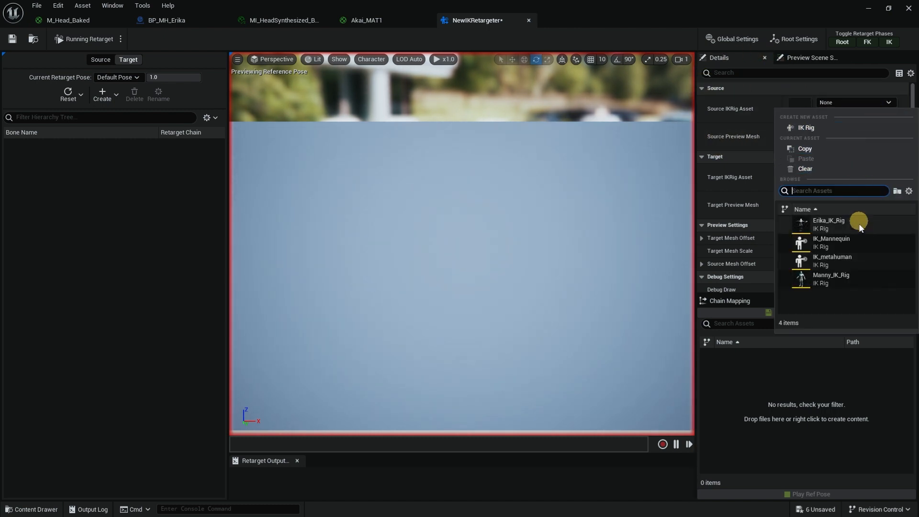
pyautogui.click(830, 279)
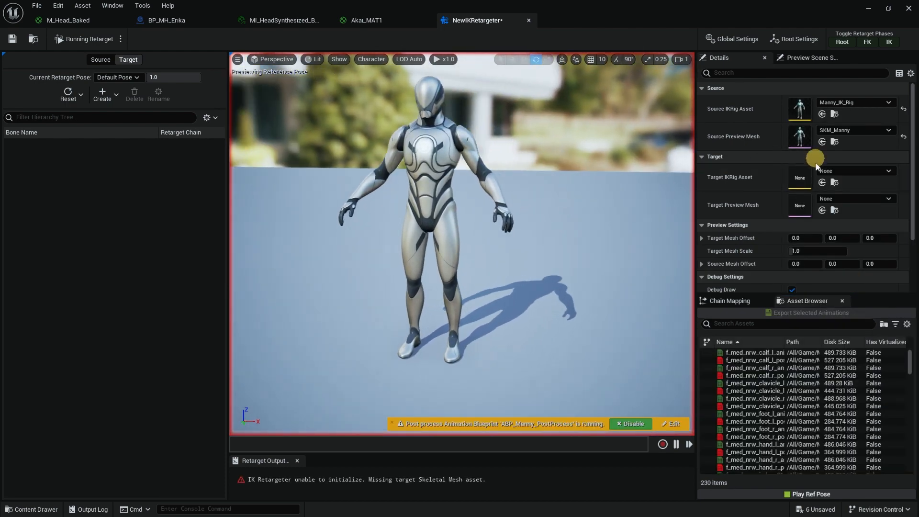
pyautogui.click(887, 170)
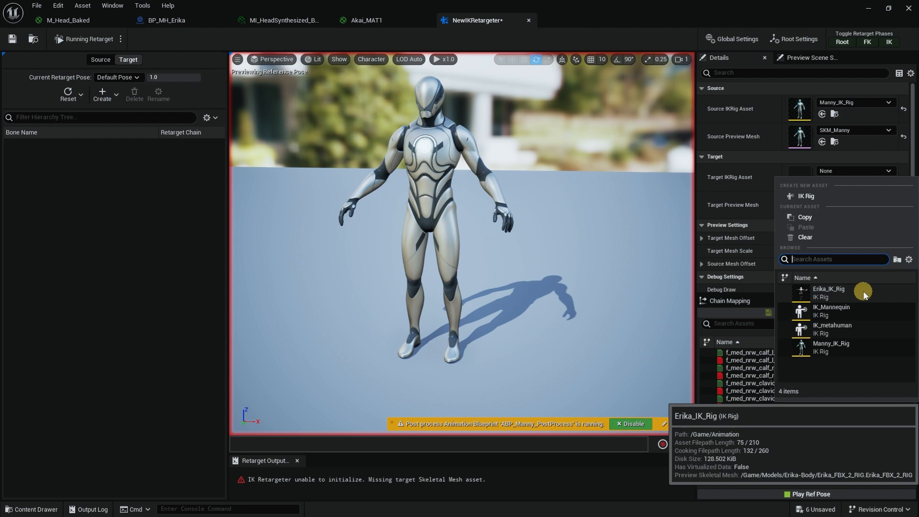
pyautogui.click(828, 288)
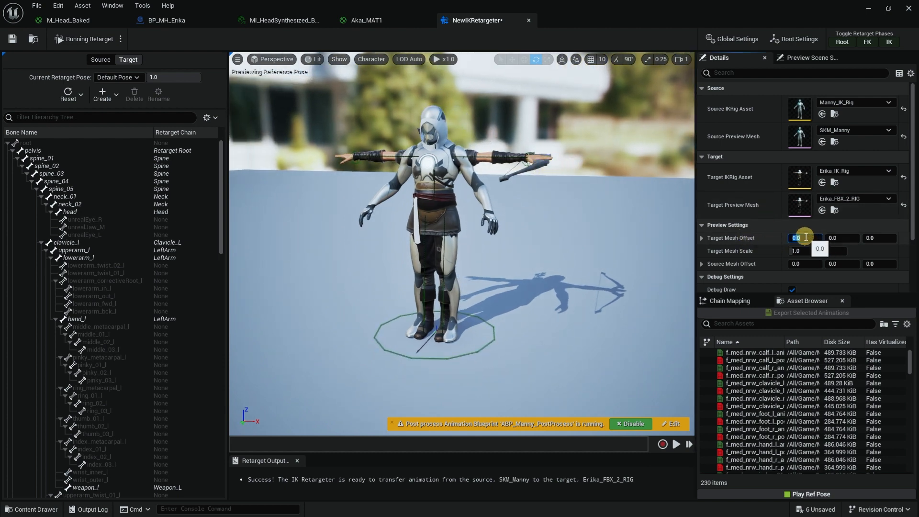
pyautogui.write('150.0')
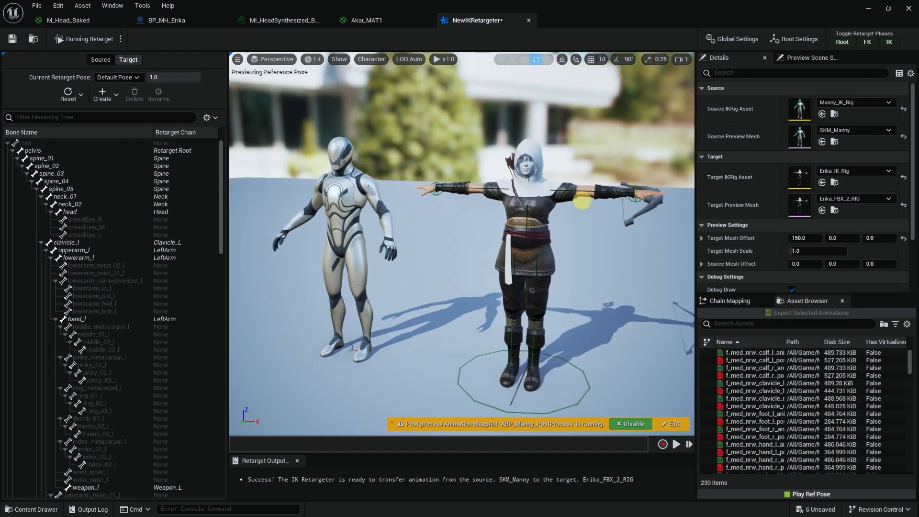
pyautogui.click(805, 238)
pyautogui.write('120')
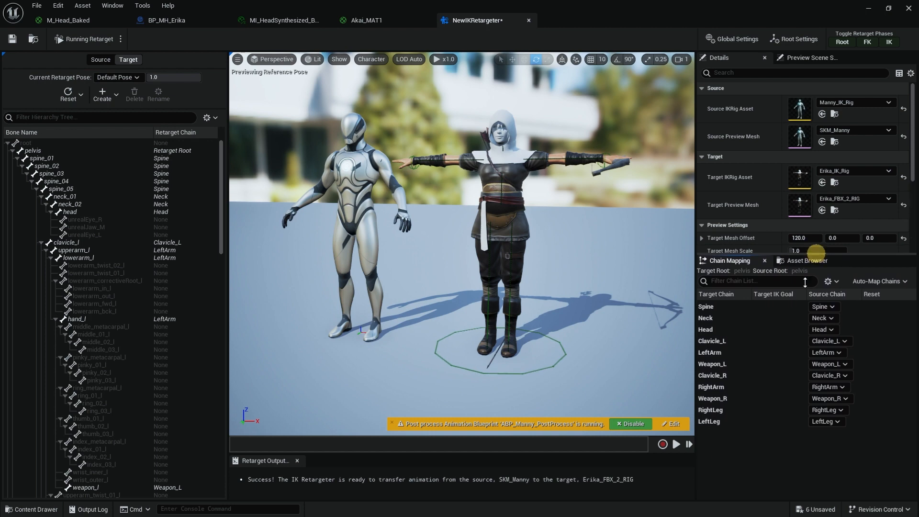
pyautogui.moveTo(791, 308)
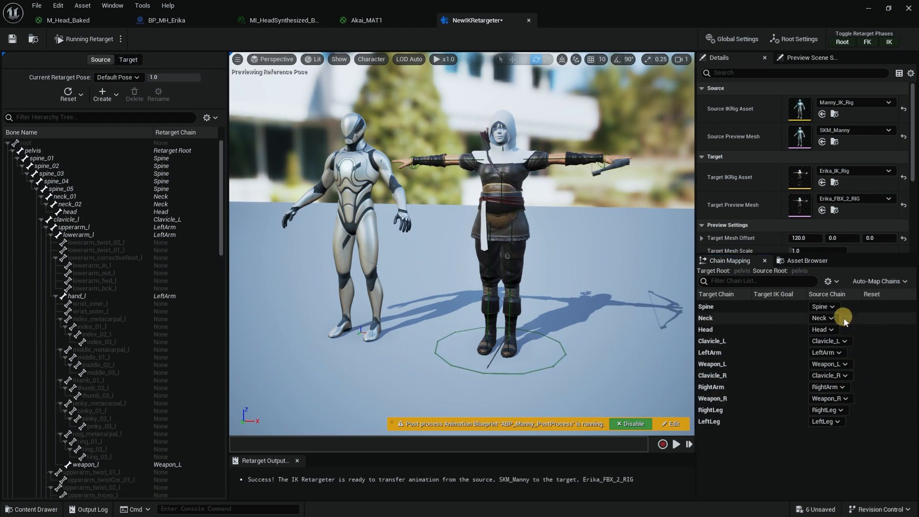
# Show the list of 230 animation assets available for preview and export.
pyautogui.click(807, 261)
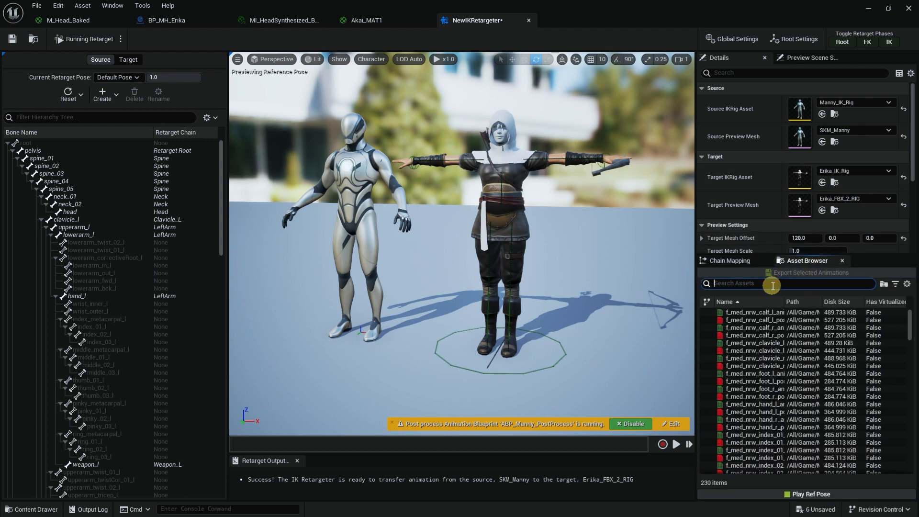
# Search 'idle', preview MM_Idle on both characters, then return to reference pose.
pyautogui.write('idle')
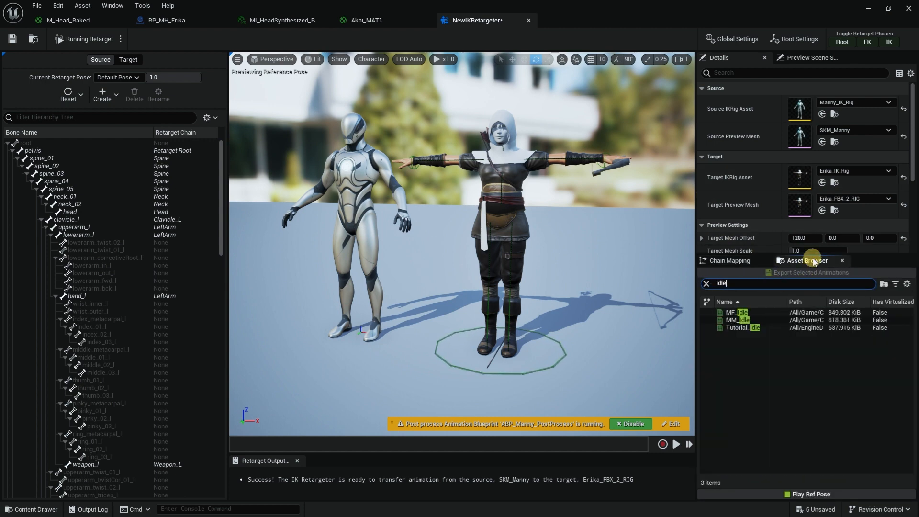
pyautogui.moveTo(738, 320)
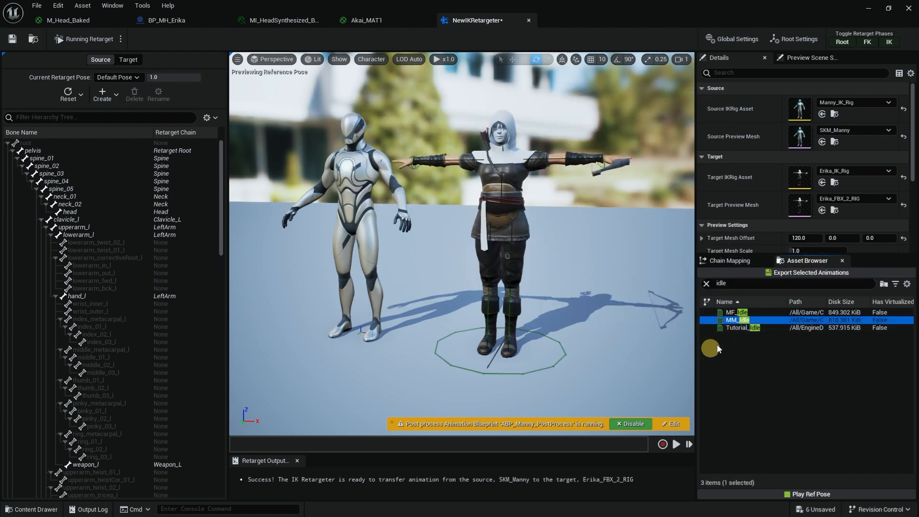
pyautogui.doubleClick(737, 319)
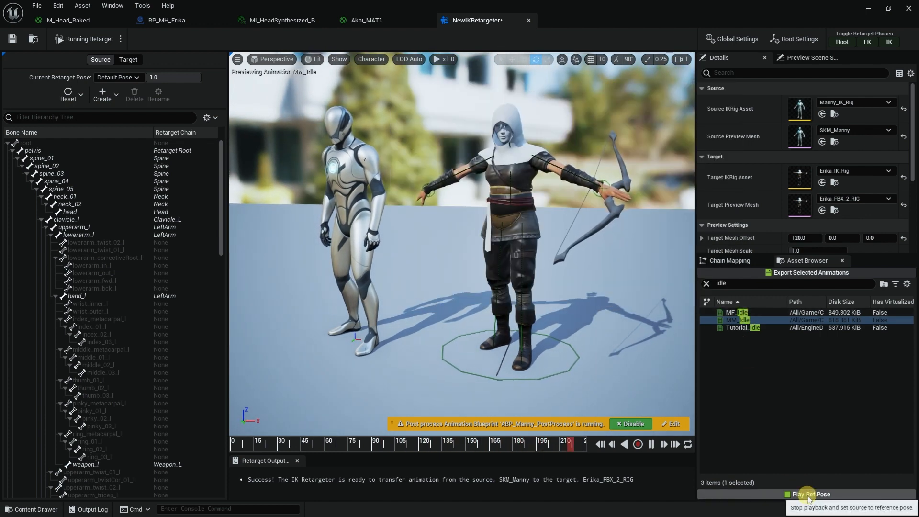
pyautogui.click(810, 494)
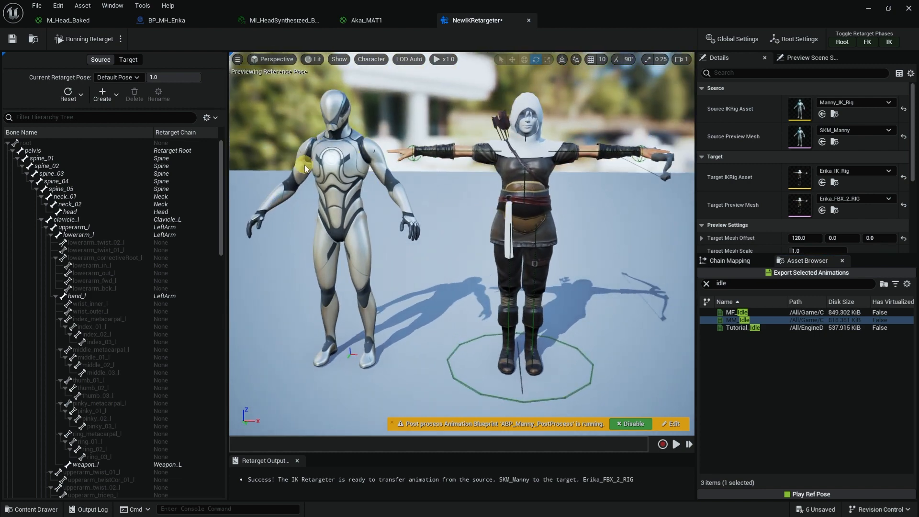
pyautogui.moveTo(602, 170)
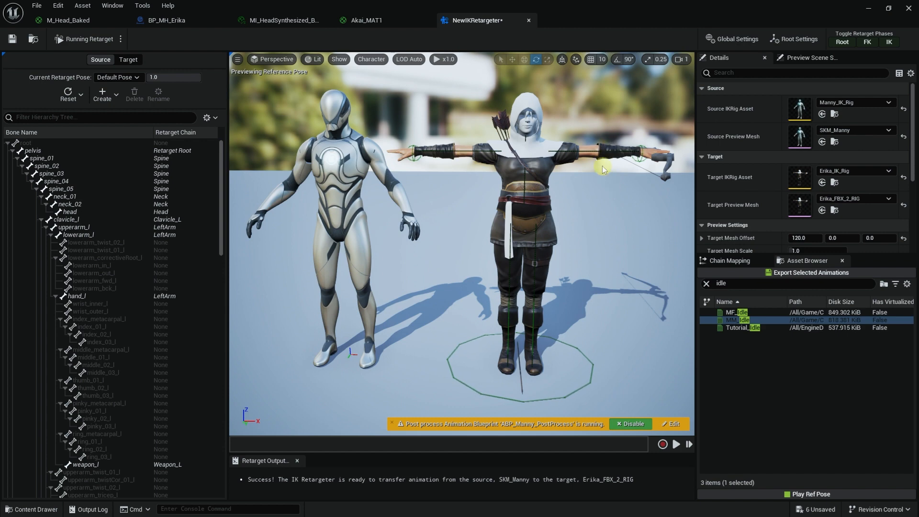
pyautogui.moveTo(494, 204)
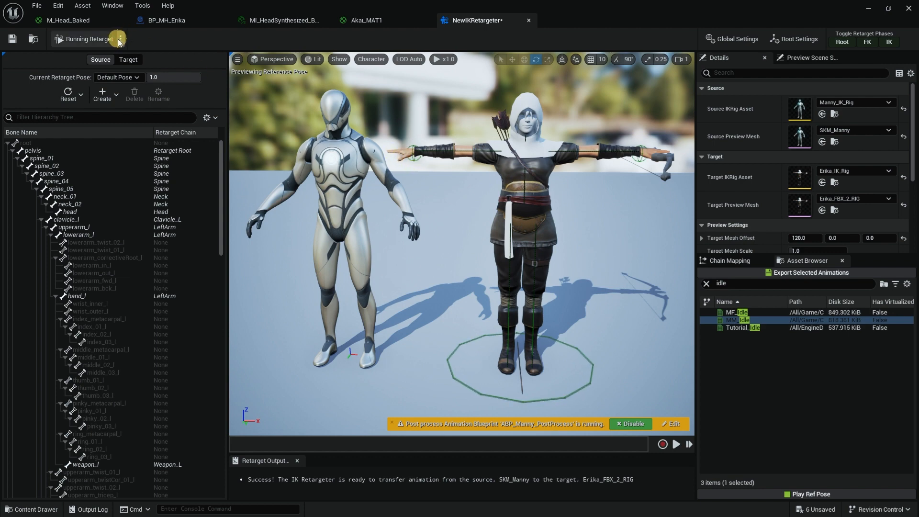
pyautogui.moveTo(119, 39)
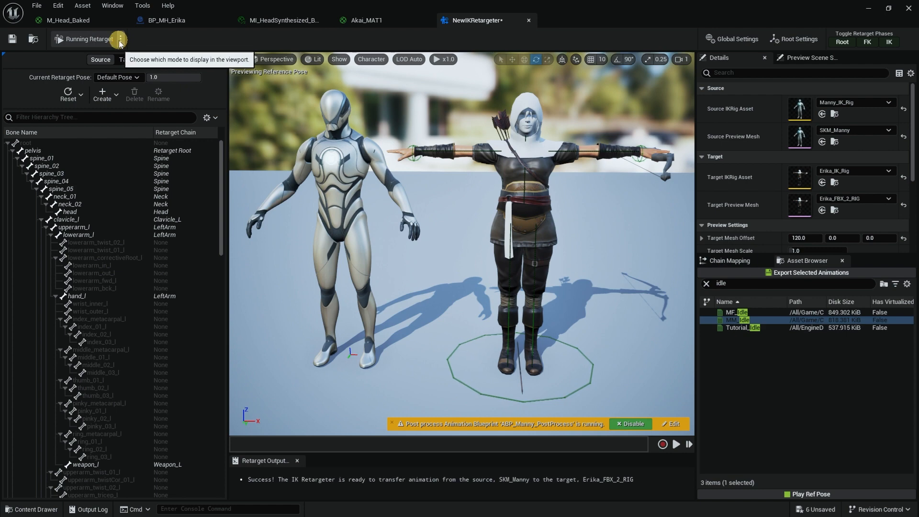
# Switch the viewport to Edit Retarget Pose mode and enable Bone Names display.
pyautogui.click(120, 39)
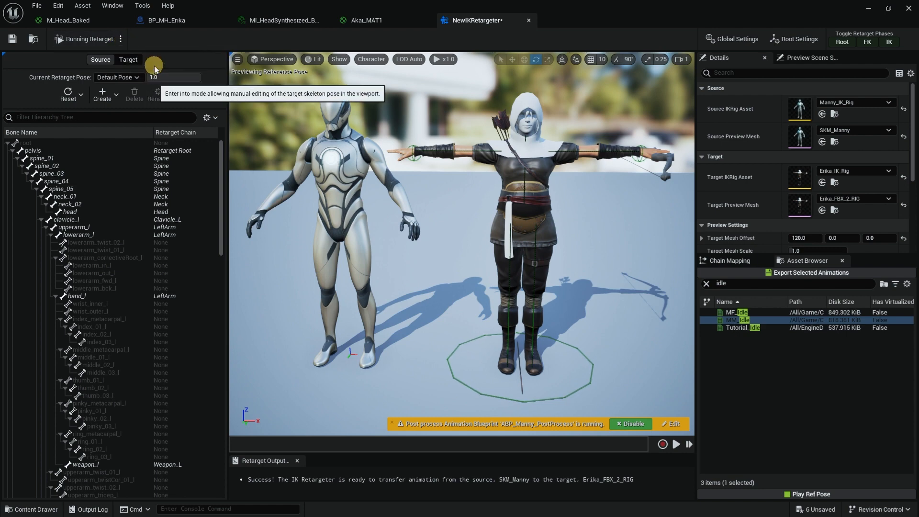
pyautogui.click(154, 64)
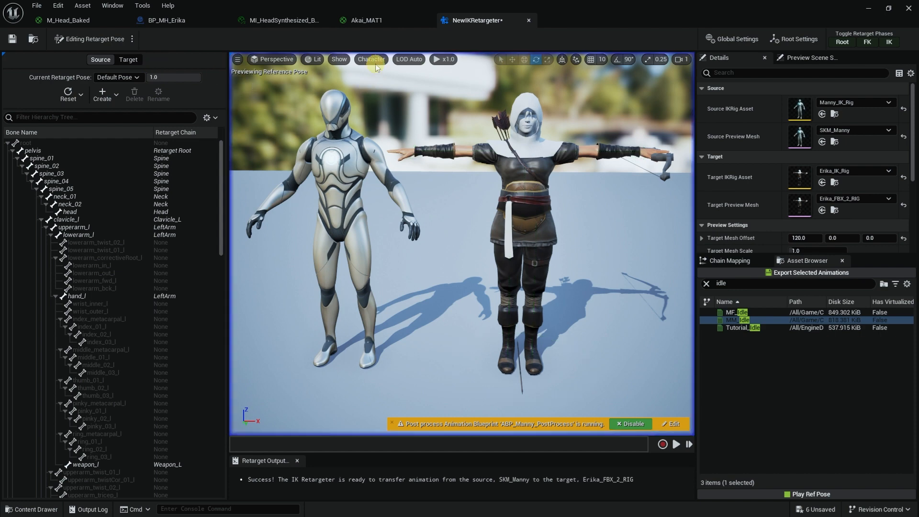
pyautogui.click(371, 58)
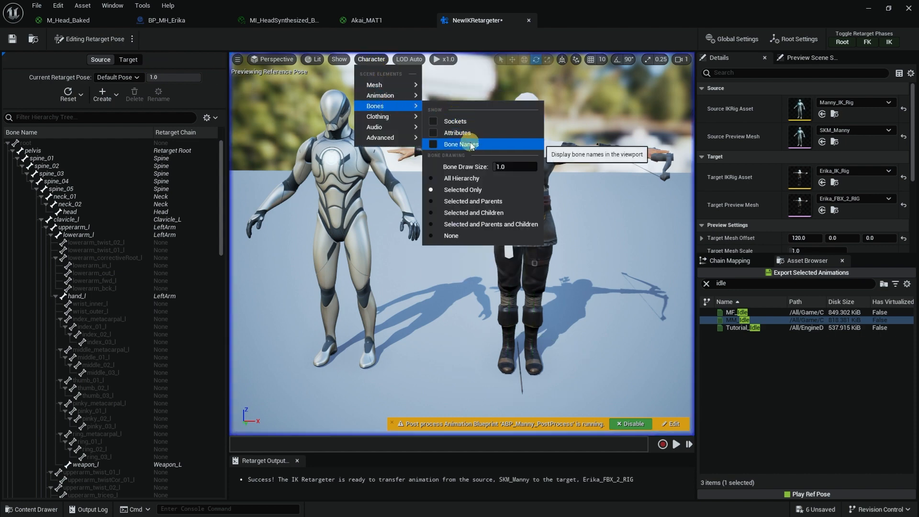
pyautogui.click(461, 145)
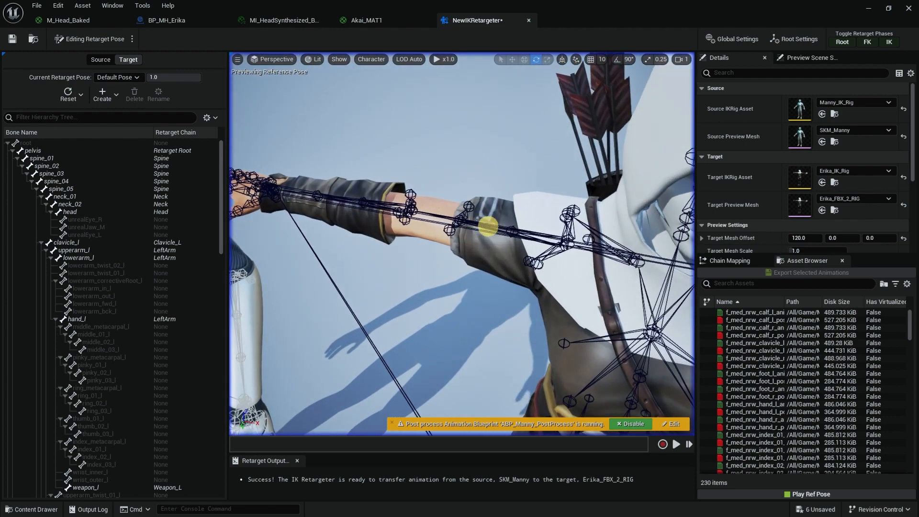
# Select upperarm_l and rotate the upper arms down toward Erika's sides.
pyautogui.click(486, 226)
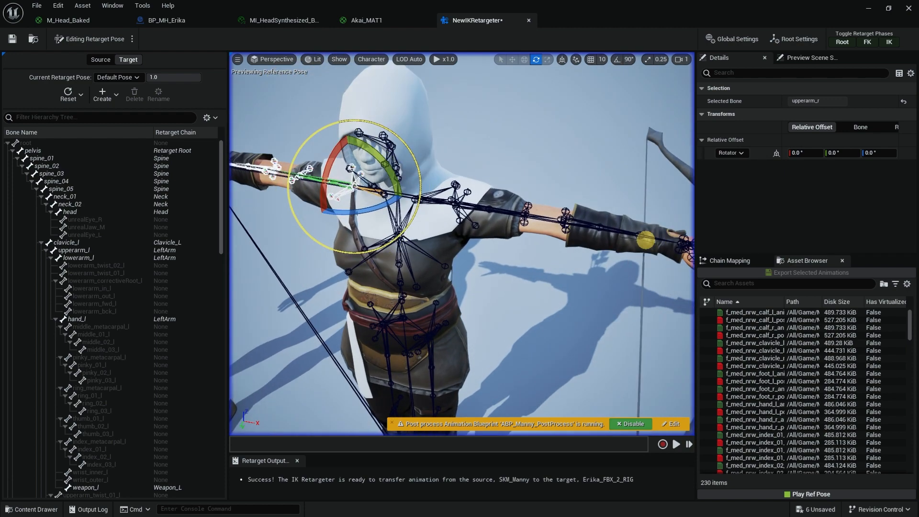
pyautogui.click(74, 250)
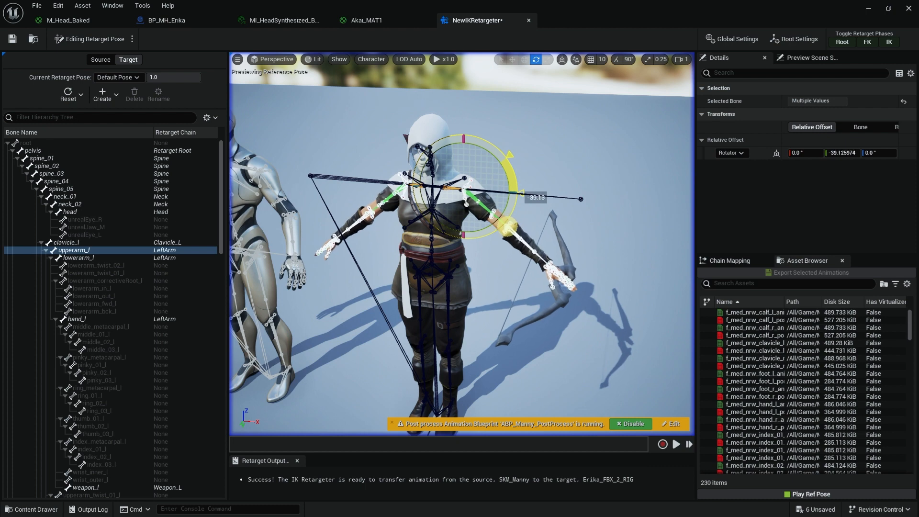
pyautogui.moveTo(510, 153); pyautogui.dragTo(571, 143)
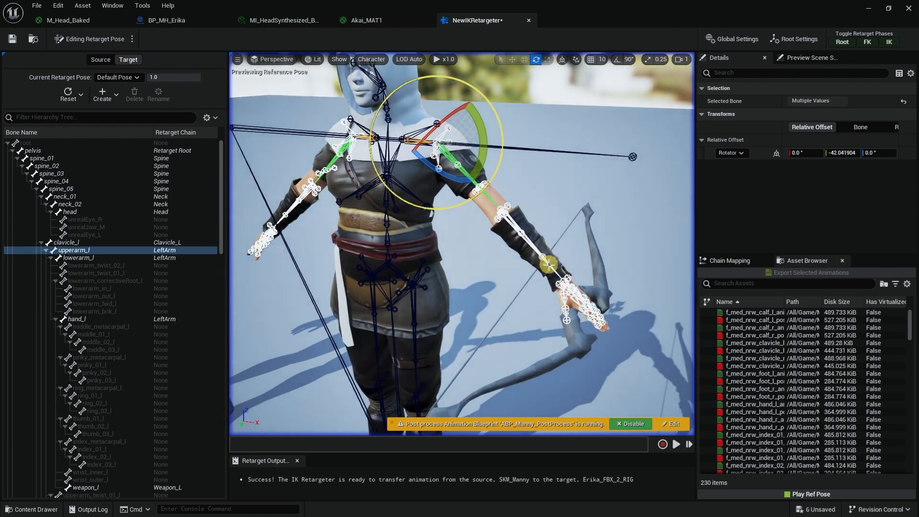
# Select lowerarm_l and bend the forearms down to match Manny, then deselect.
pyautogui.click(78, 258)
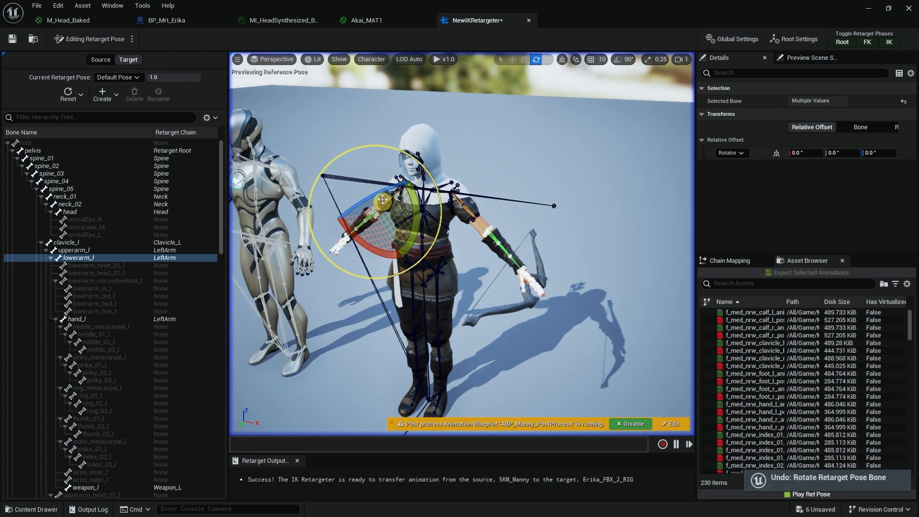
pyautogui.moveTo(384, 200); pyautogui.dragTo(373, 194)
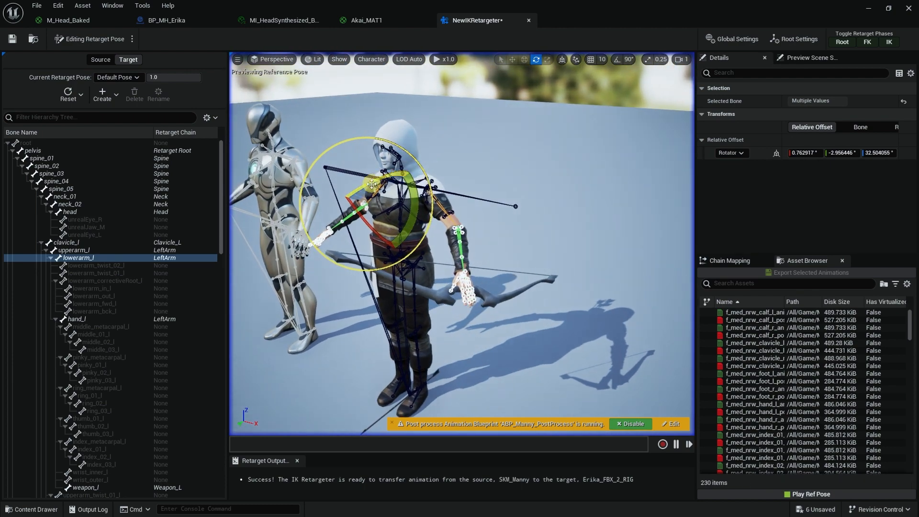
pyautogui.moveTo(372, 184); pyautogui.dragTo(410, 170)
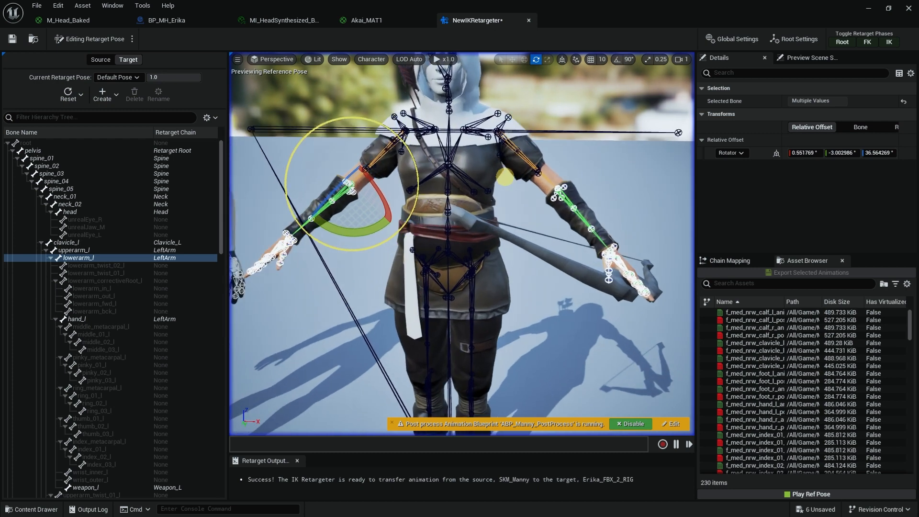
pyautogui.click(75, 250)
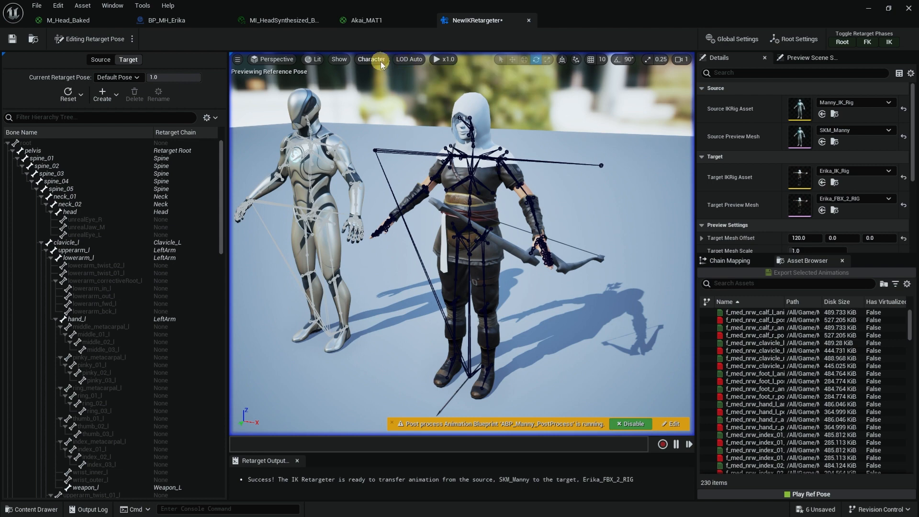
# Hide the bone overlay and preview MM_Walk_Fwd found by searching 'walk'.
pyautogui.click(371, 58)
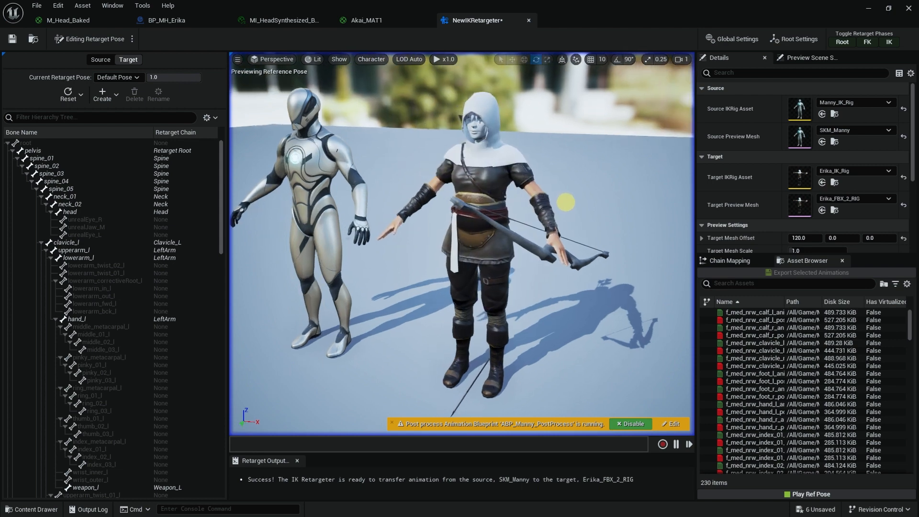
pyautogui.click(762, 284)
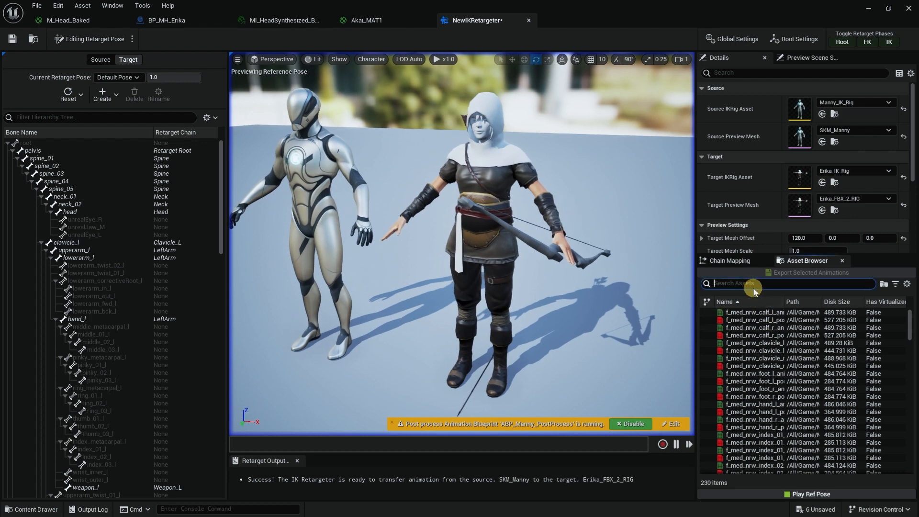
pyautogui.write('walk')
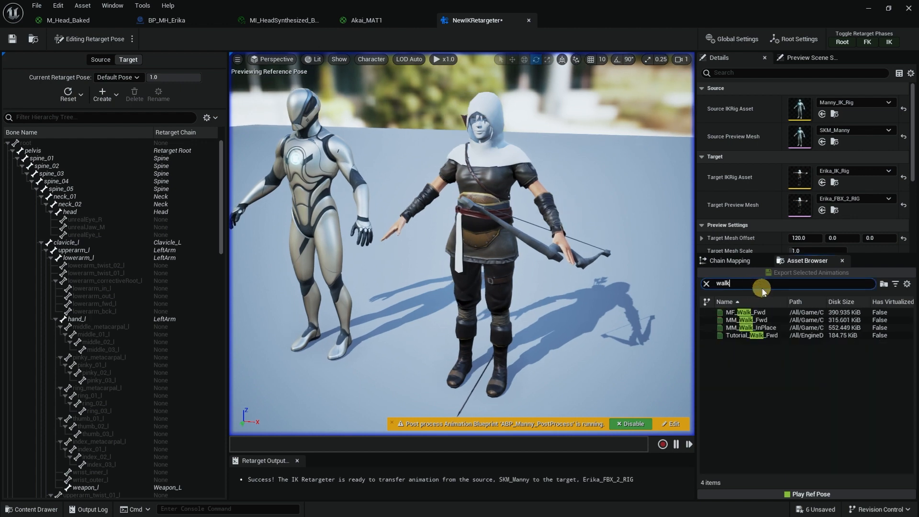
pyautogui.moveTo(742, 320)
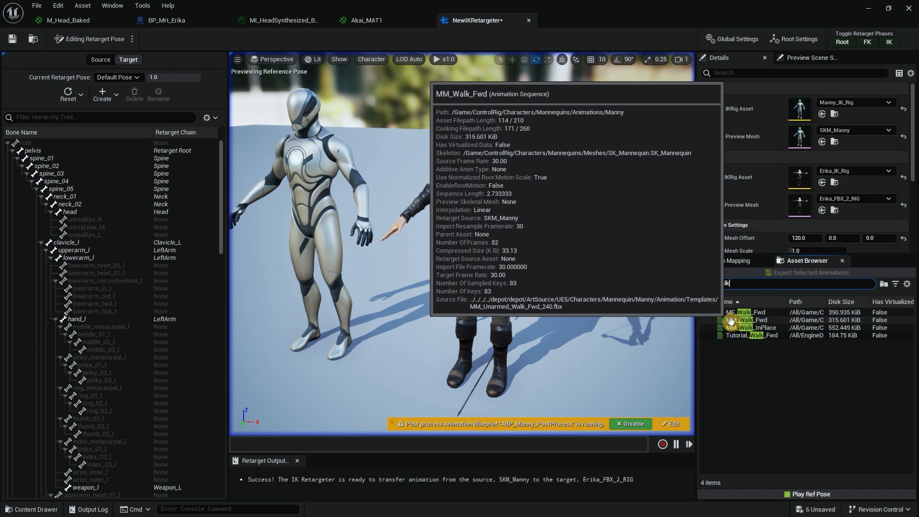
pyautogui.click(754, 319)
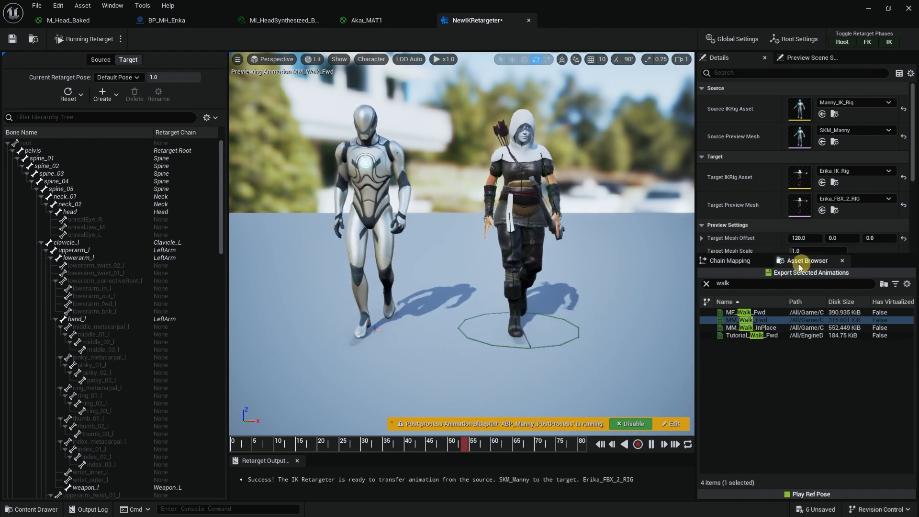
pyautogui.moveTo(809, 272)
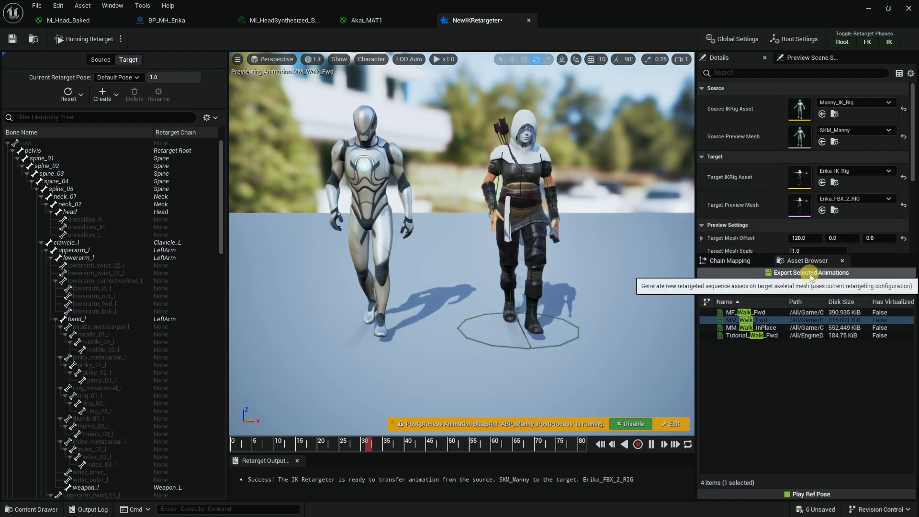
# Export the retargeted MM_Walk_Fwd to the Content > Animation folder.
pyautogui.click(810, 272)
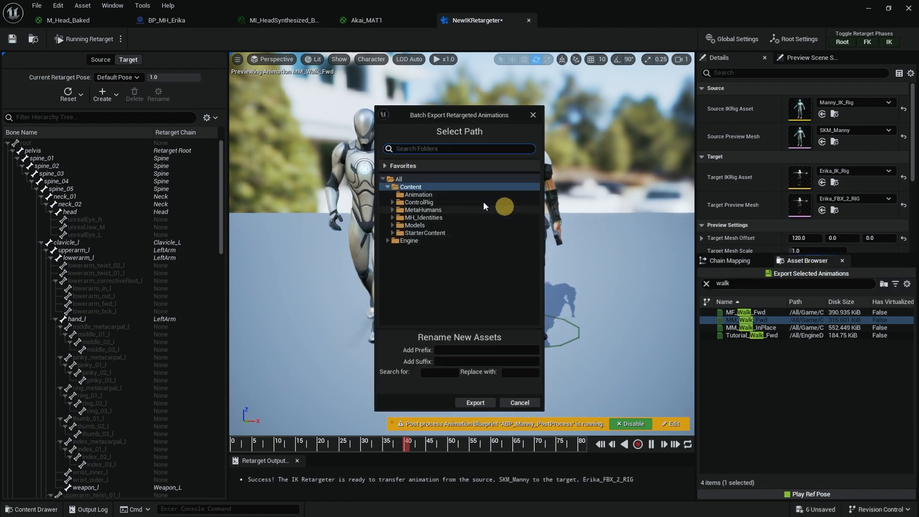
pyautogui.click(418, 194)
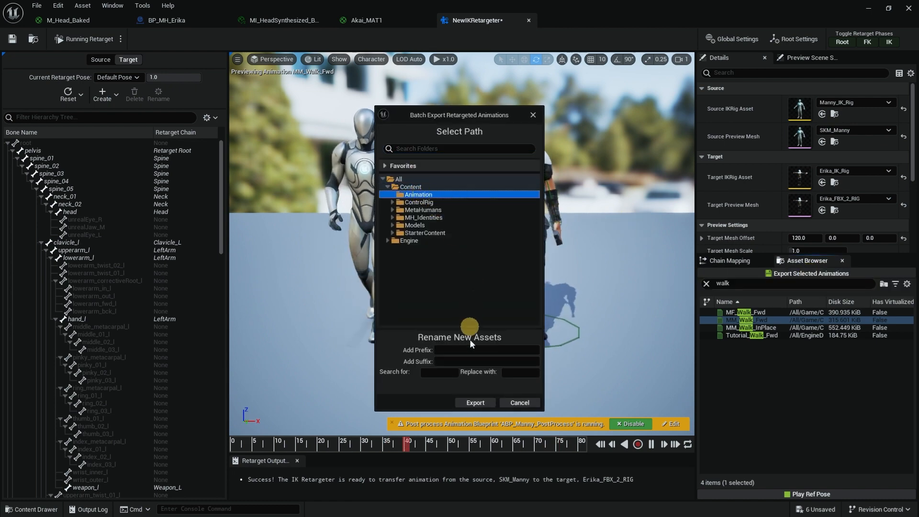
pyautogui.click(475, 403)
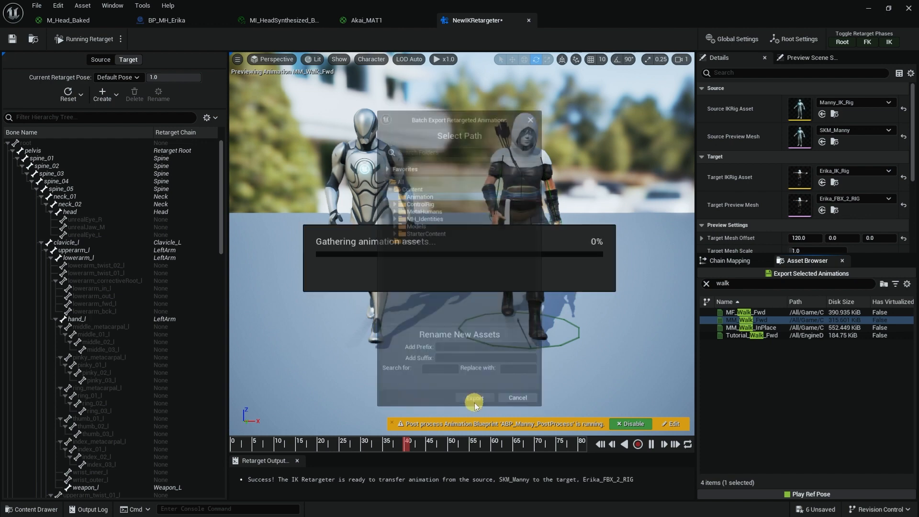
pyautogui.click(473, 398)
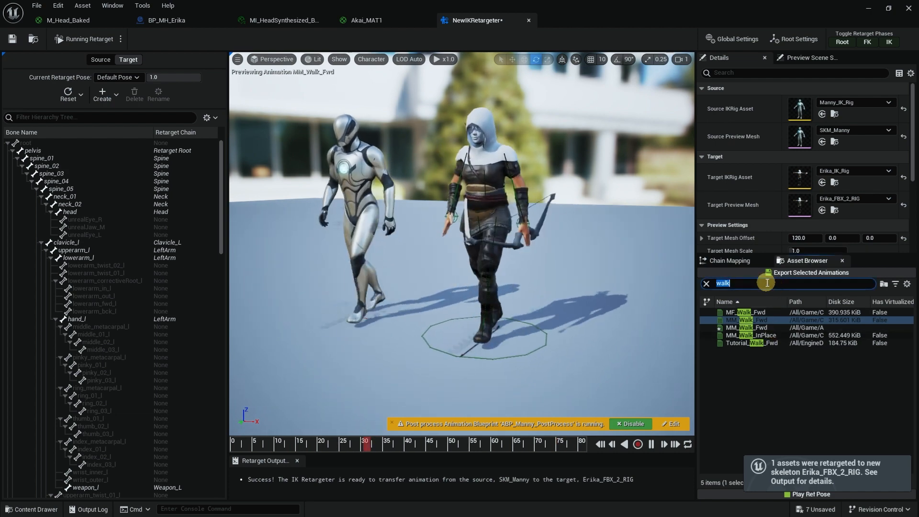
# Search 'idle', preview MF_Idle, and export its retargeted copy to Animation.
pyautogui.write('idle')
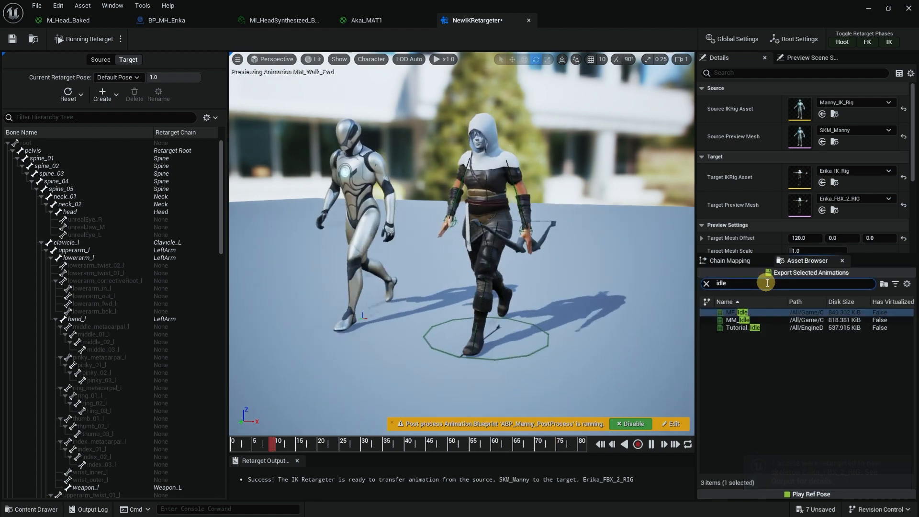
pyautogui.doubleClick(742, 320)
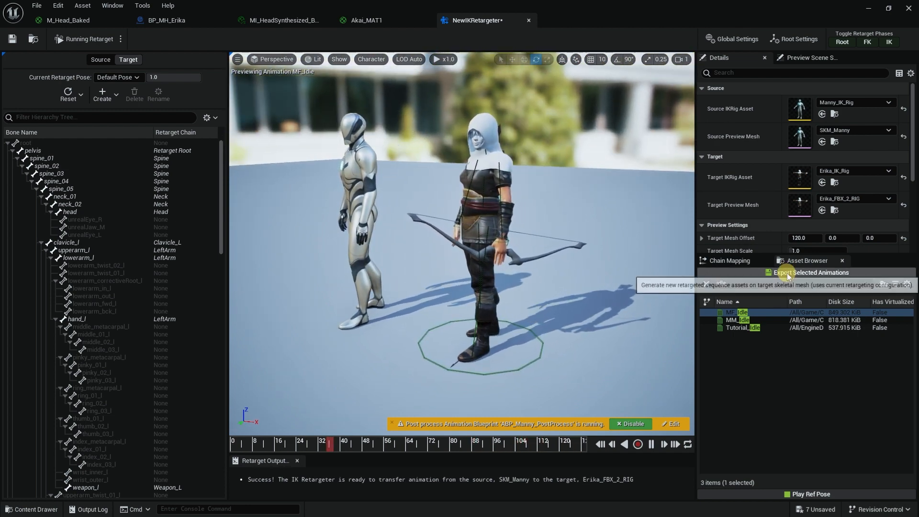
pyautogui.click(811, 273)
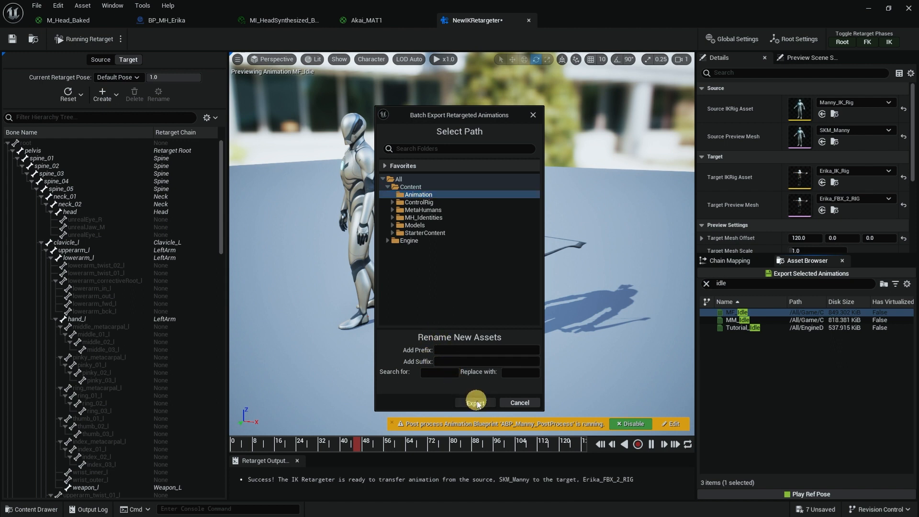
pyautogui.click(475, 402)
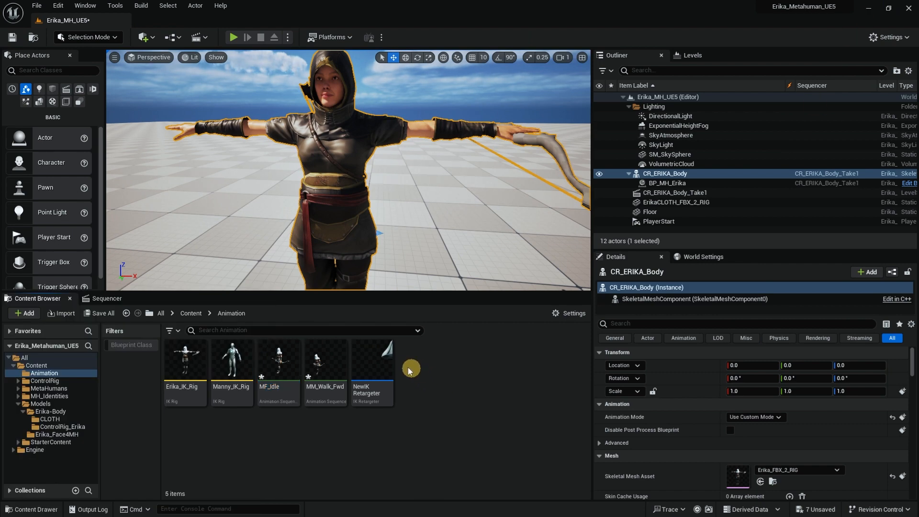
# Create a new folder named ExportedAnimation inside the Animation folder.
pyautogui.click(371, 361)
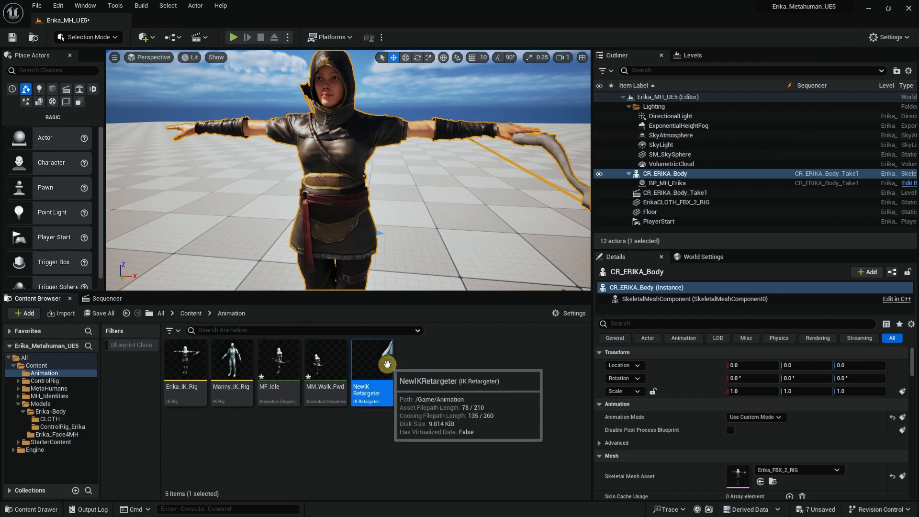
pyautogui.rightClick(410, 375)
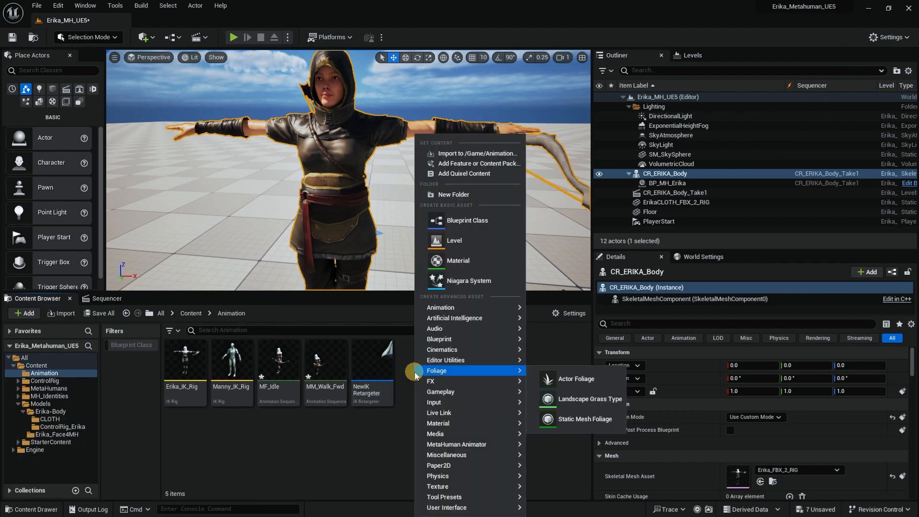
pyautogui.click(453, 194)
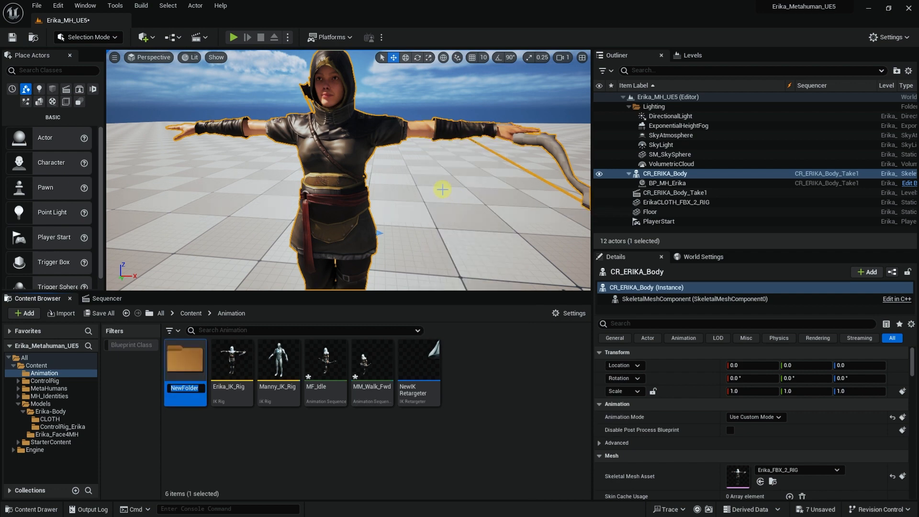
pyautogui.write('Exp')
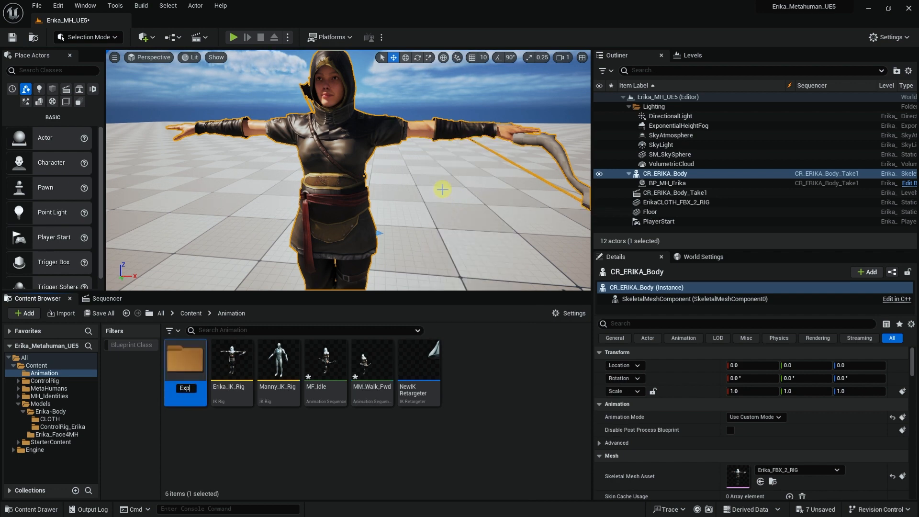
pyautogui.write('xportedAni')
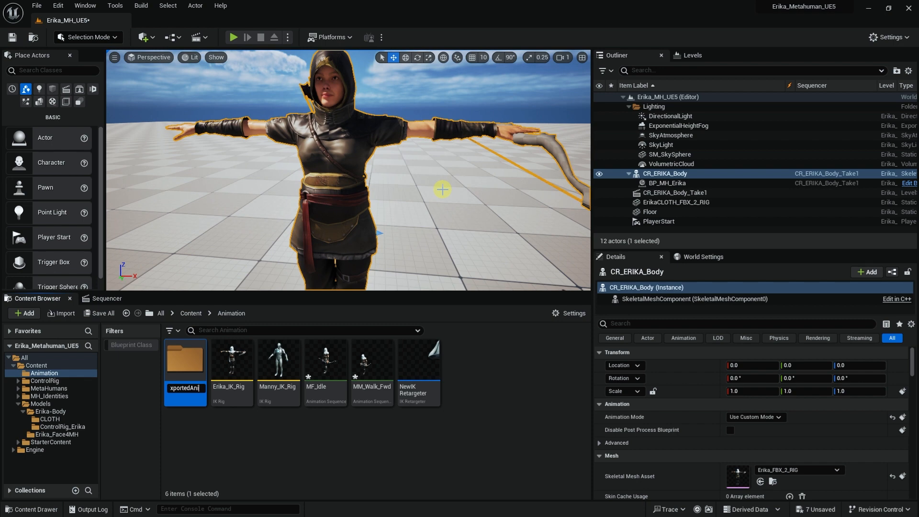
pyautogui.press('enter')
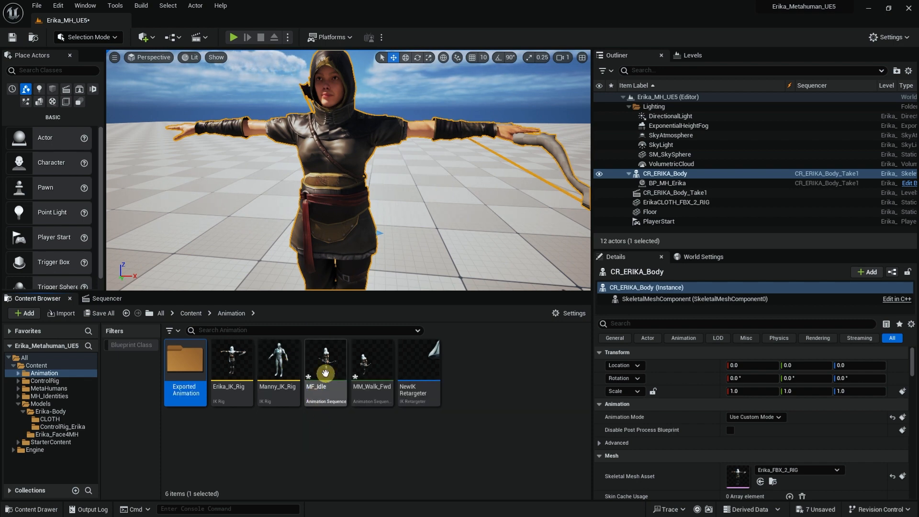
# Move the retargeted MF_Idle and MM_Walk_Fwd animations into ExportedAnimation.
pyautogui.click(372, 362)
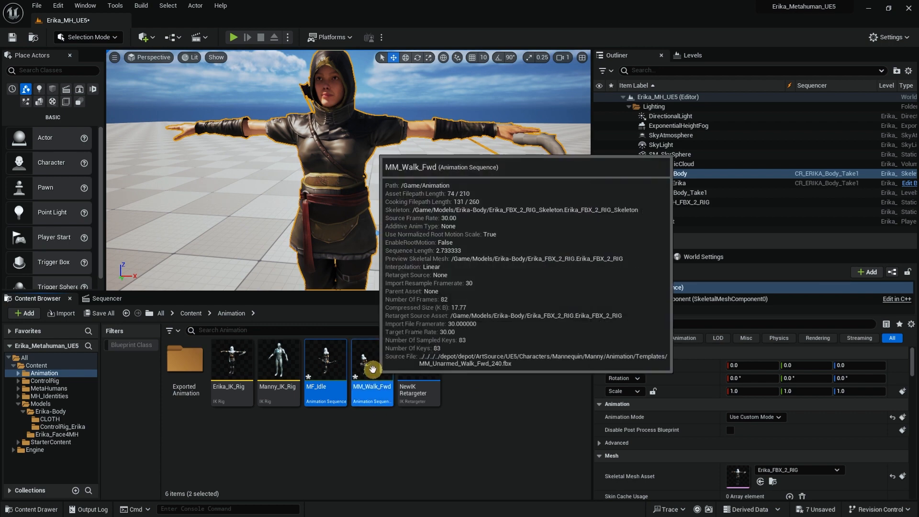
pyautogui.moveTo(371, 358); pyautogui.dragTo(186, 363)
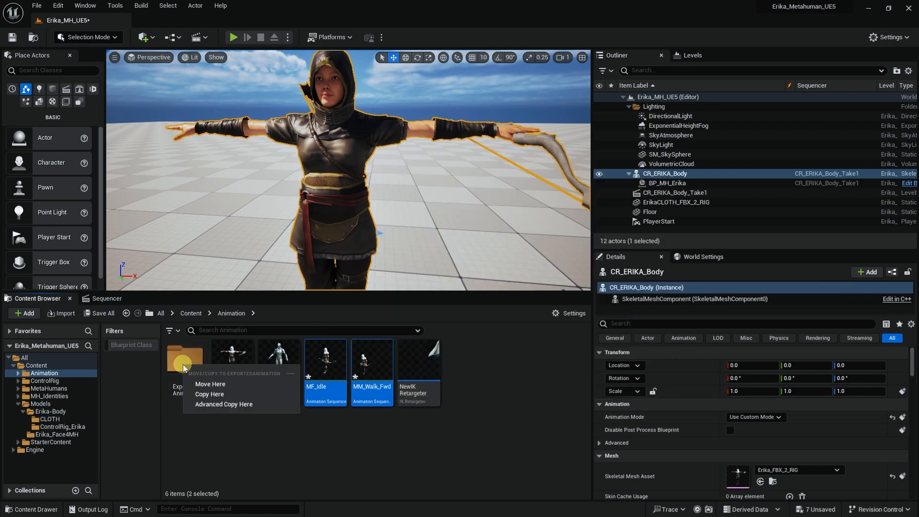
pyautogui.click(209, 384)
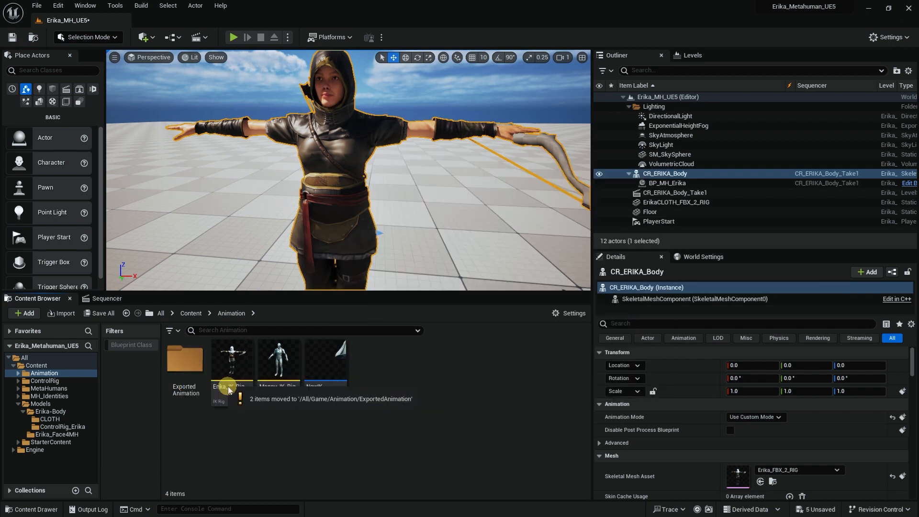
pyautogui.click(88, 37)
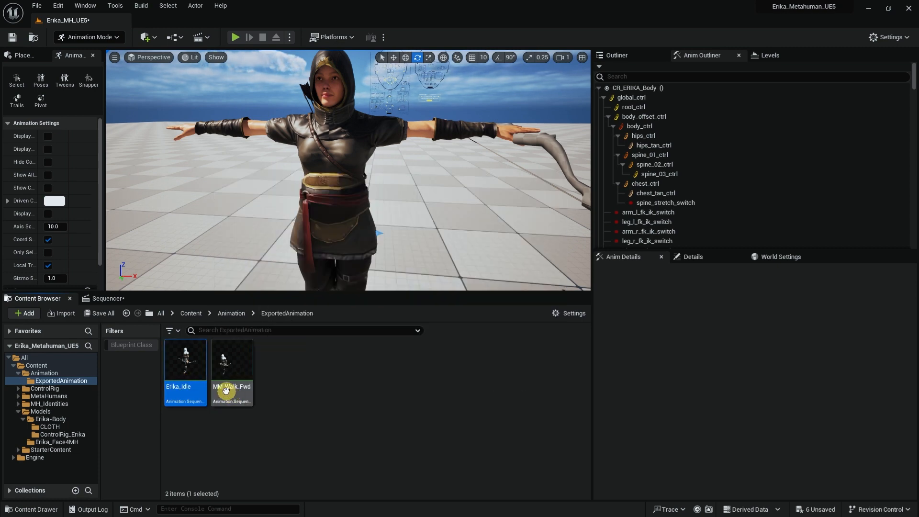
# Start renaming the retargeted MM_Walk_Fwd animation to Erika_Walk.
pyautogui.doubleClick(231, 387)
pyautogui.write('Erika')
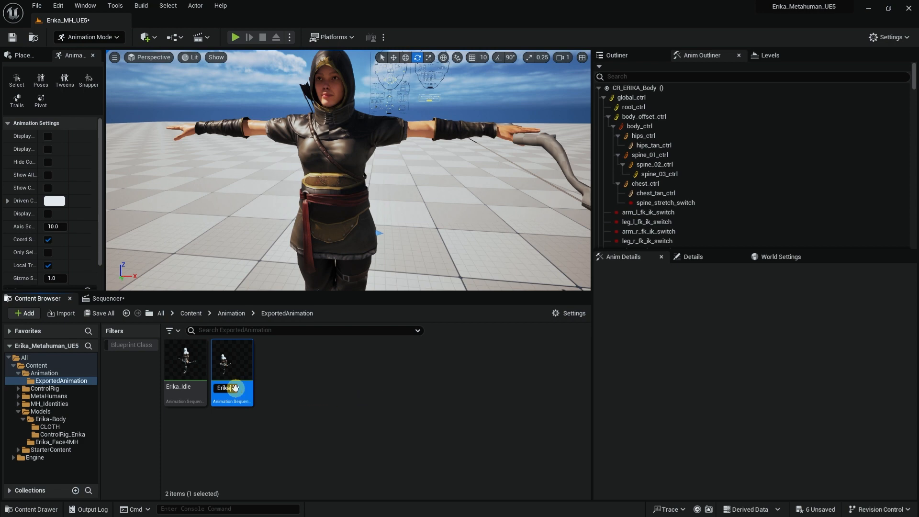
# In the Sequencer, add Erika_Idle to CR_ERIKA_Body's Animation track via an 'erika' search.
pyautogui.click(107, 298)
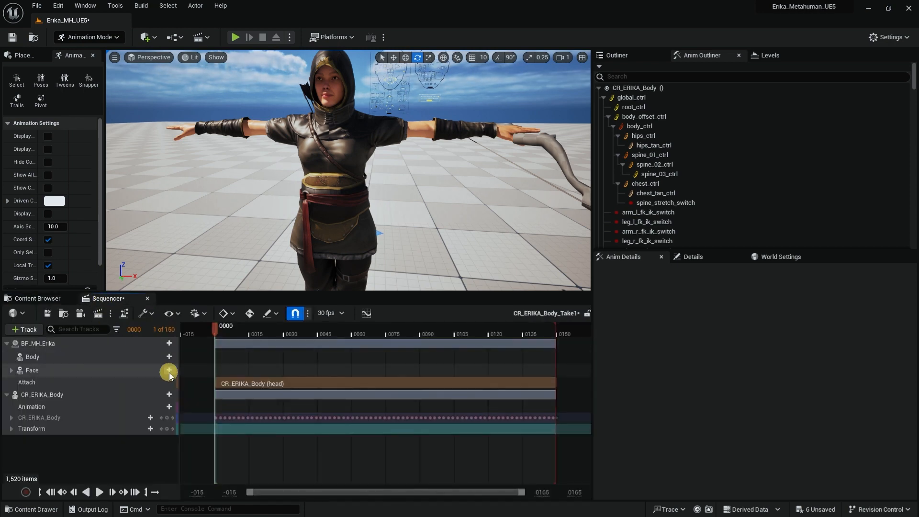
pyautogui.click(42, 394)
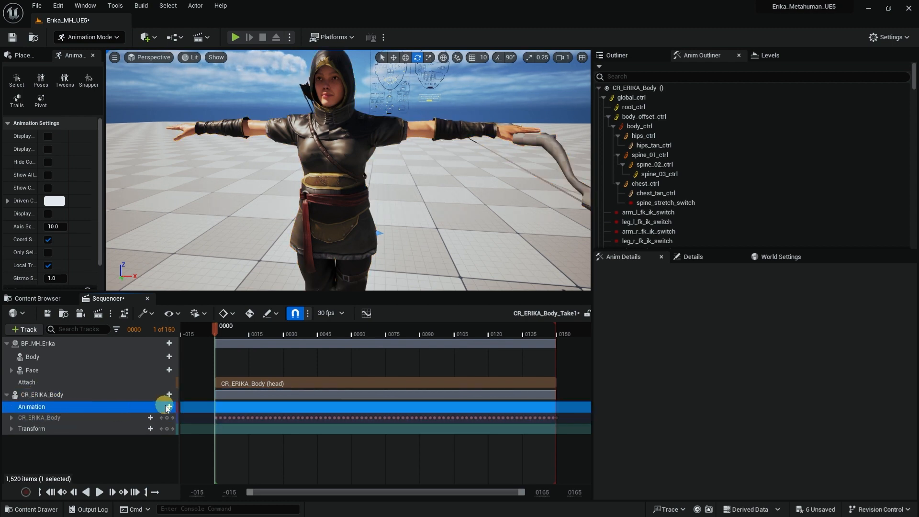
pyautogui.click(168, 407)
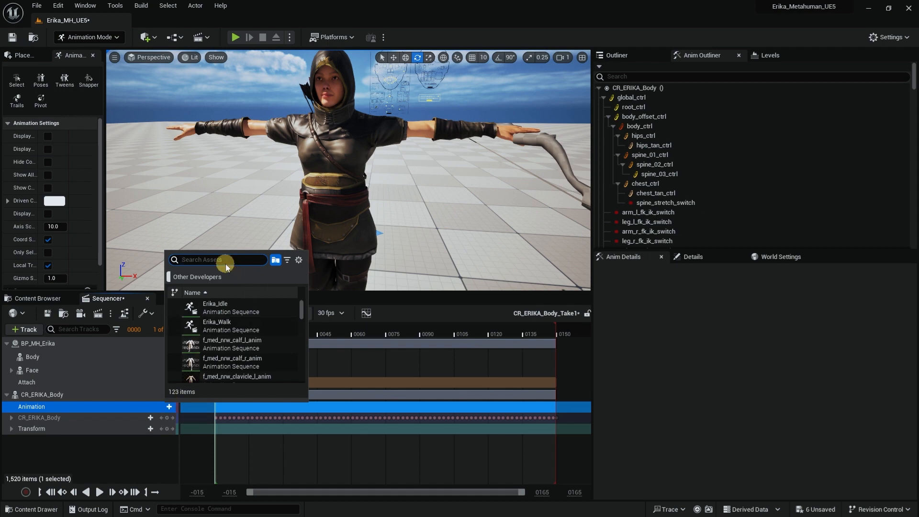
pyautogui.write('erika')
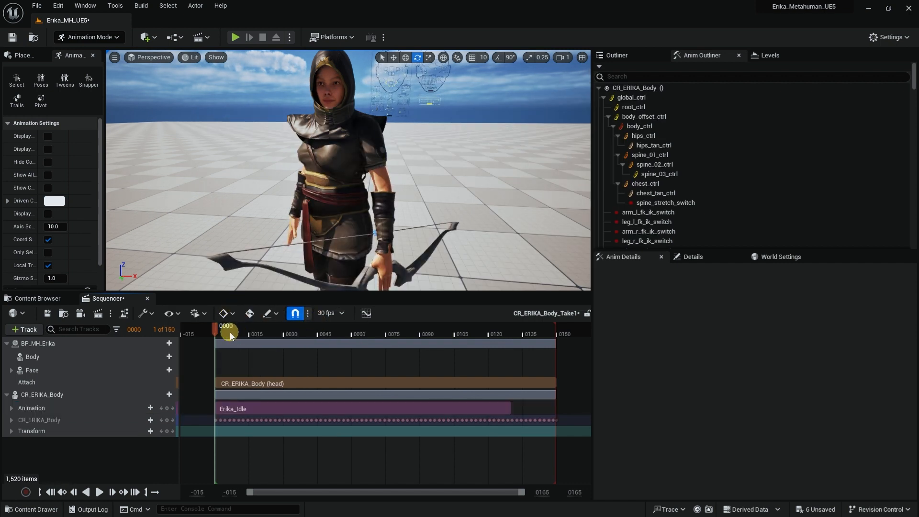
# Scrub the timeline to preview the idle pose, then select Erika's body.
pyautogui.moveTo(228, 337); pyautogui.dragTo(289, 337)
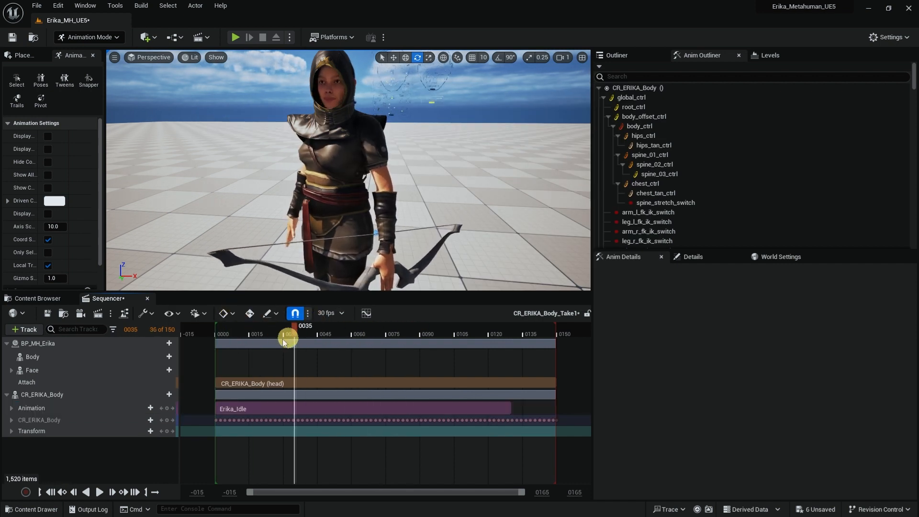
pyautogui.moveTo(287, 337); pyautogui.dragTo(225, 337)
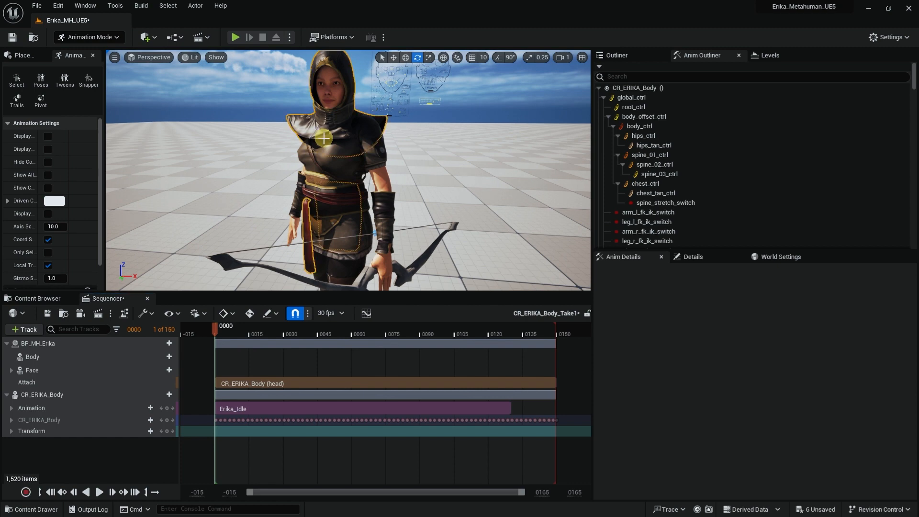
pyautogui.click(616, 54)
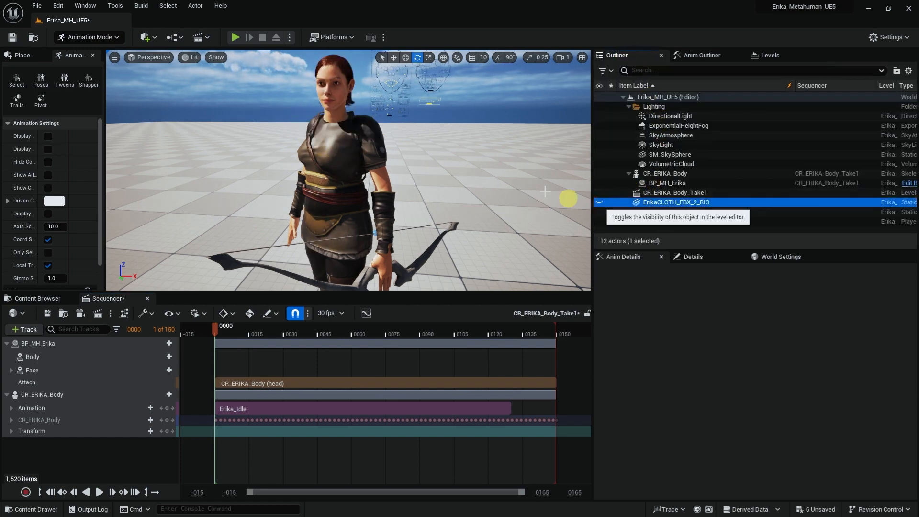
# Drag the sequence end frame to 130, then scrub the idle and orbit around Erika.
pyautogui.moveTo(215, 330); pyautogui.dragTo(222, 330)
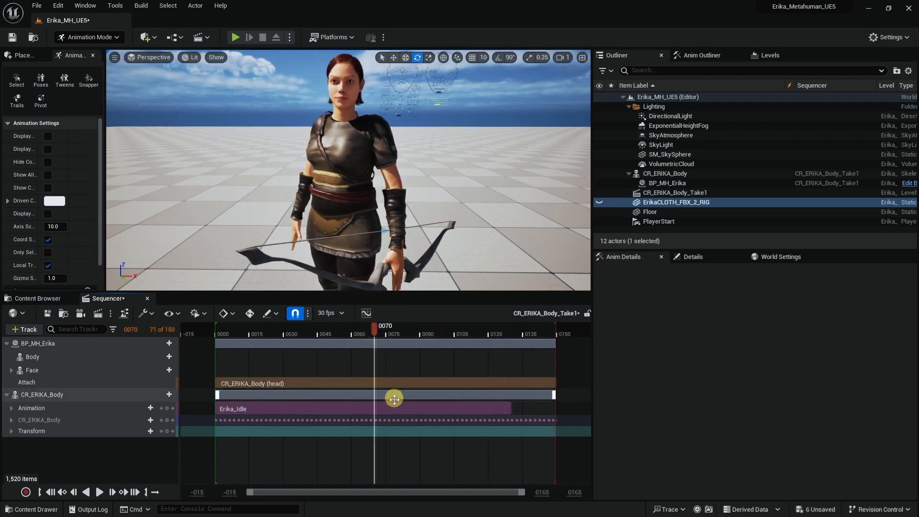
pyautogui.moveTo(383, 408)
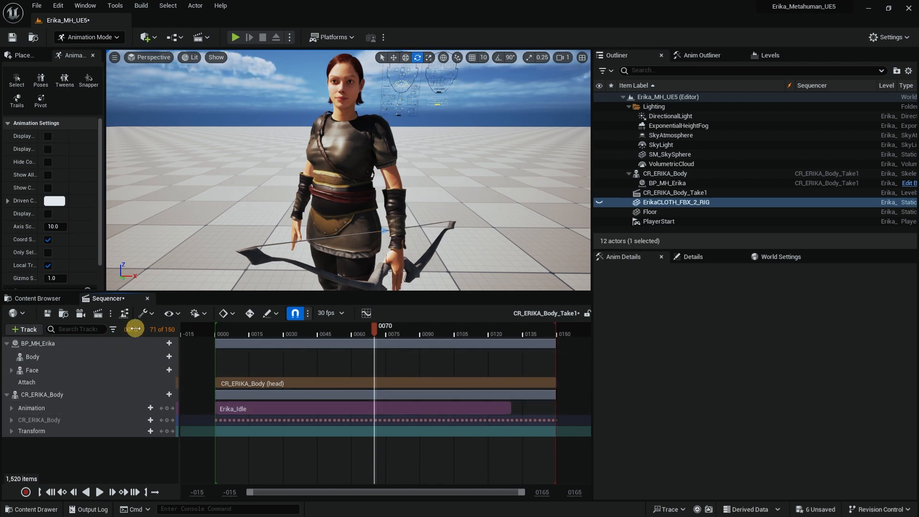
pyautogui.moveTo(373, 326); pyautogui.dragTo(511, 326)
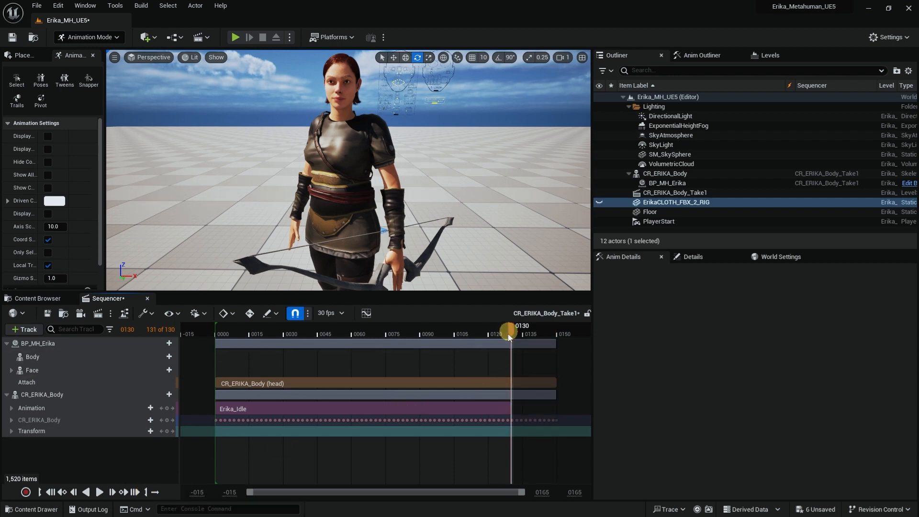
pyautogui.moveTo(509, 334); pyautogui.dragTo(379, 334)
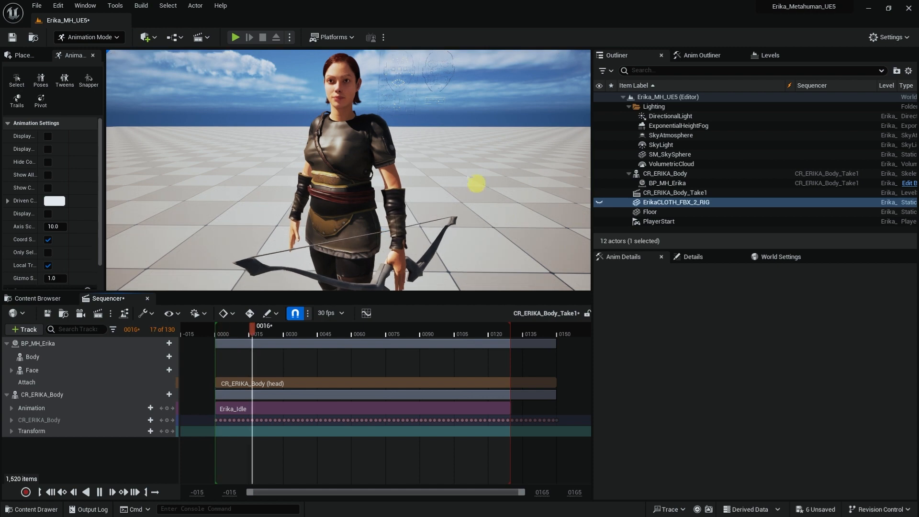
pyautogui.moveTo(253, 335); pyautogui.dragTo(388, 334)
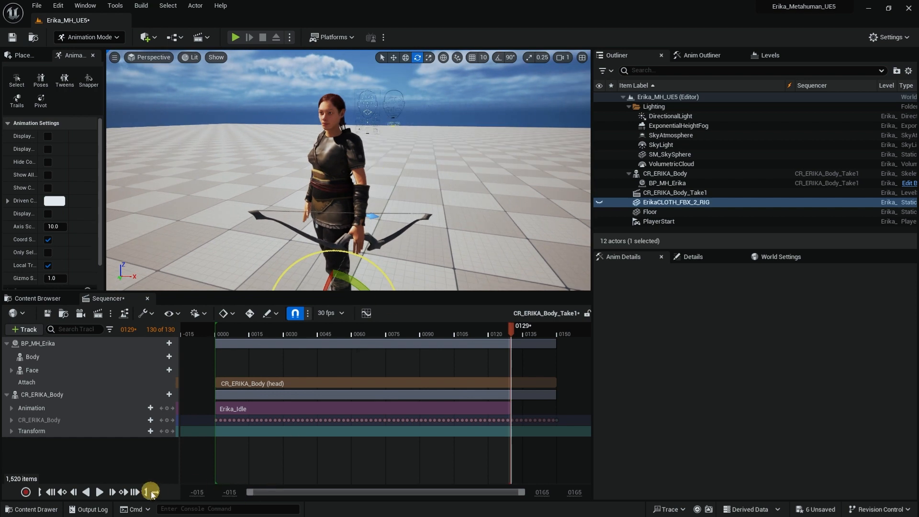
# Turn on looping playback and orbit around Erika's front, profile, full body and upper body.
pyautogui.click(98, 492)
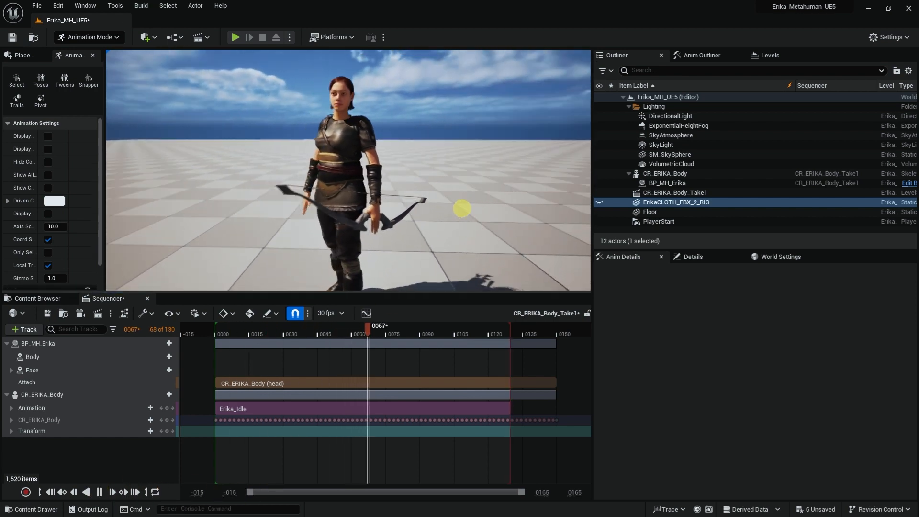
pyautogui.moveTo(367, 330); pyautogui.dragTo(501, 329)
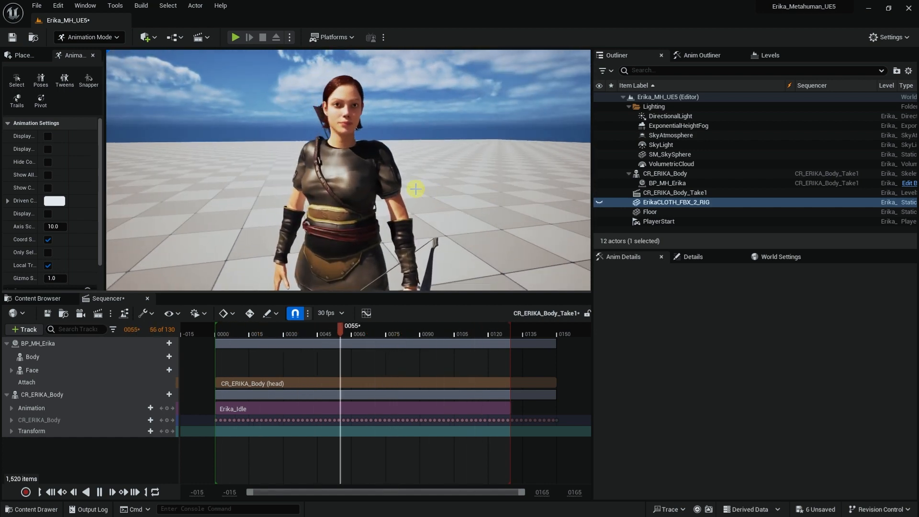
pyautogui.moveTo(340, 325); pyautogui.dragTo(480, 326)
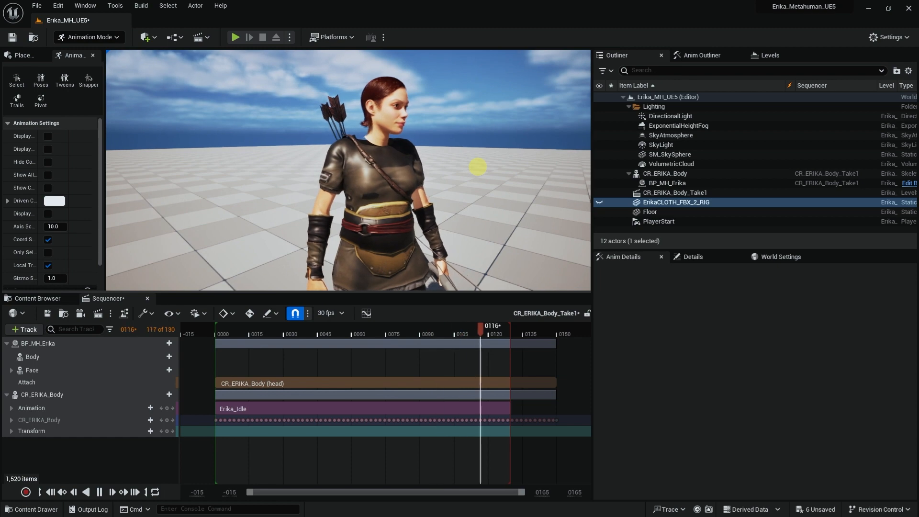
pyautogui.moveTo(479, 326); pyautogui.dragTo(319, 326)
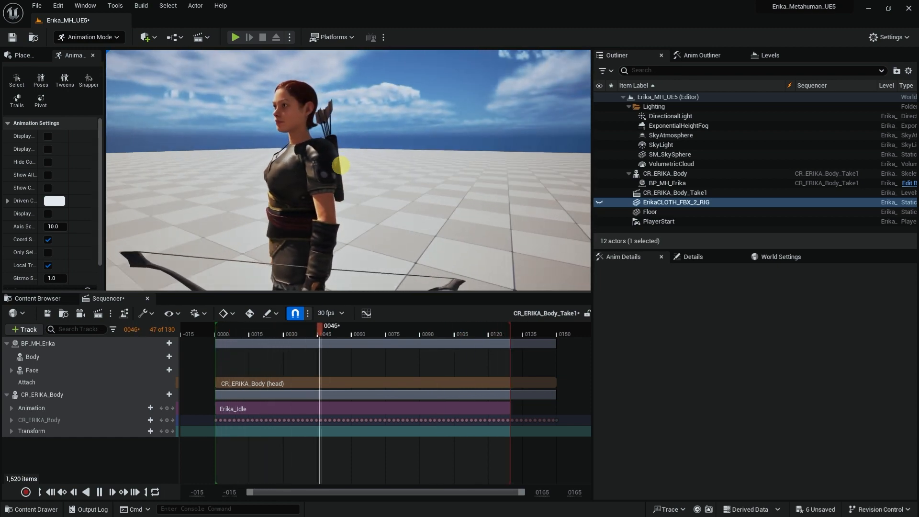
pyautogui.moveTo(320, 325); pyautogui.dragTo(456, 325)
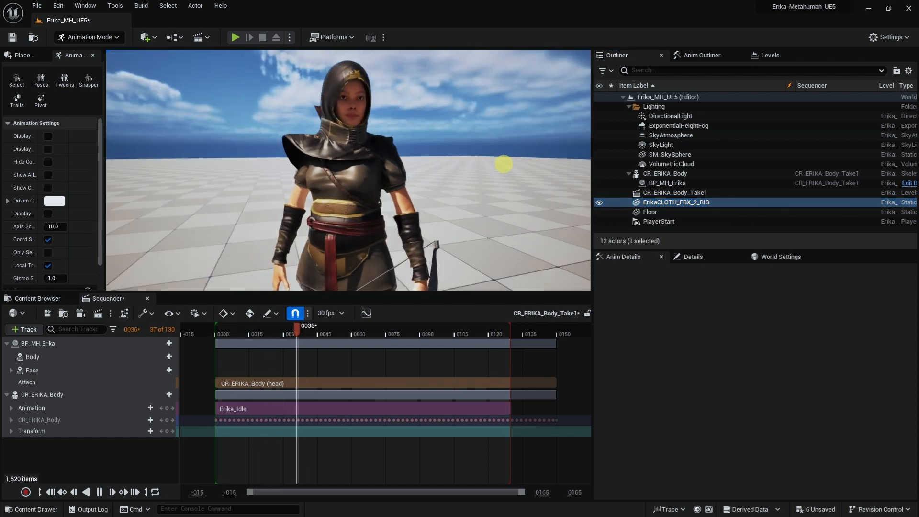
pyautogui.moveTo(296, 331); pyautogui.dragTo(434, 331)
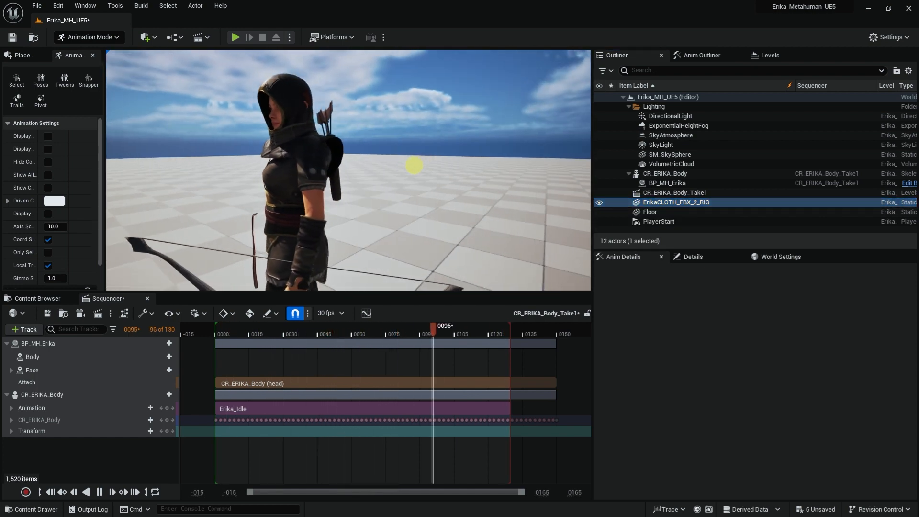
pyautogui.moveTo(433, 326); pyautogui.dragTo(270, 326)
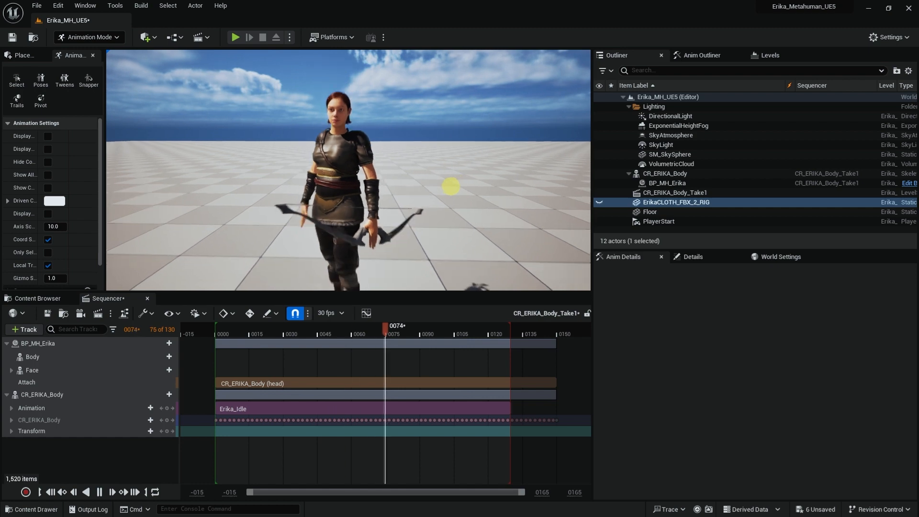
pyautogui.moveTo(386, 326); pyautogui.dragTo(223, 326)
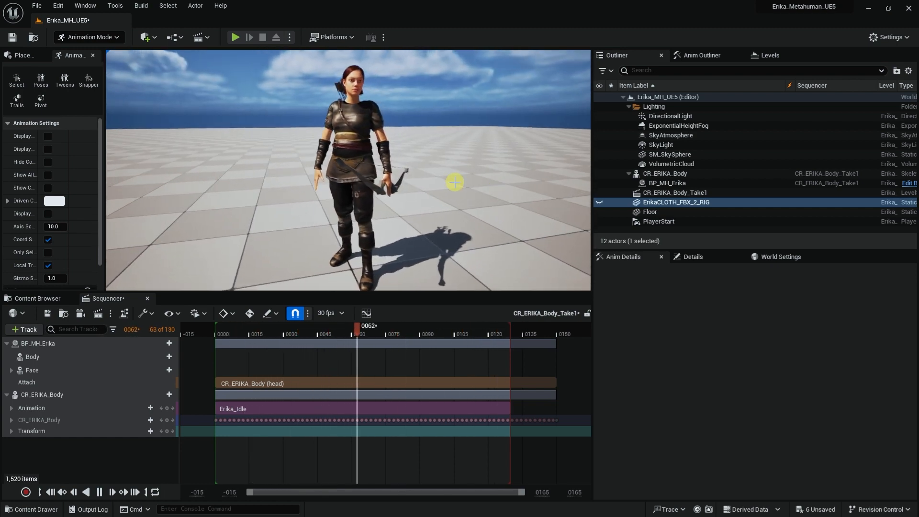
pyautogui.moveTo(357, 326); pyautogui.dragTo(494, 325)
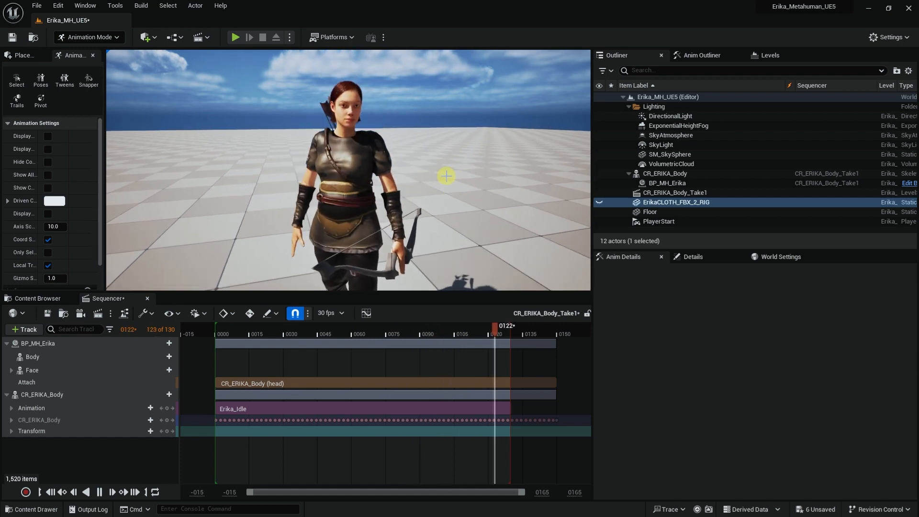